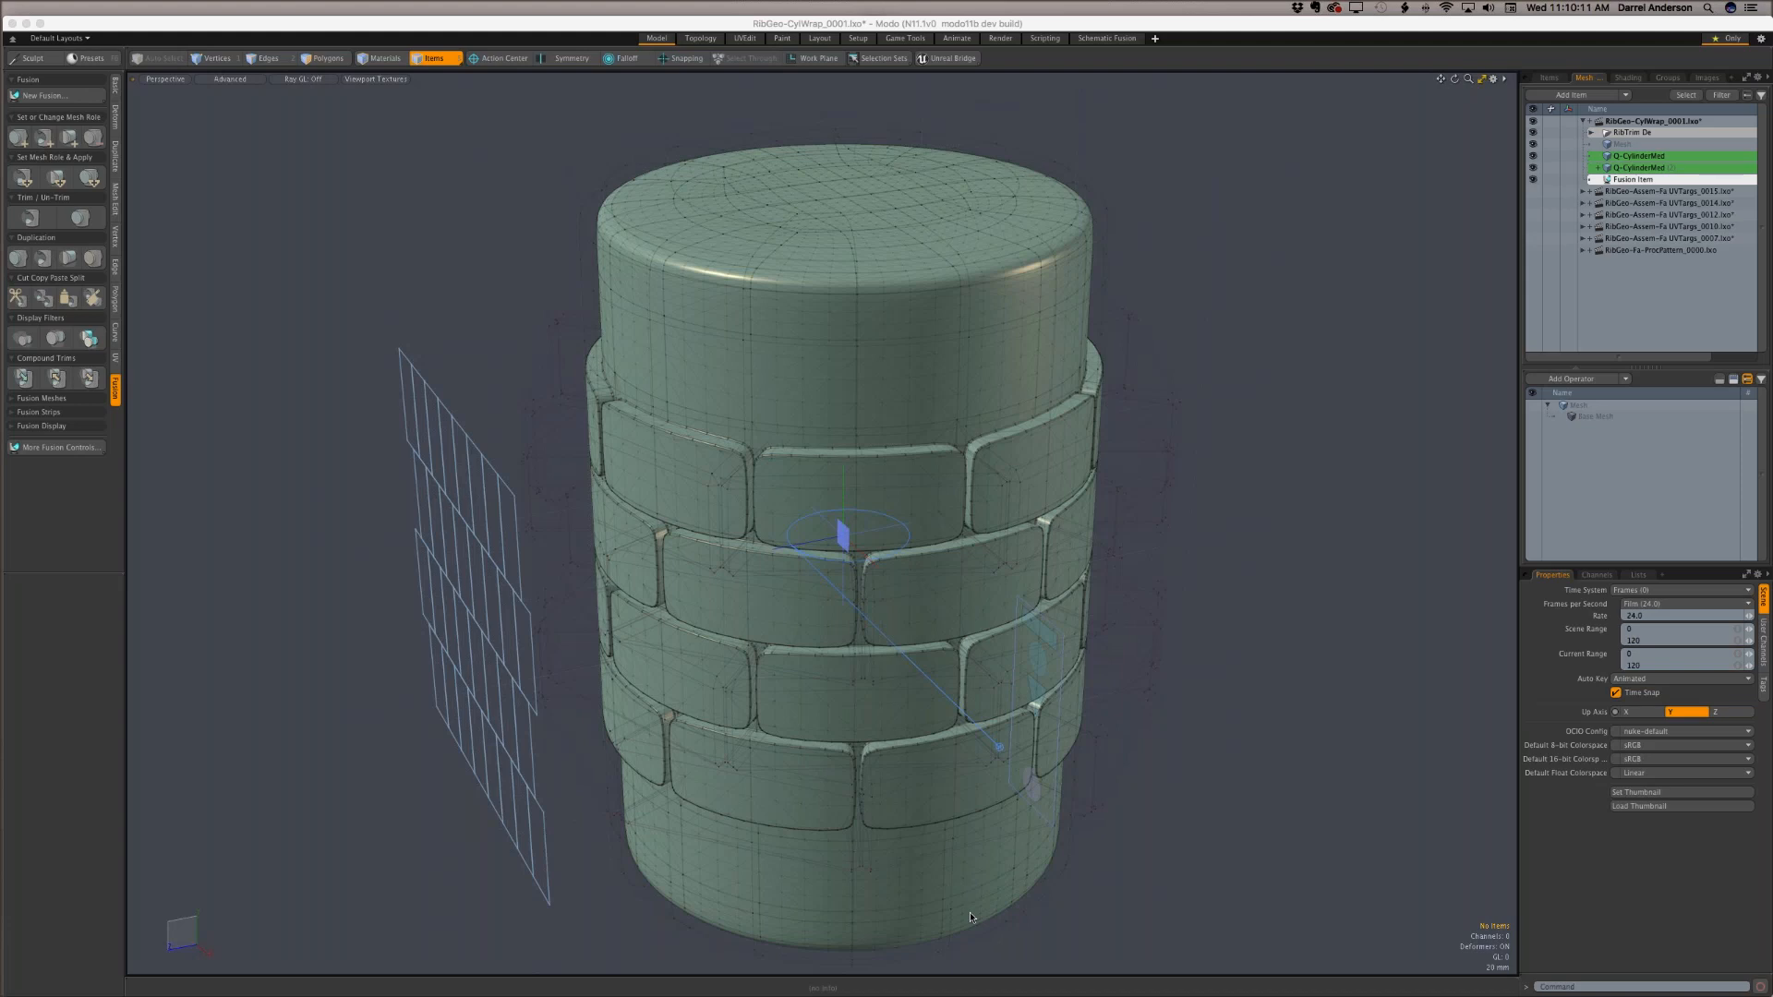
mouse_move(932, 812)
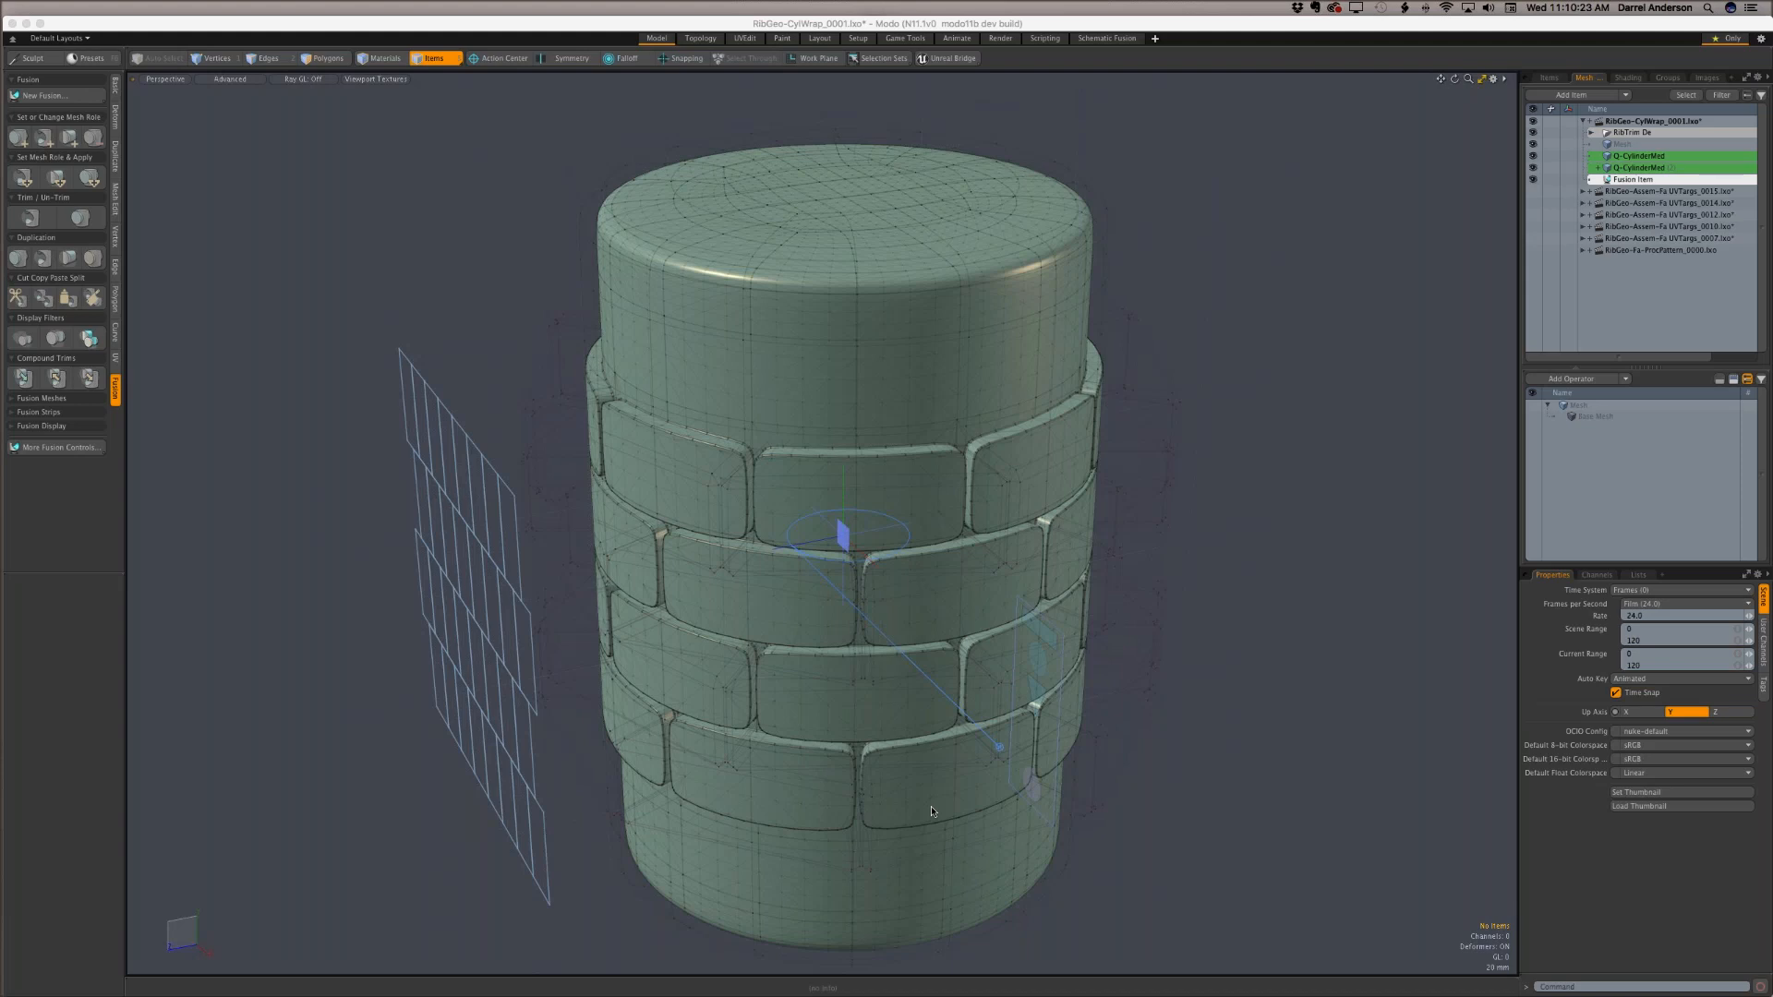
mouse_move(951, 619)
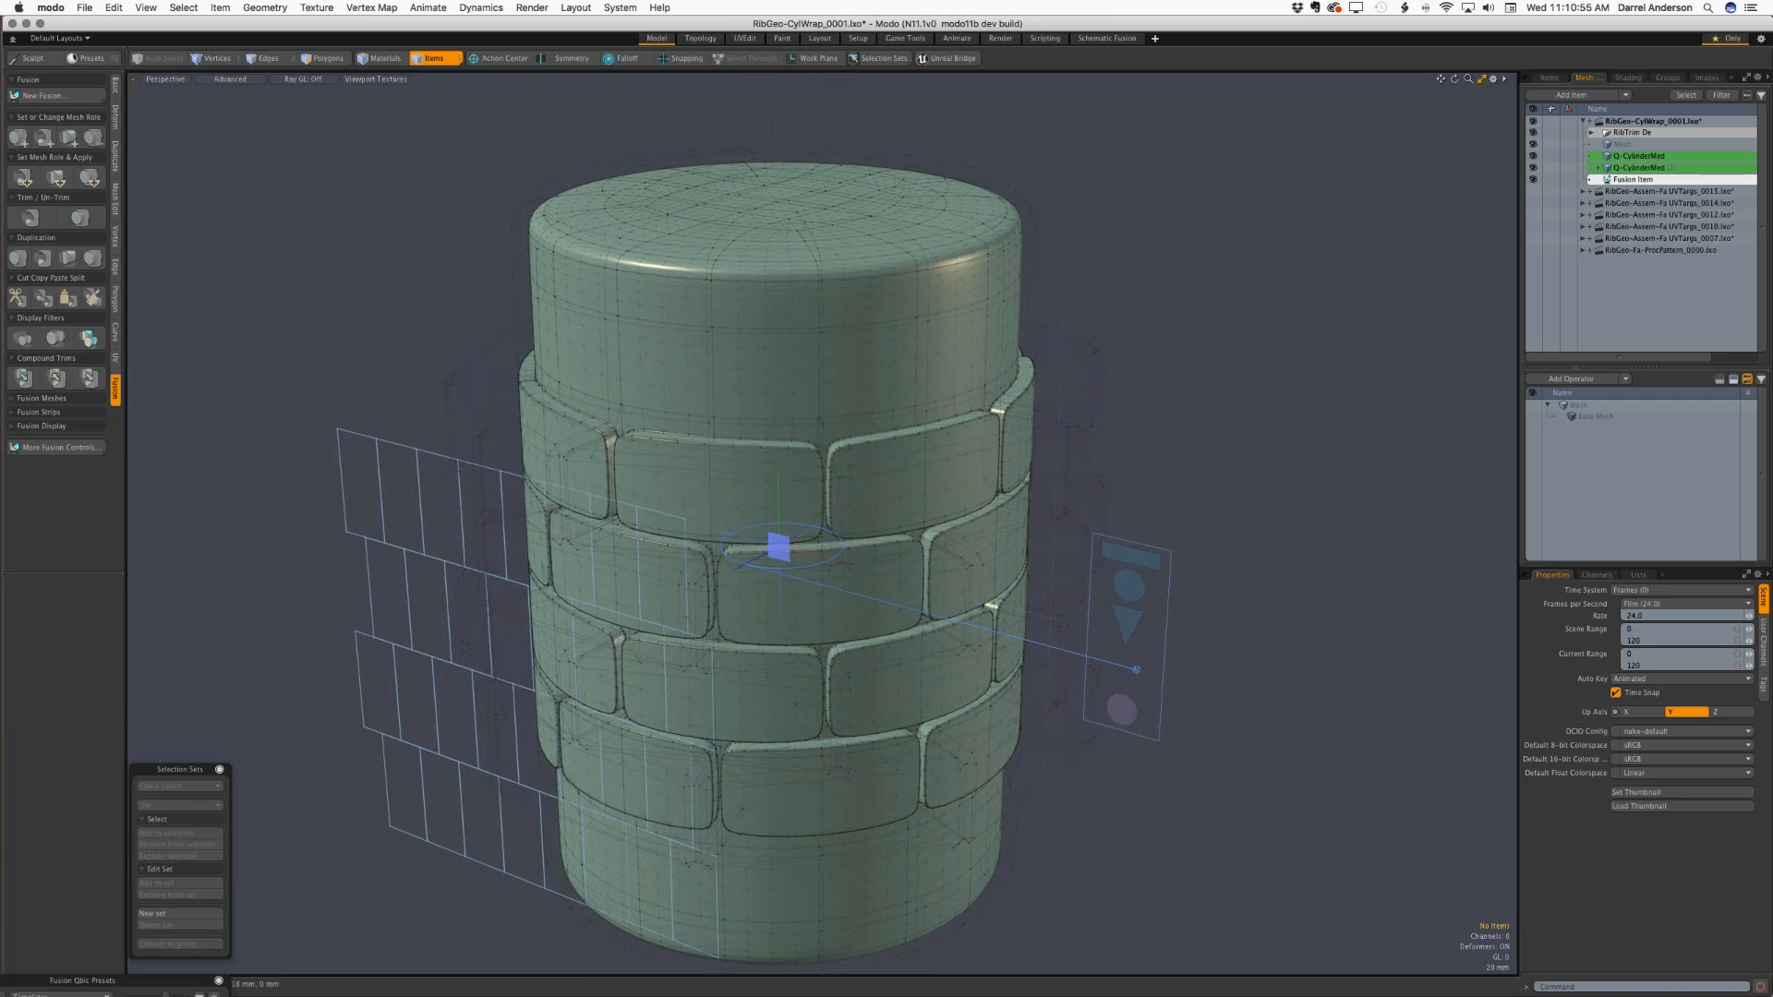
mouse_move(1132, 810)
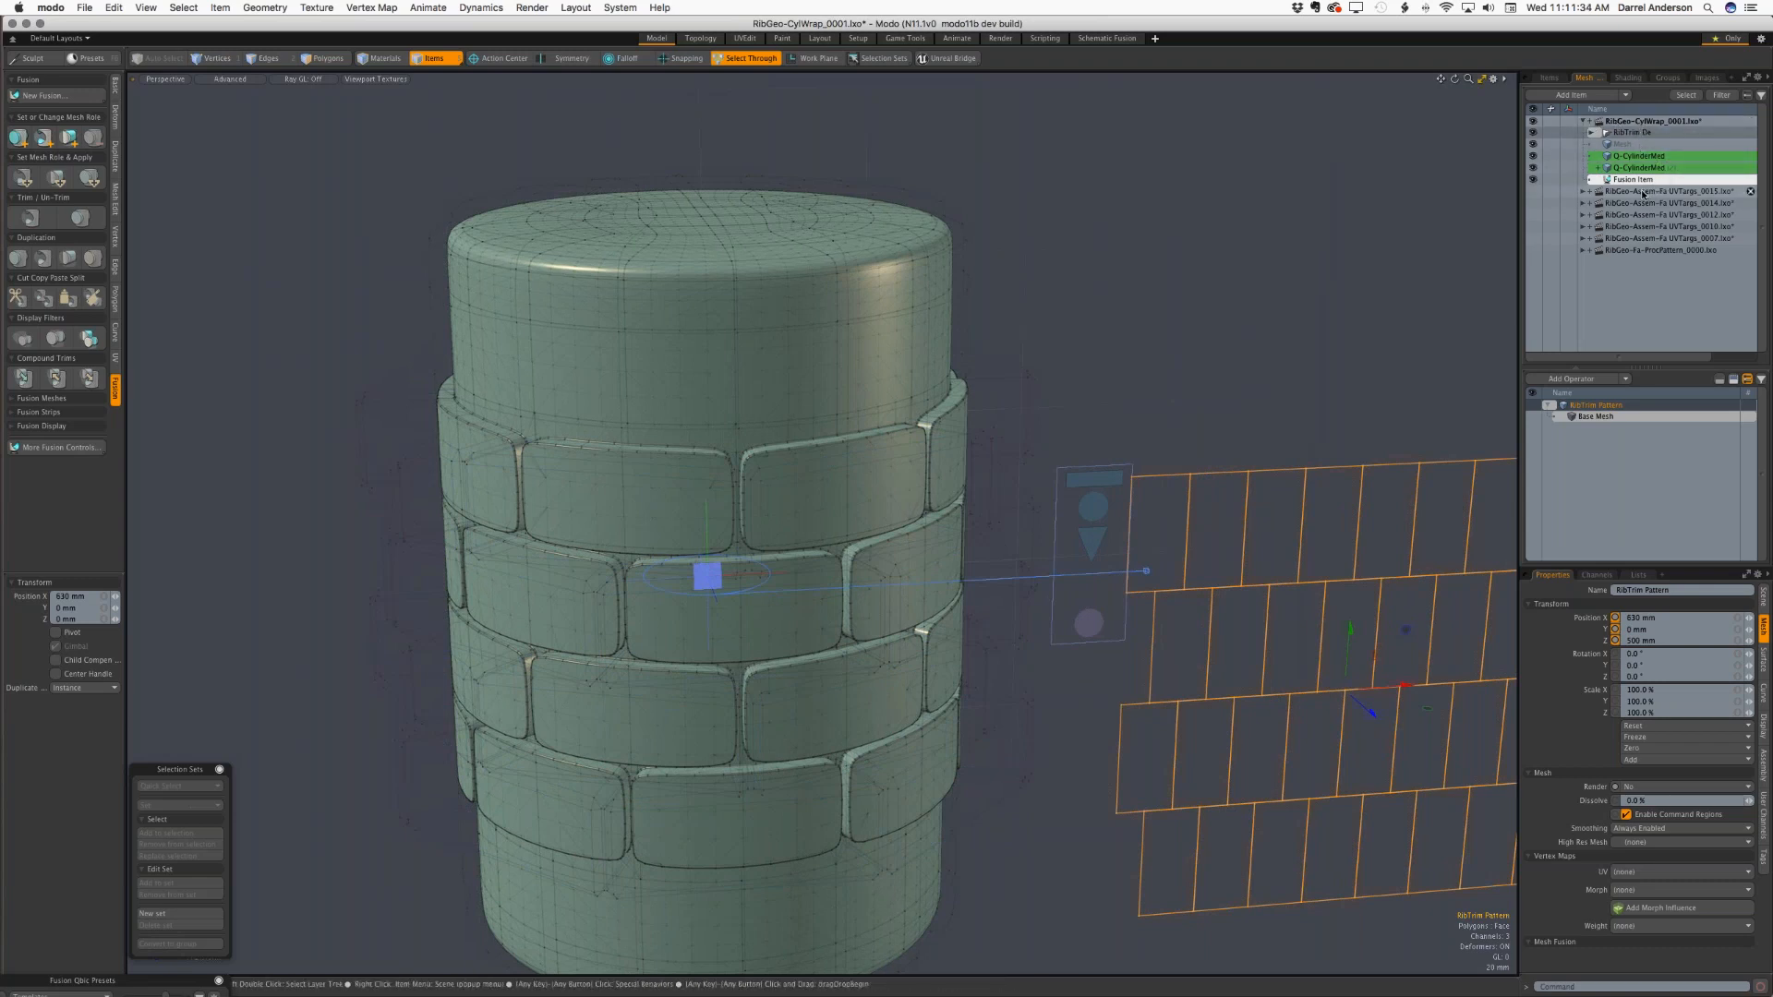
- Make the RibGeo-Assem-Fx UVTargs_0015 capsule scene active in the Item List
click(1668, 191)
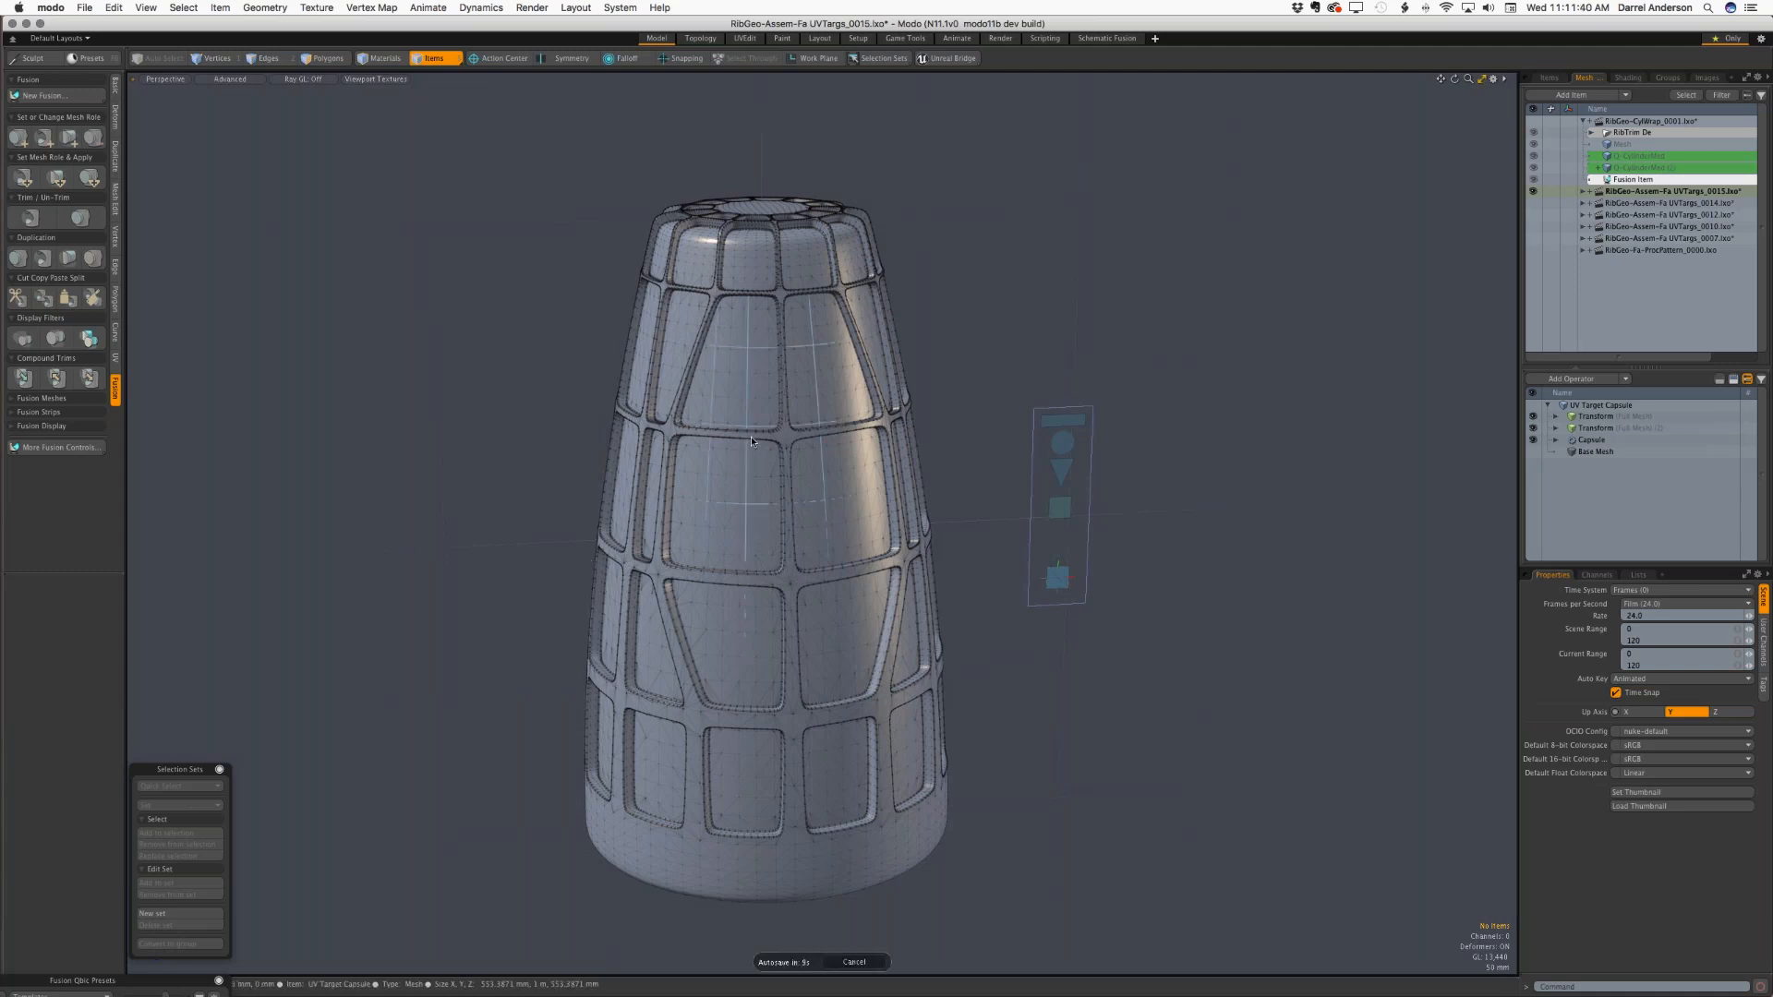
mouse_move(874, 709)
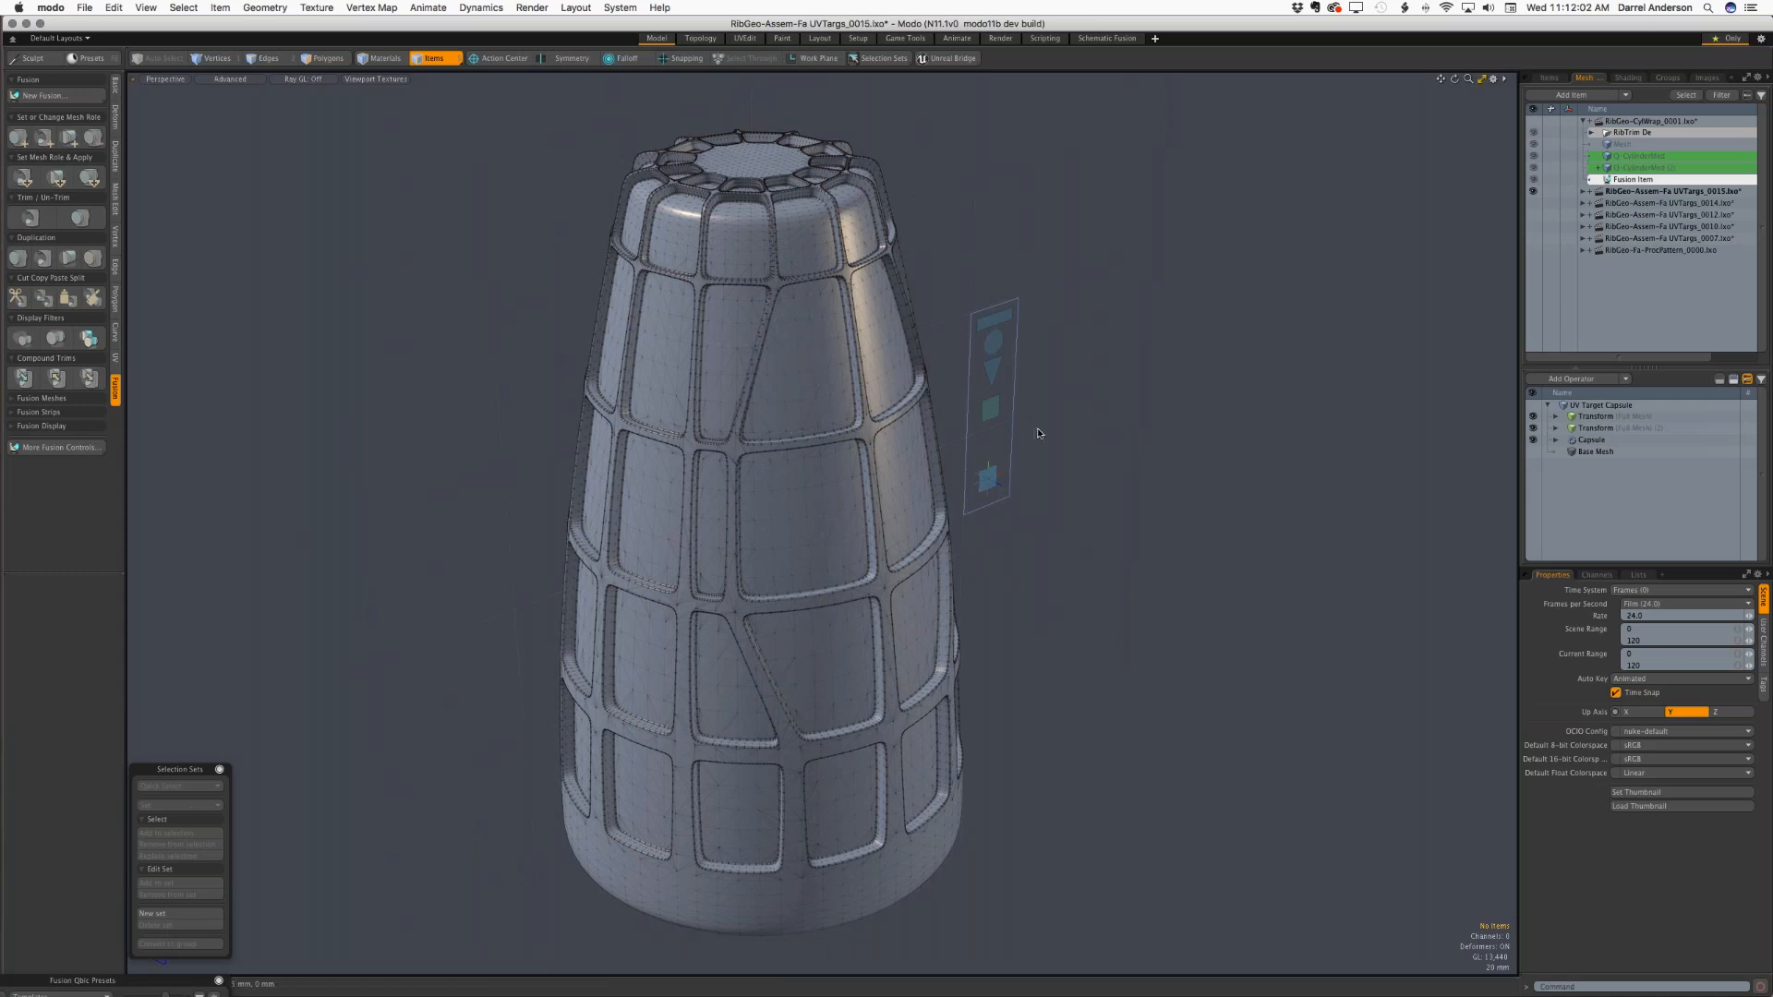
mouse_move(1083, 422)
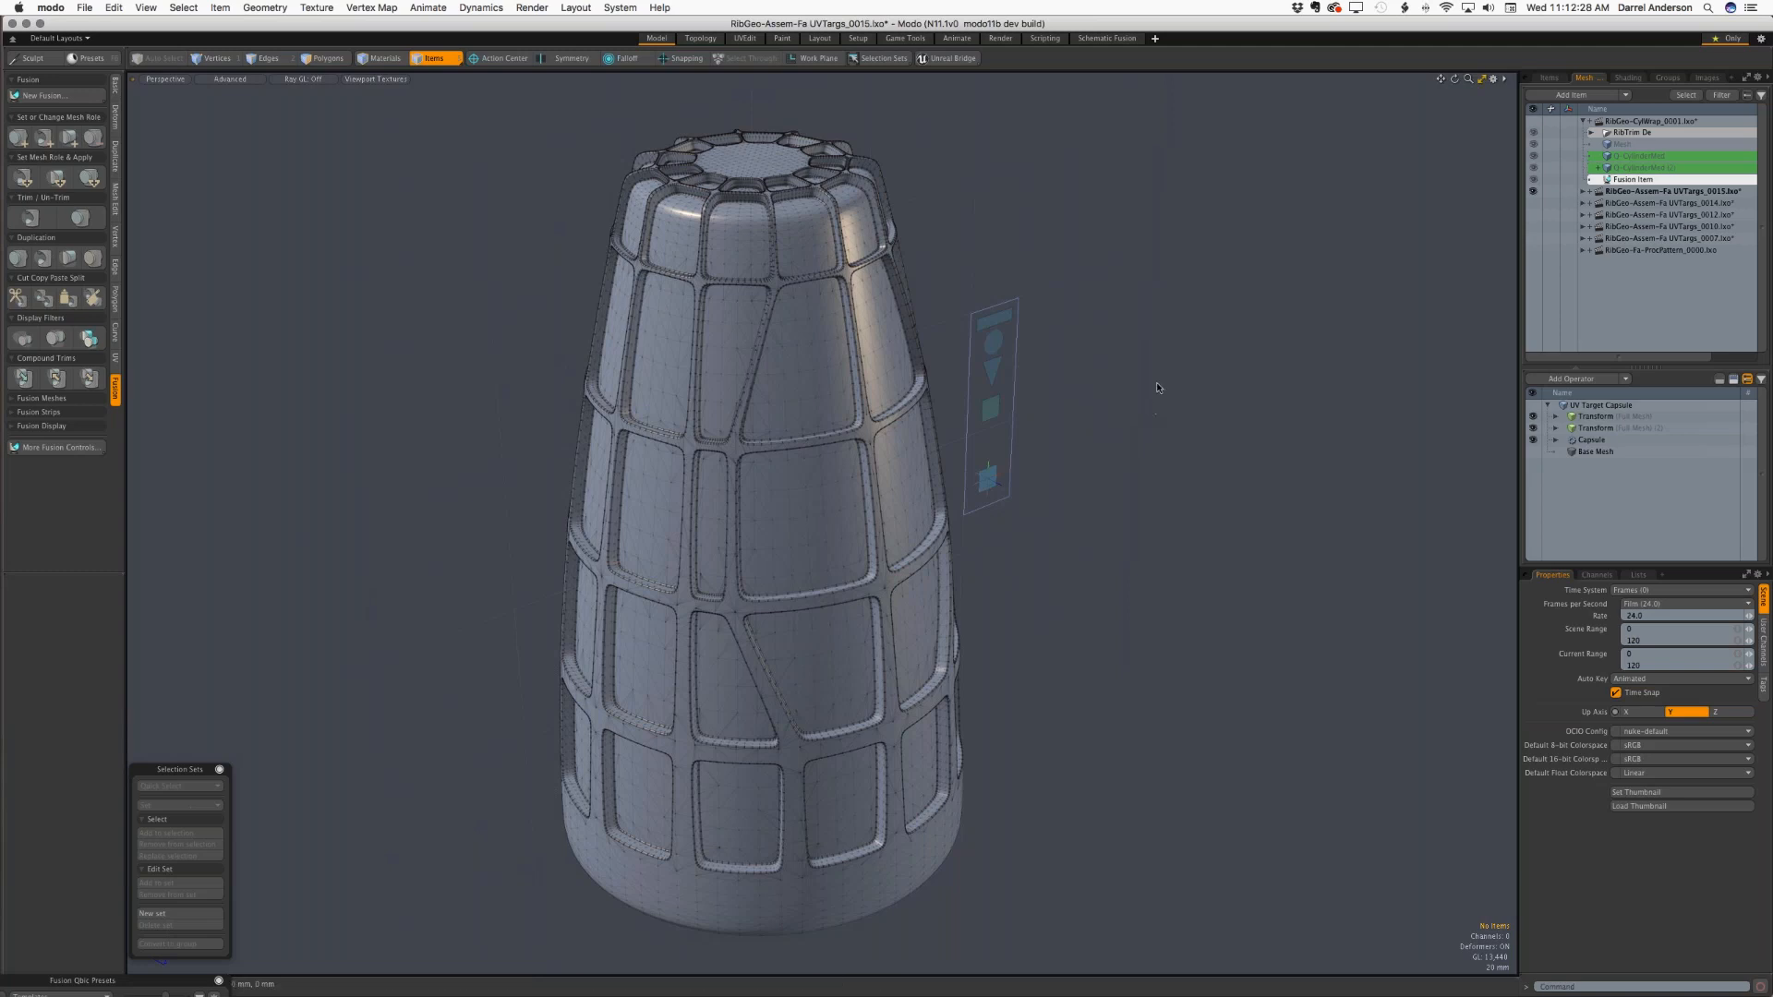
mouse_move(1241, 397)
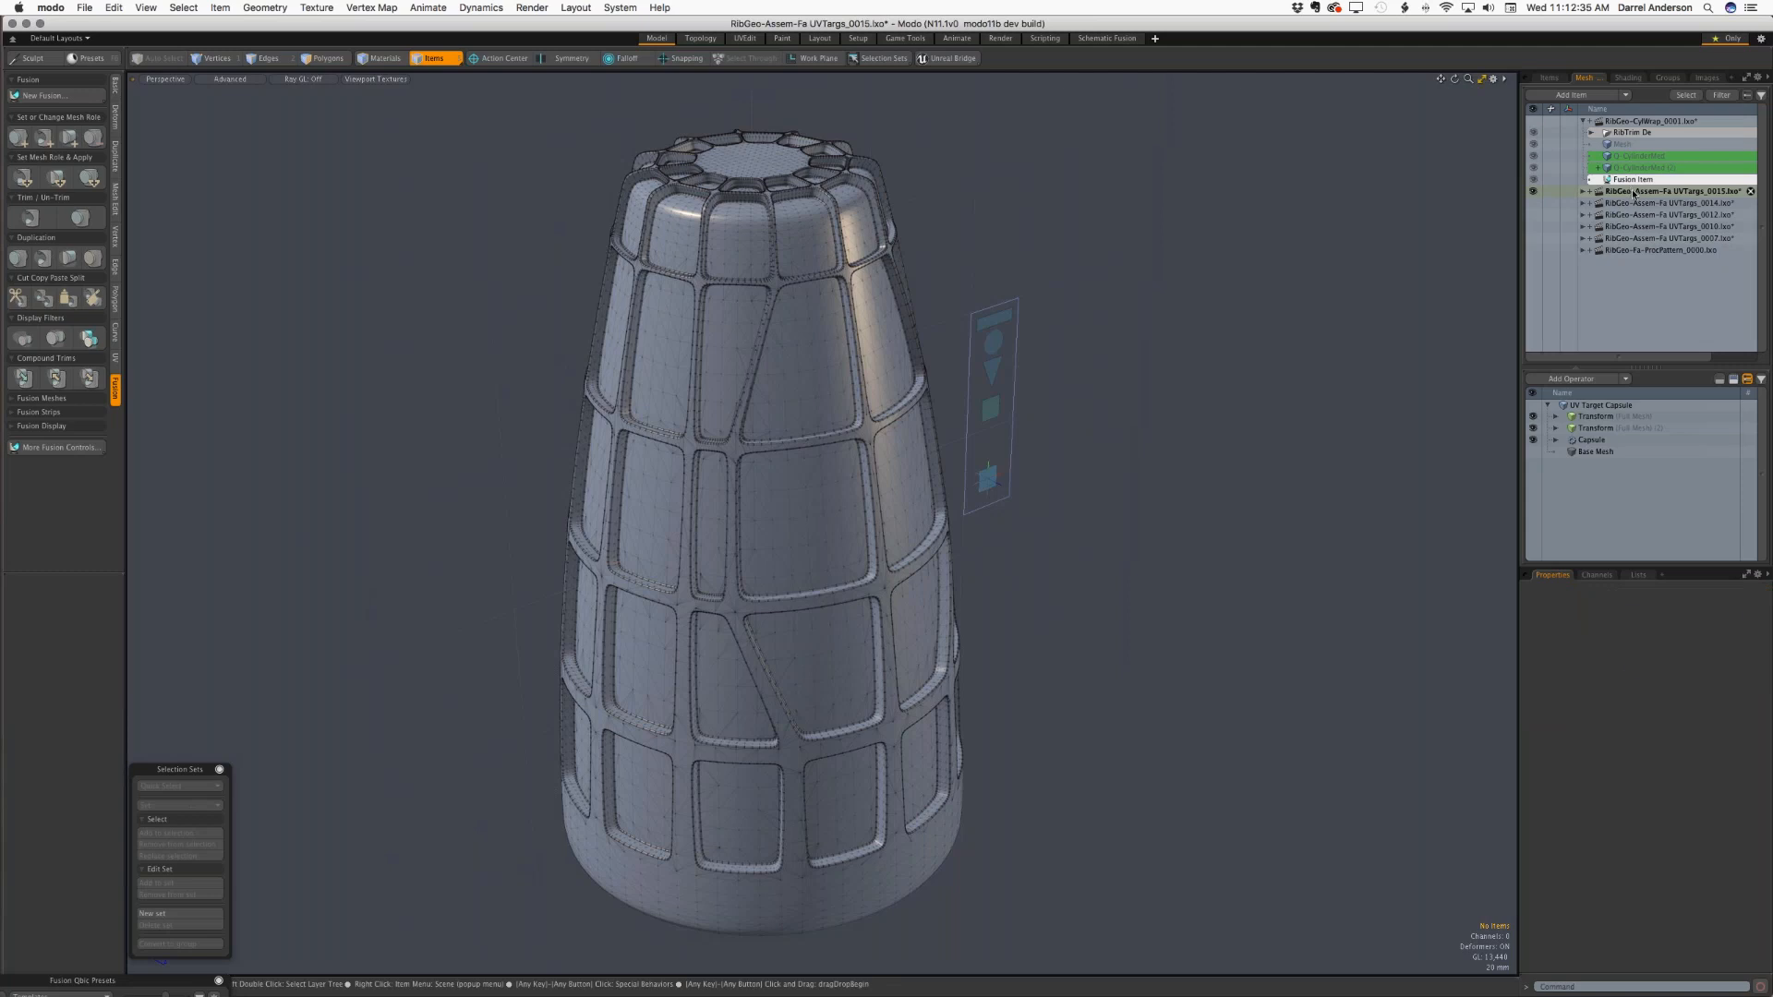
- Make the RibGeo-Assem-Fx UVTargs_0014 cylinder scene active in the Item List
click(1667, 202)
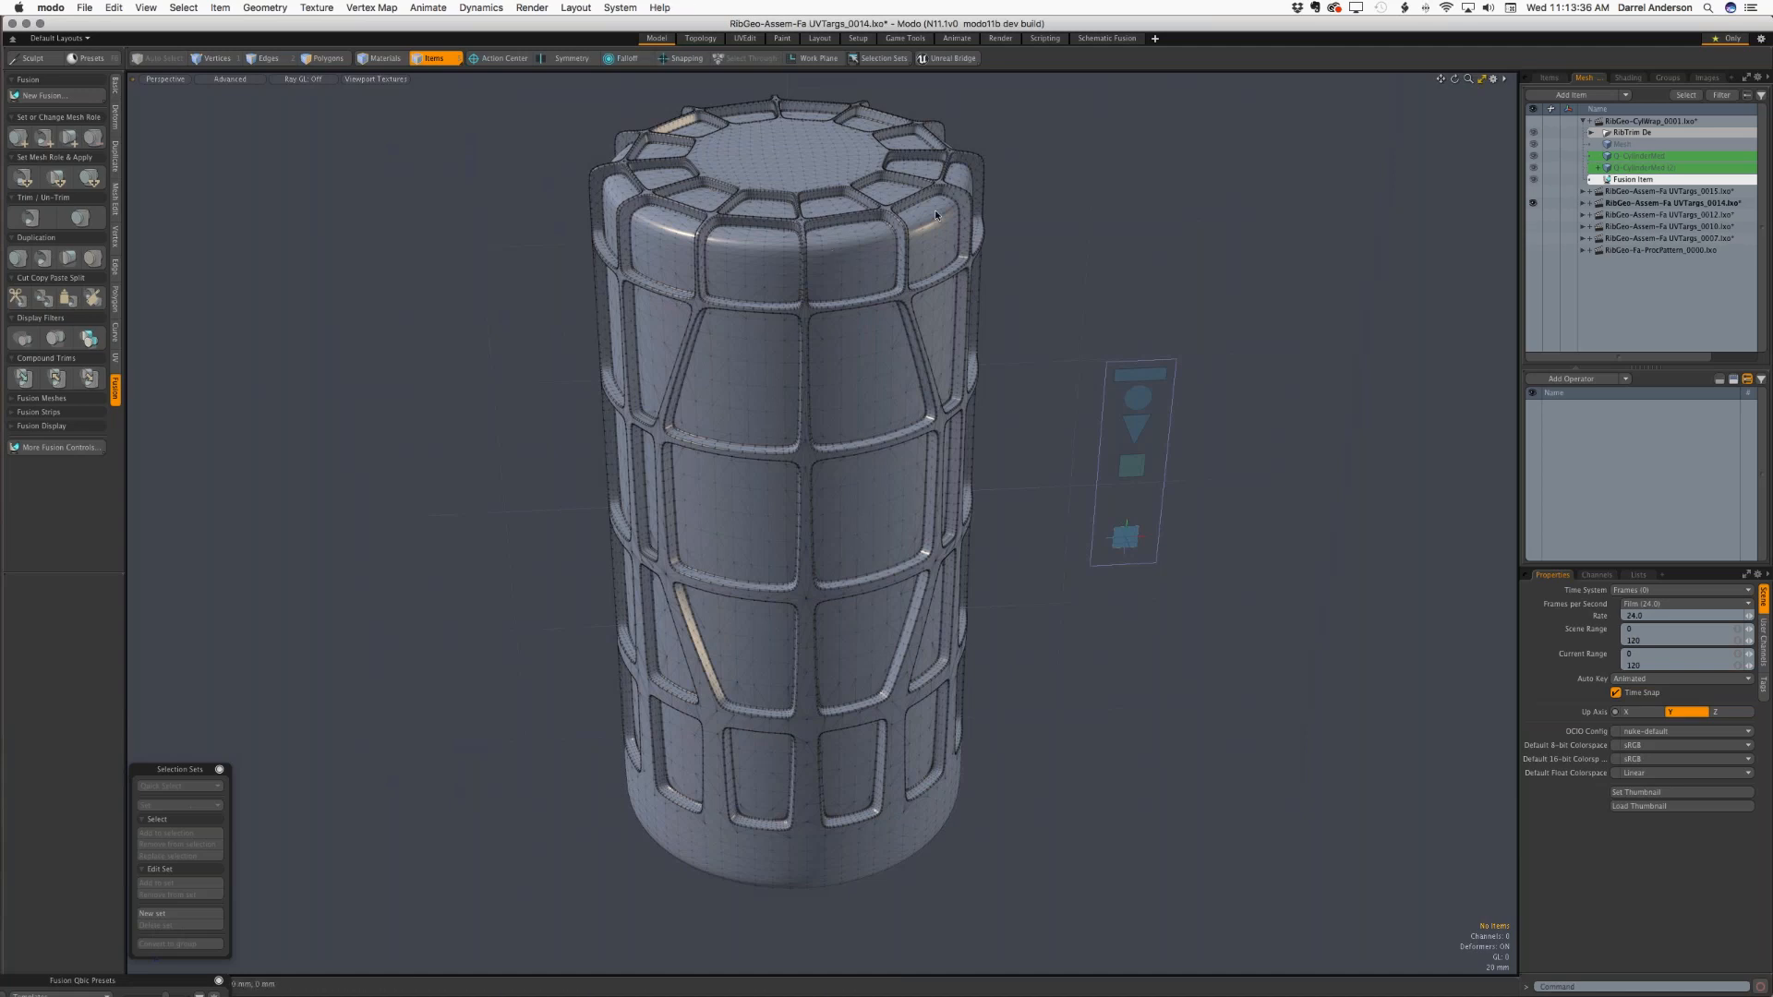
mouse_move(979, 644)
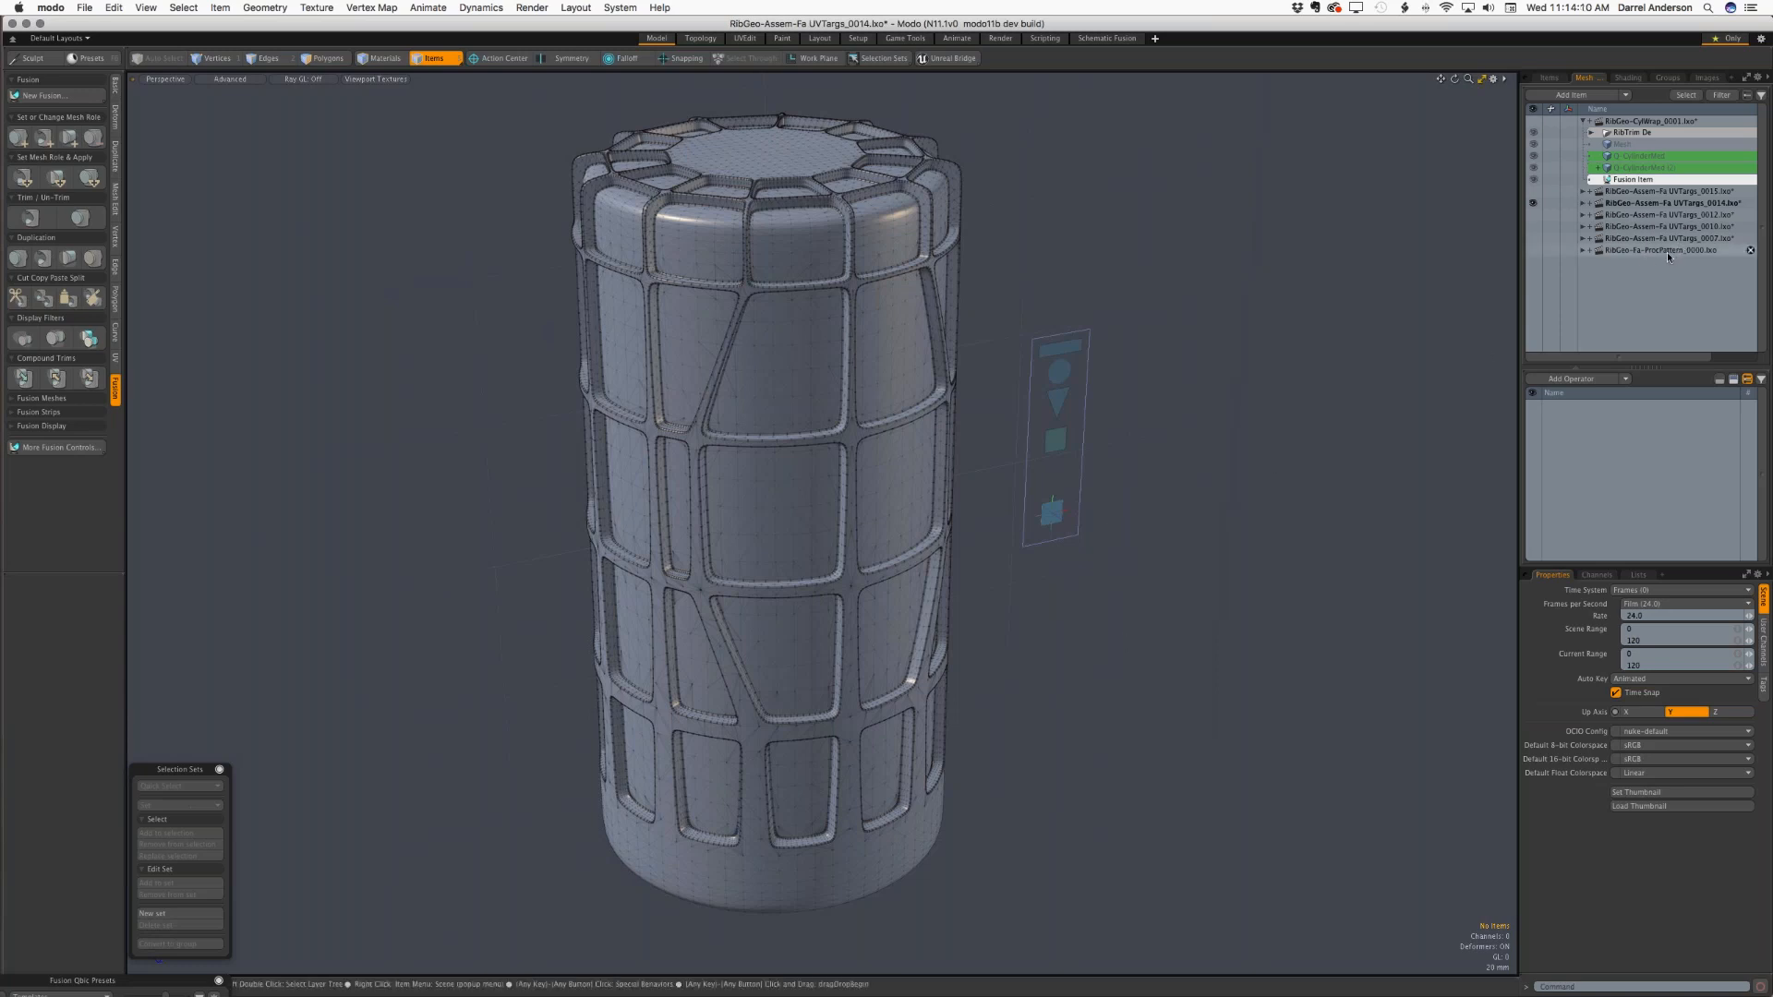
- Activate the UVTargs_0007 block ring and set its Cube operator Size Y to 680.5 mm
click(1662, 239)
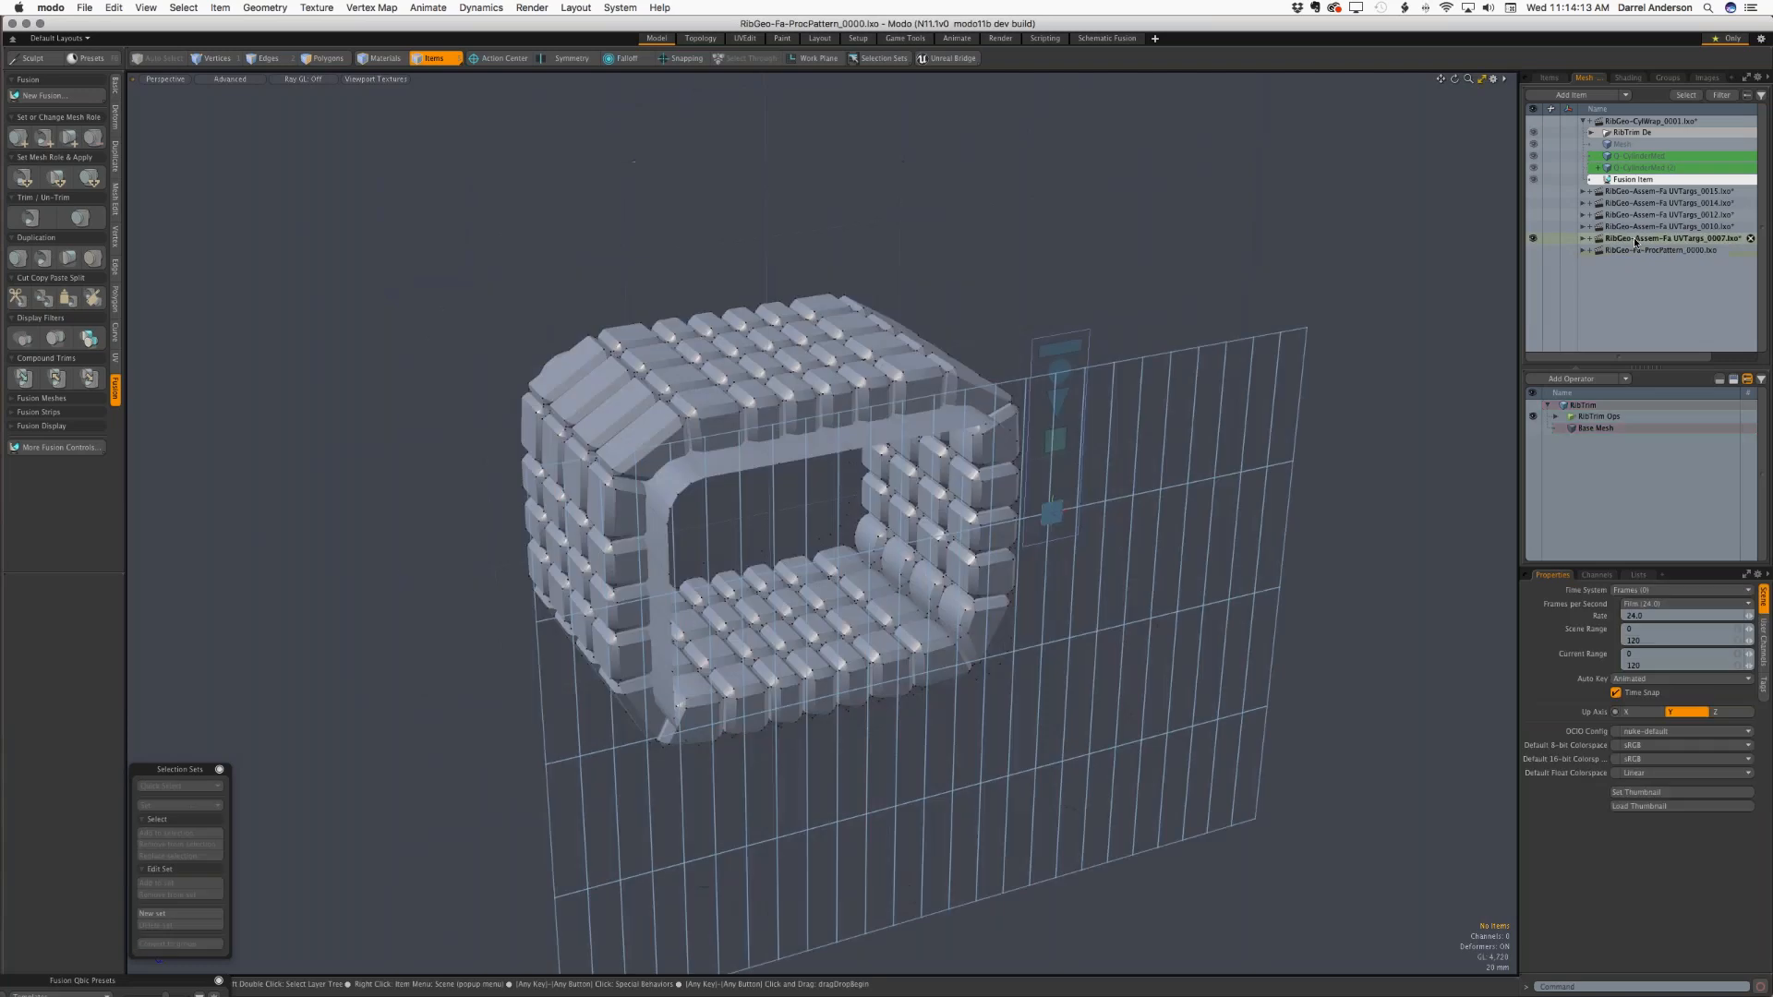
click(1668, 239)
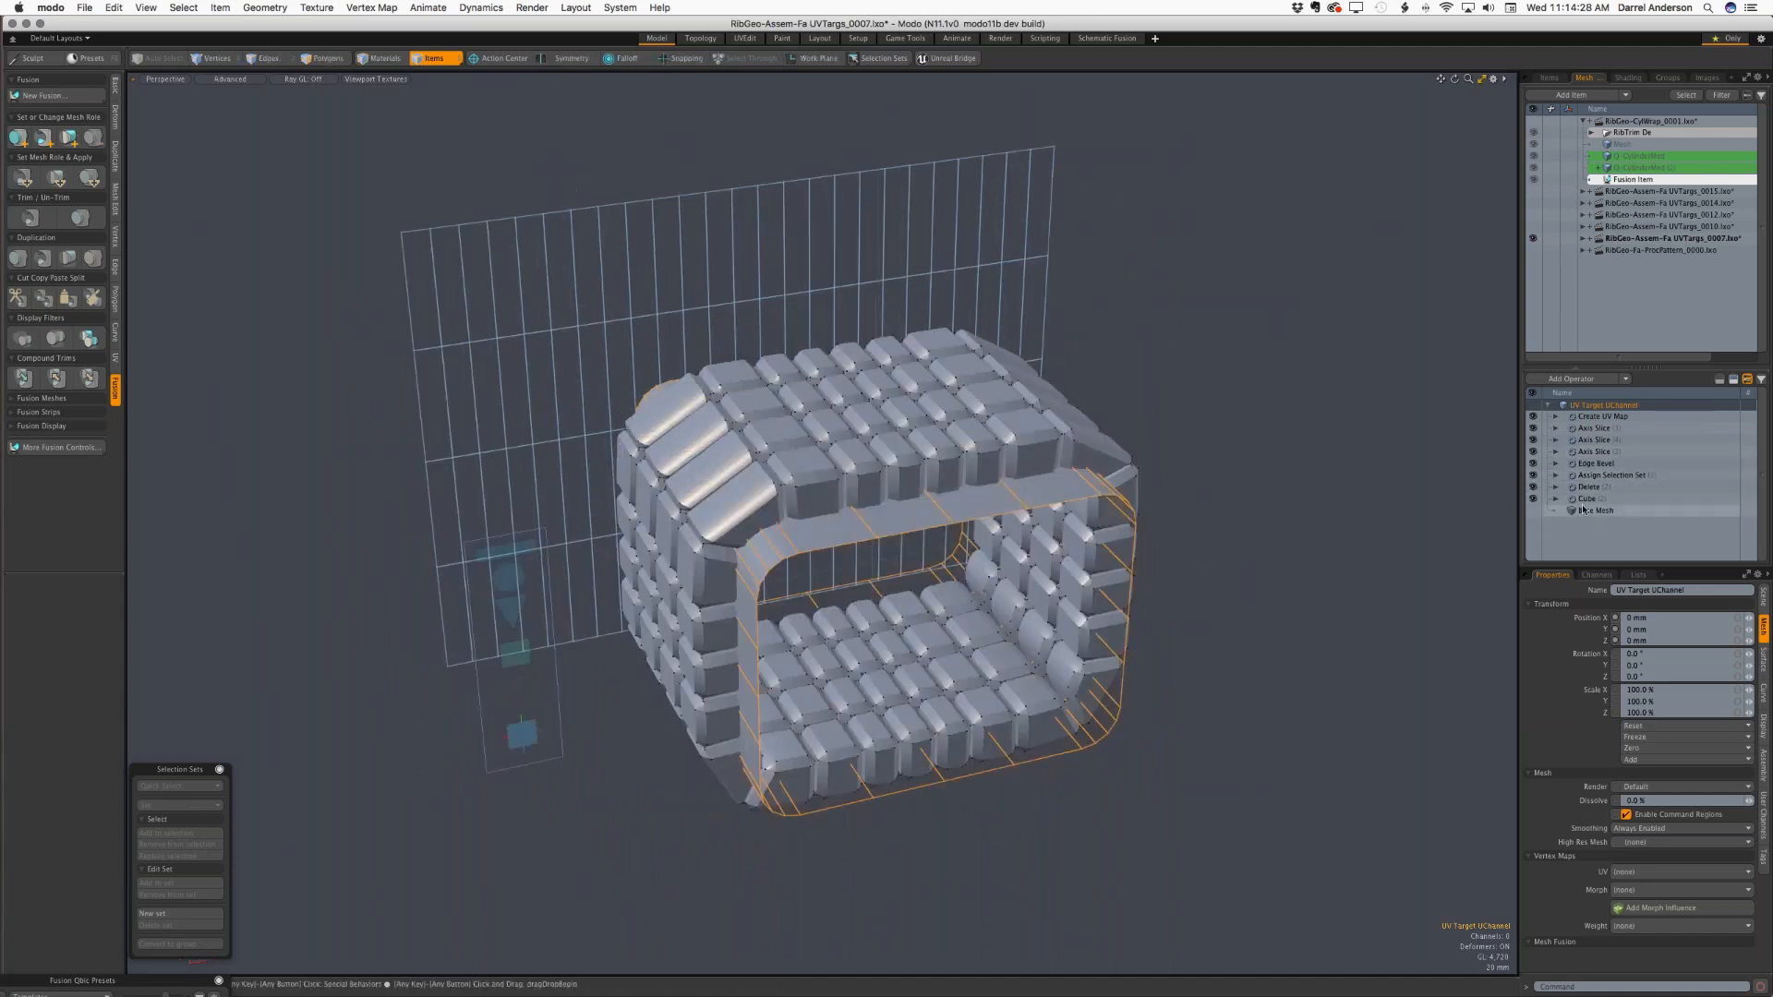
click(1591, 499)
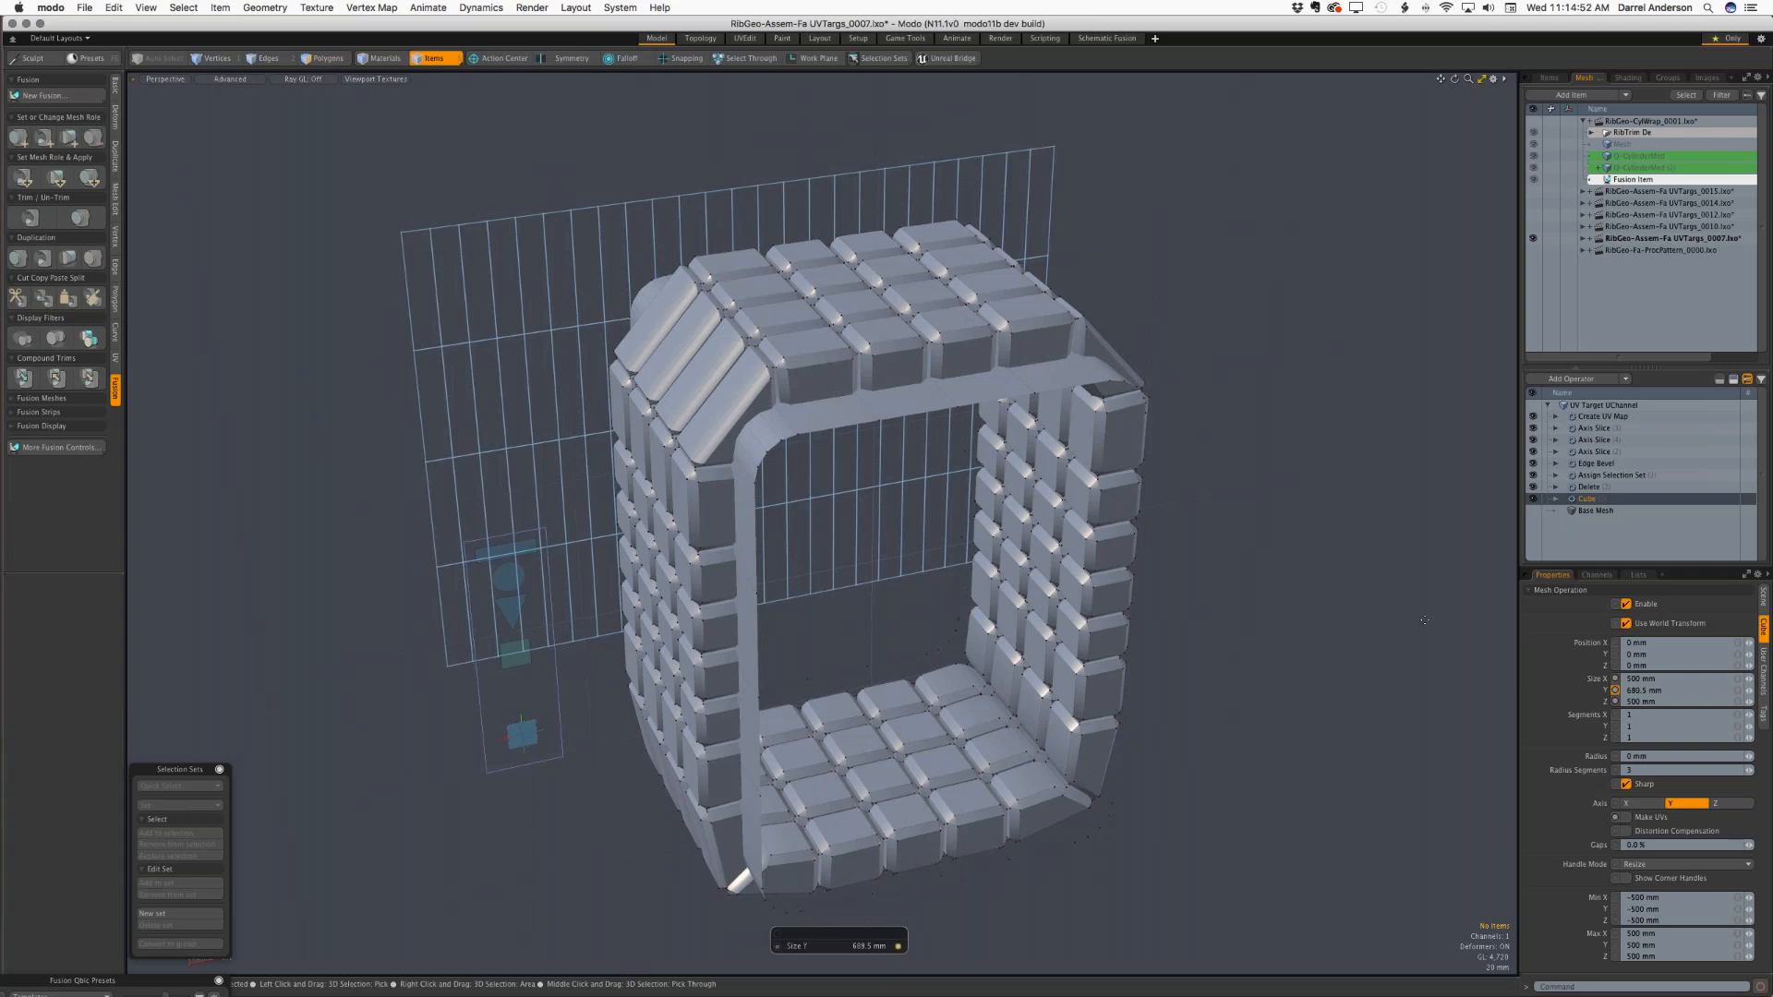
- Drag the Edge Bevel operator's Value from 12.5 mm up to 92.5 mm
click(1598, 464)
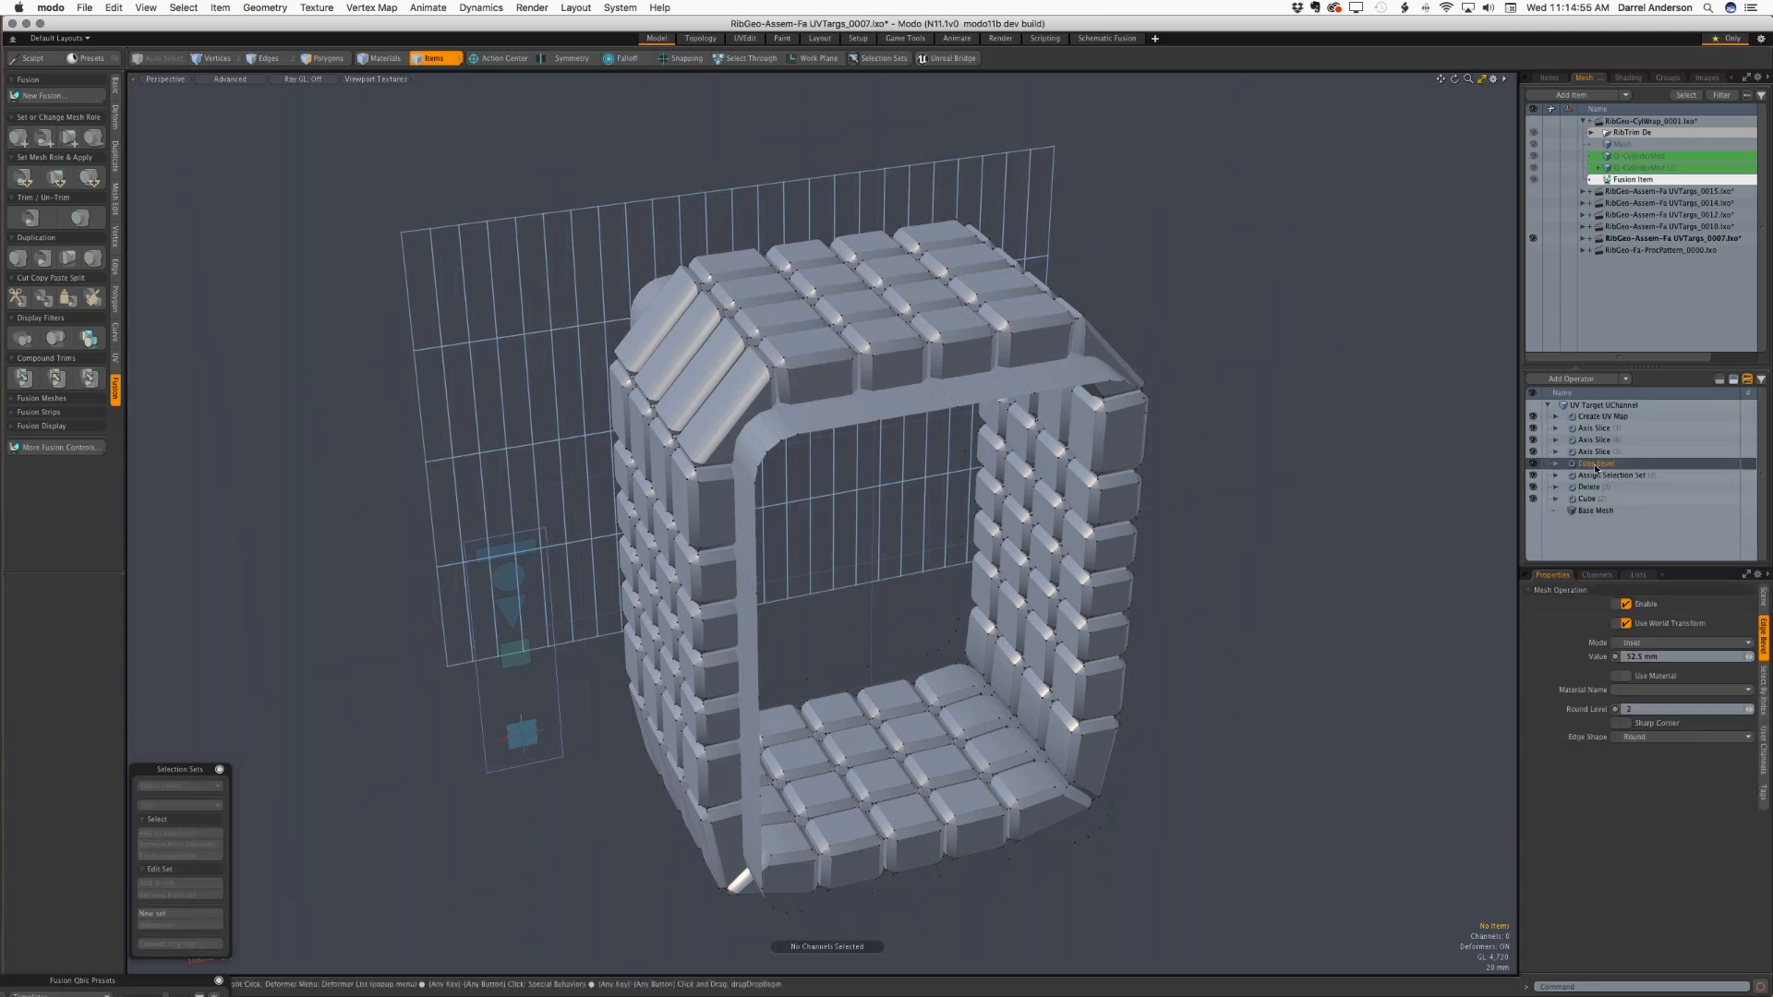
click(1595, 463)
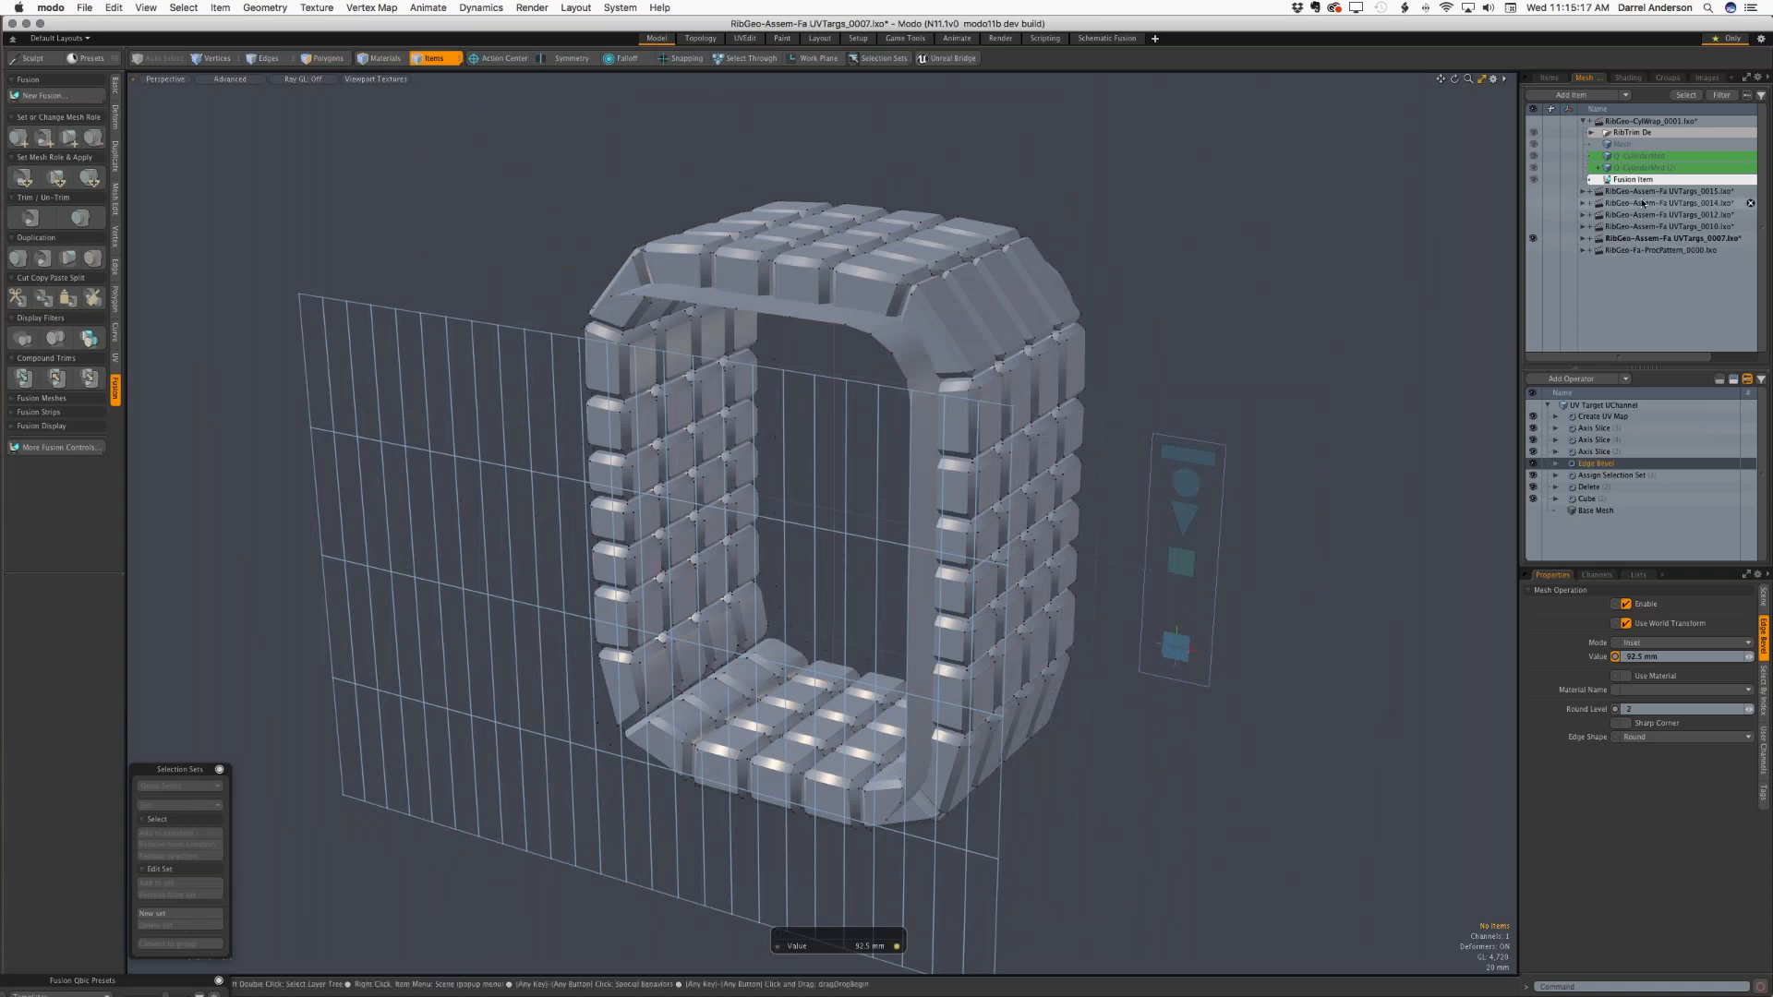
click(1670, 191)
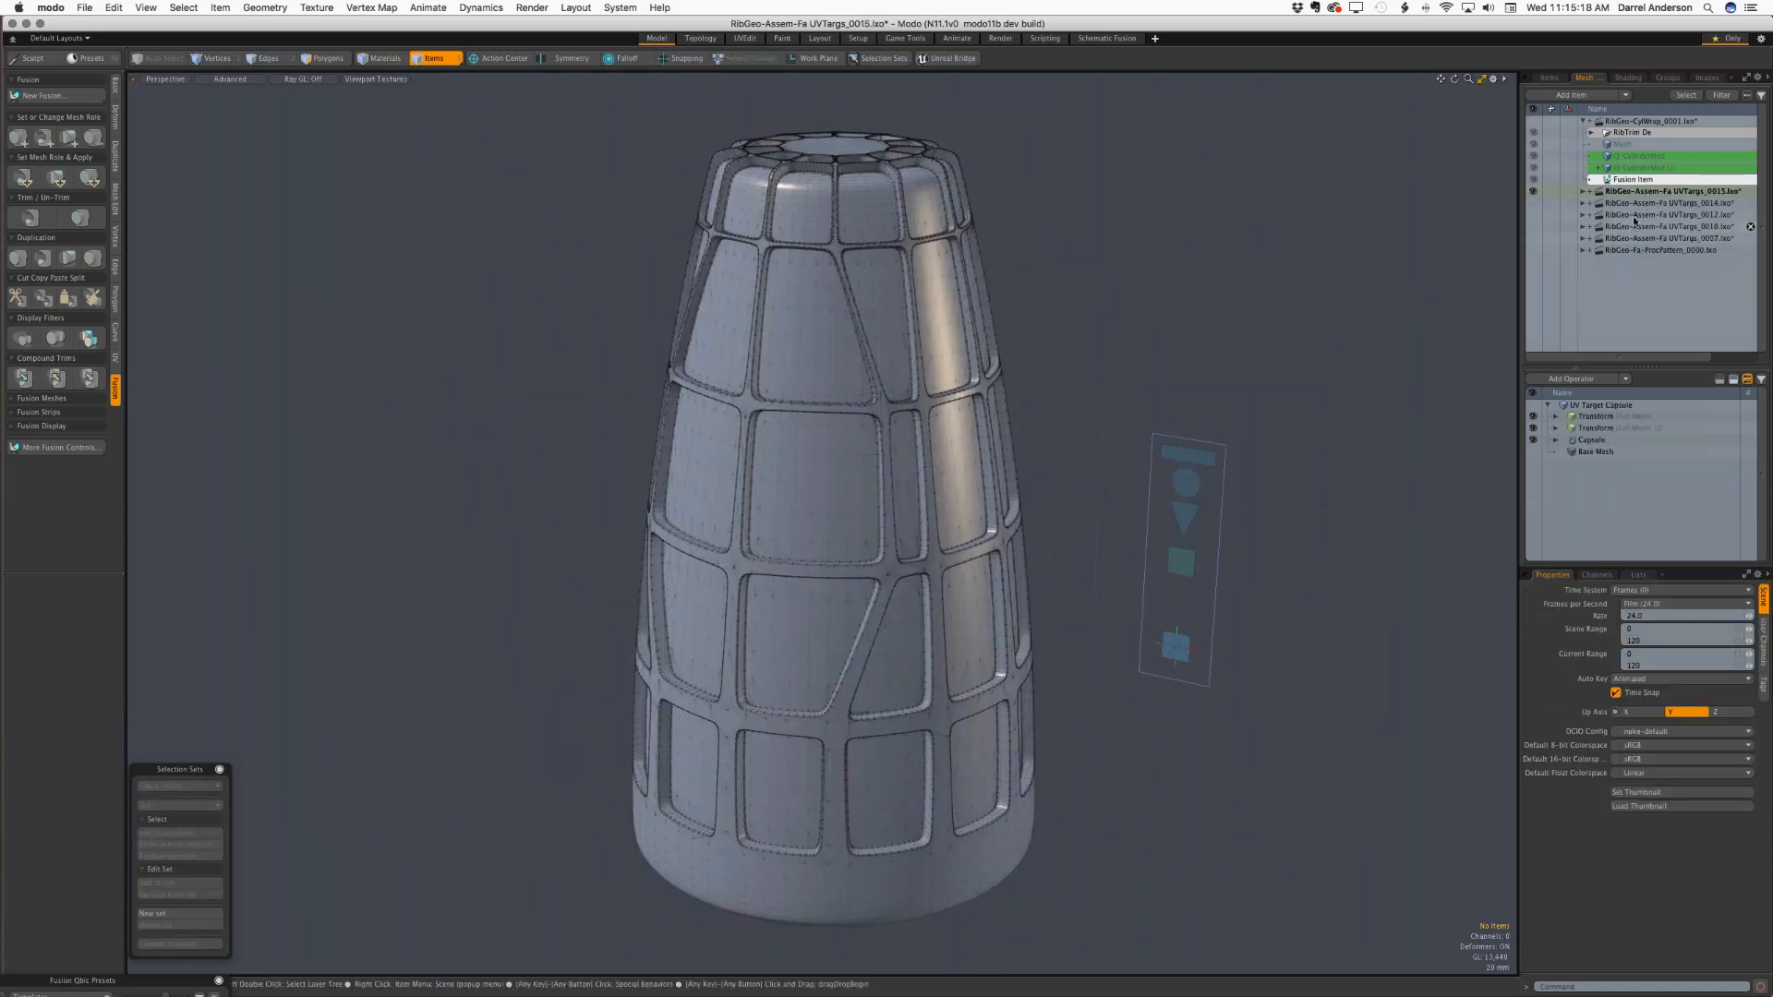
click(1671, 202)
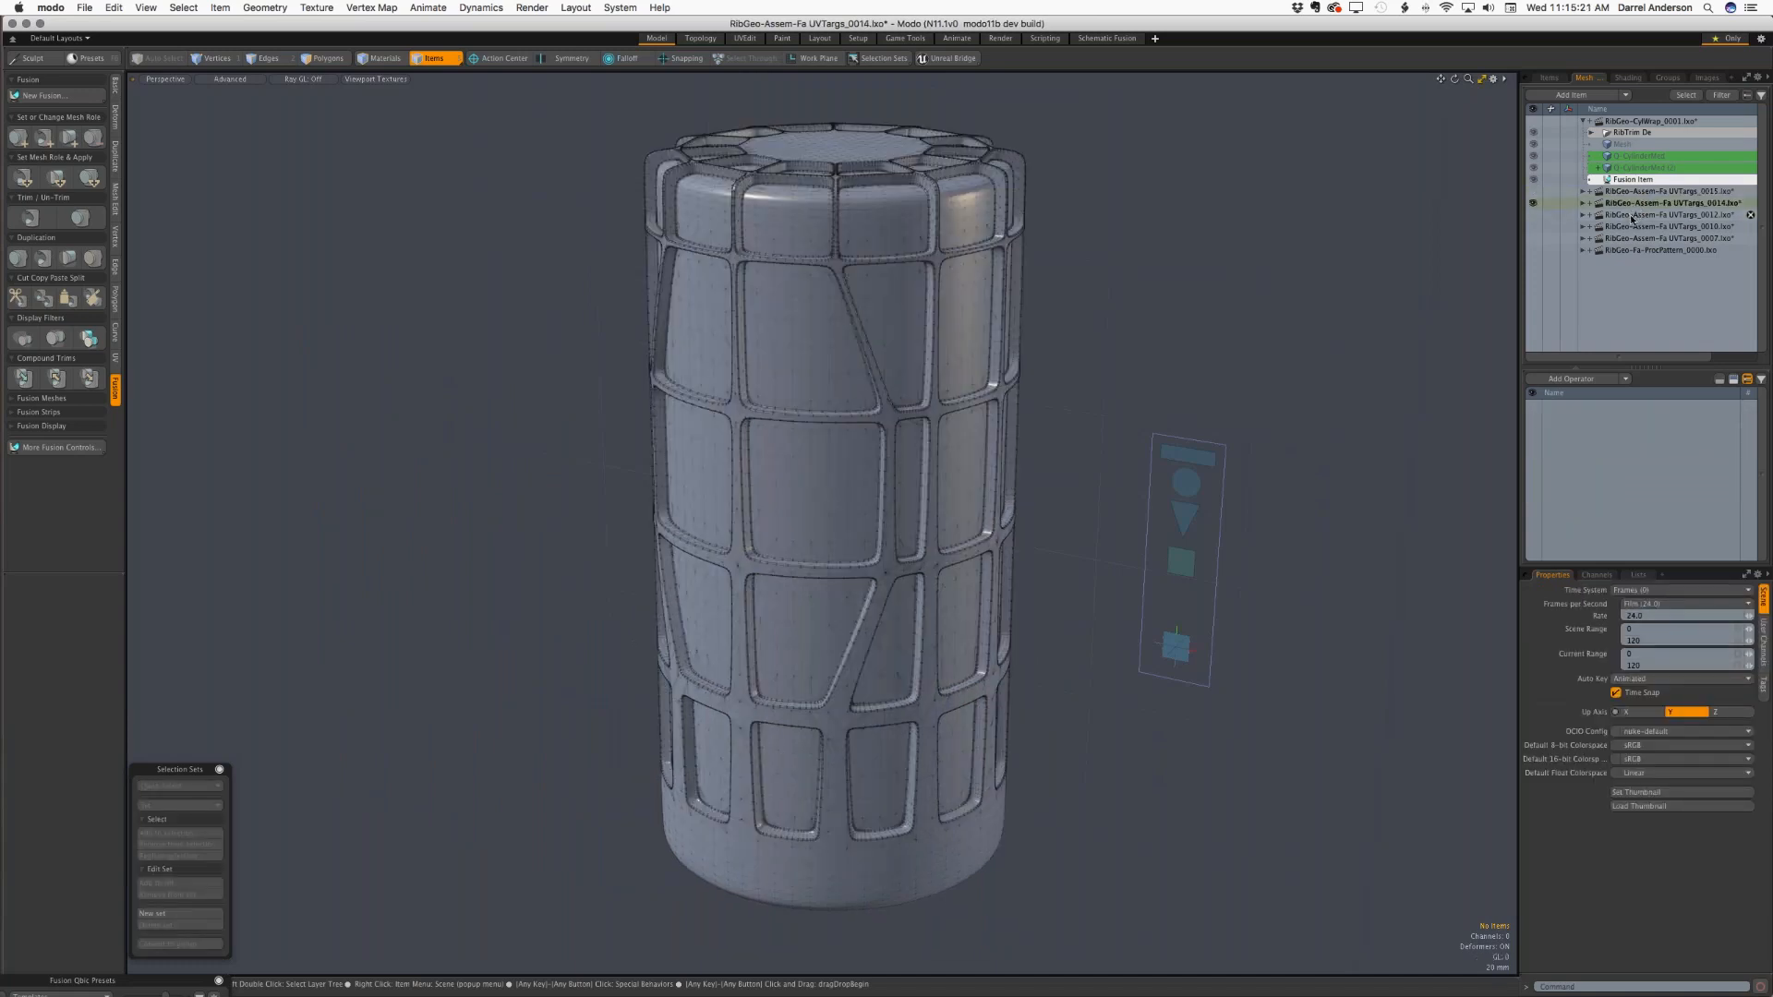
click(1668, 215)
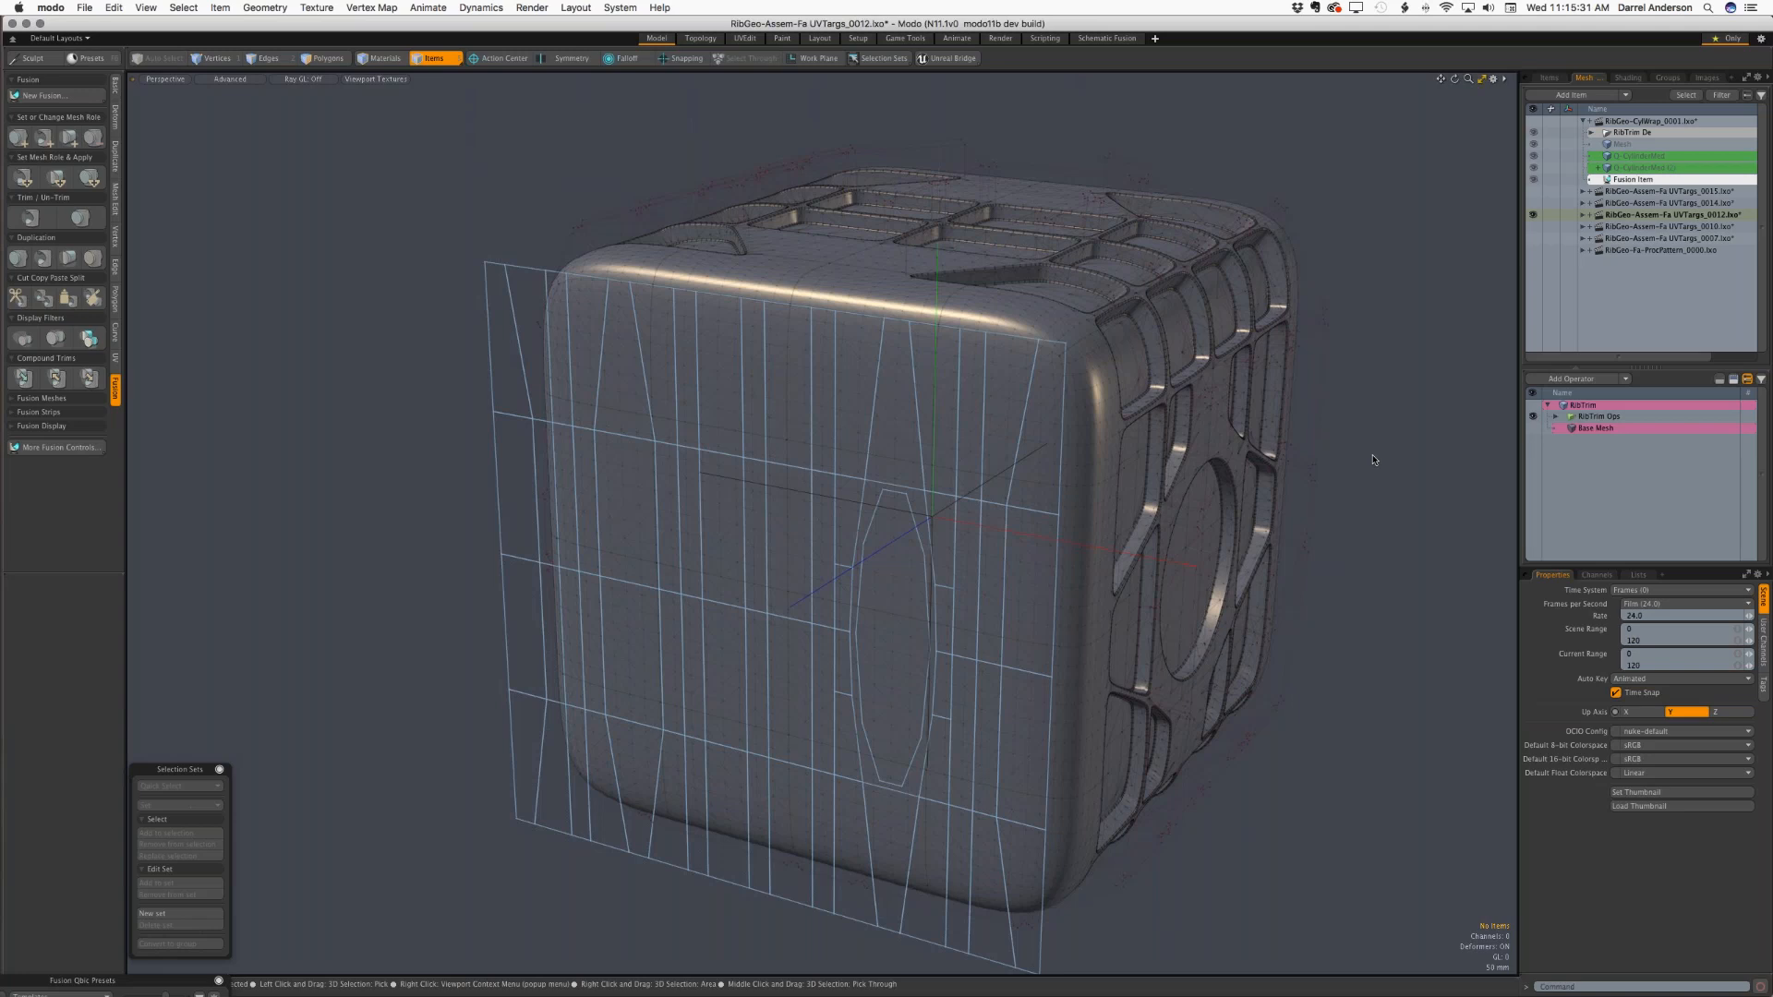
mouse_move(330, 596)
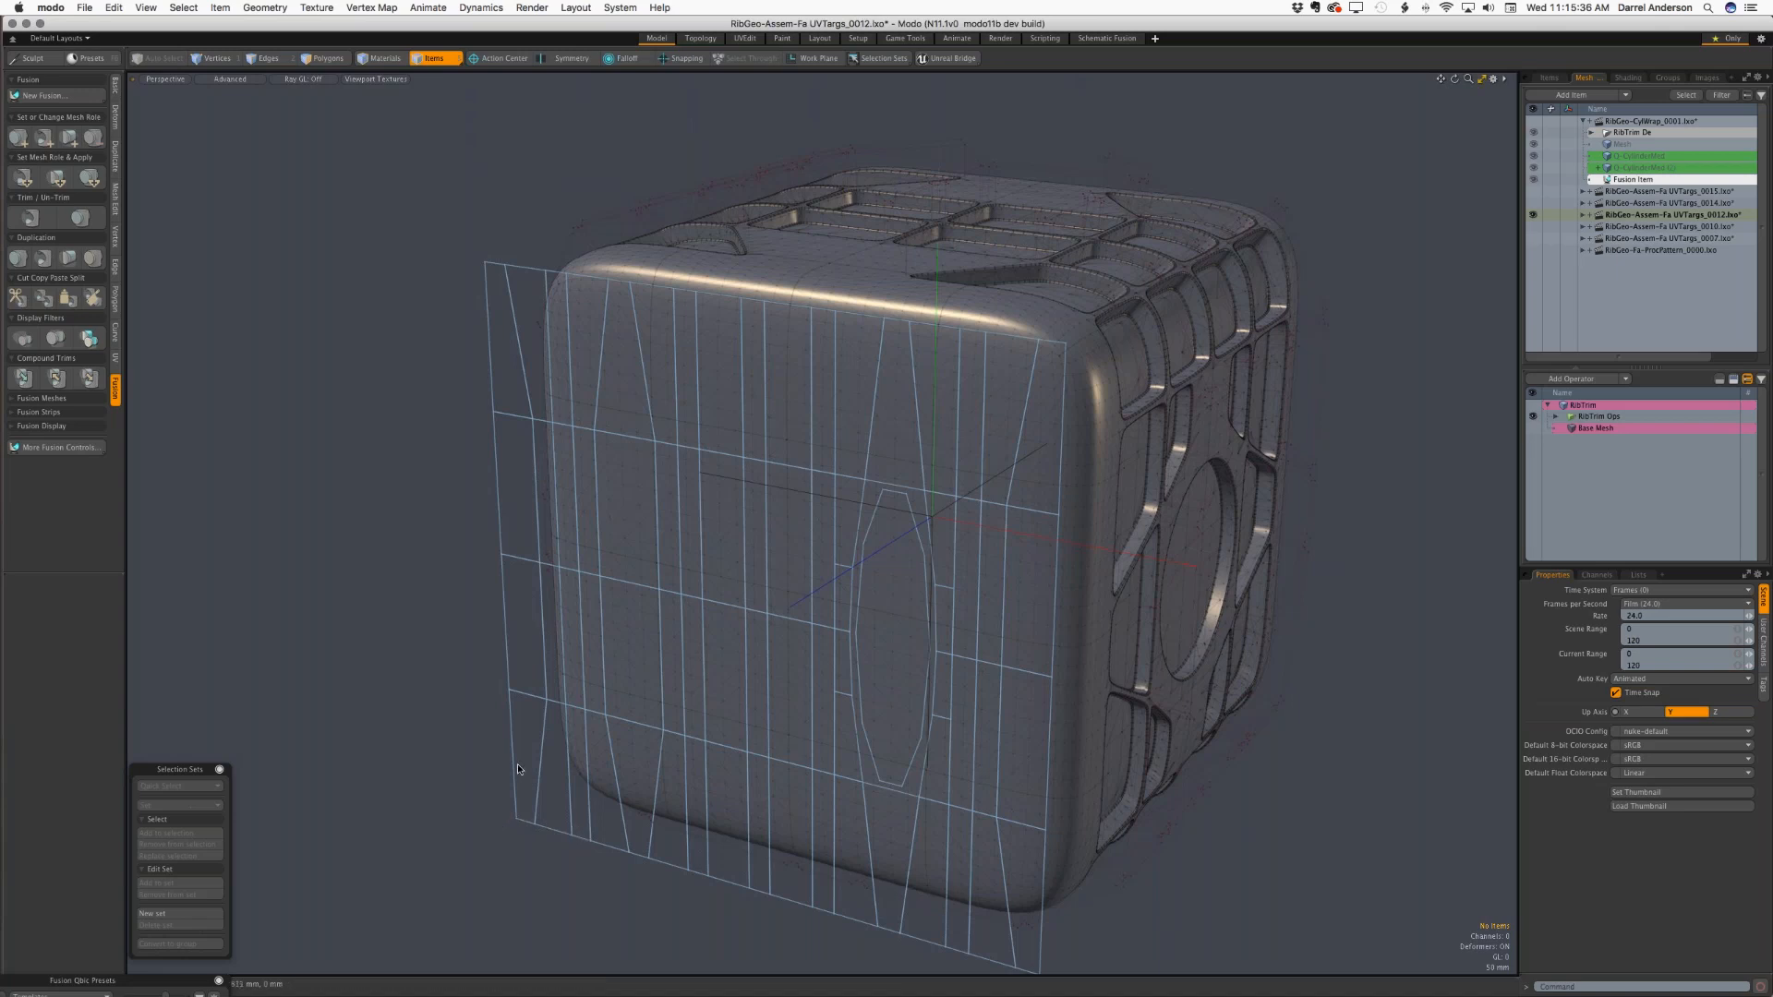
mouse_move(452, 764)
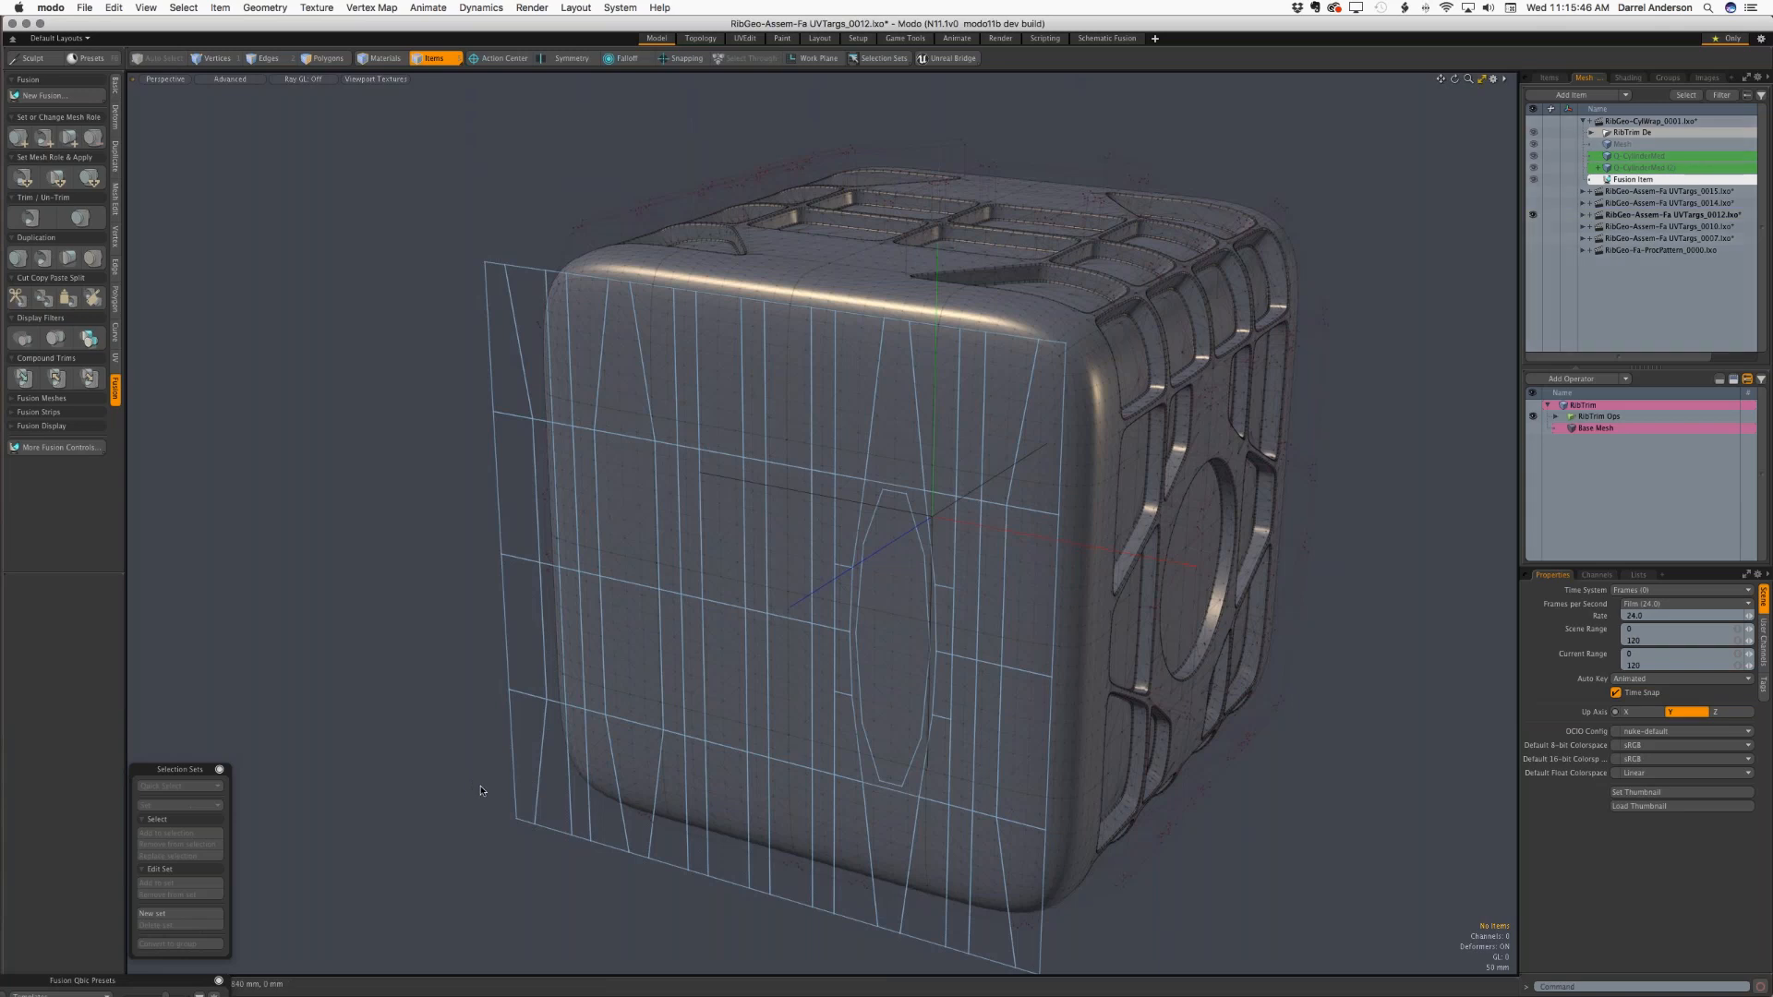
- Select the RibTrim Pattern mesh item and switch to Polygons selection mode
click(1595, 404)
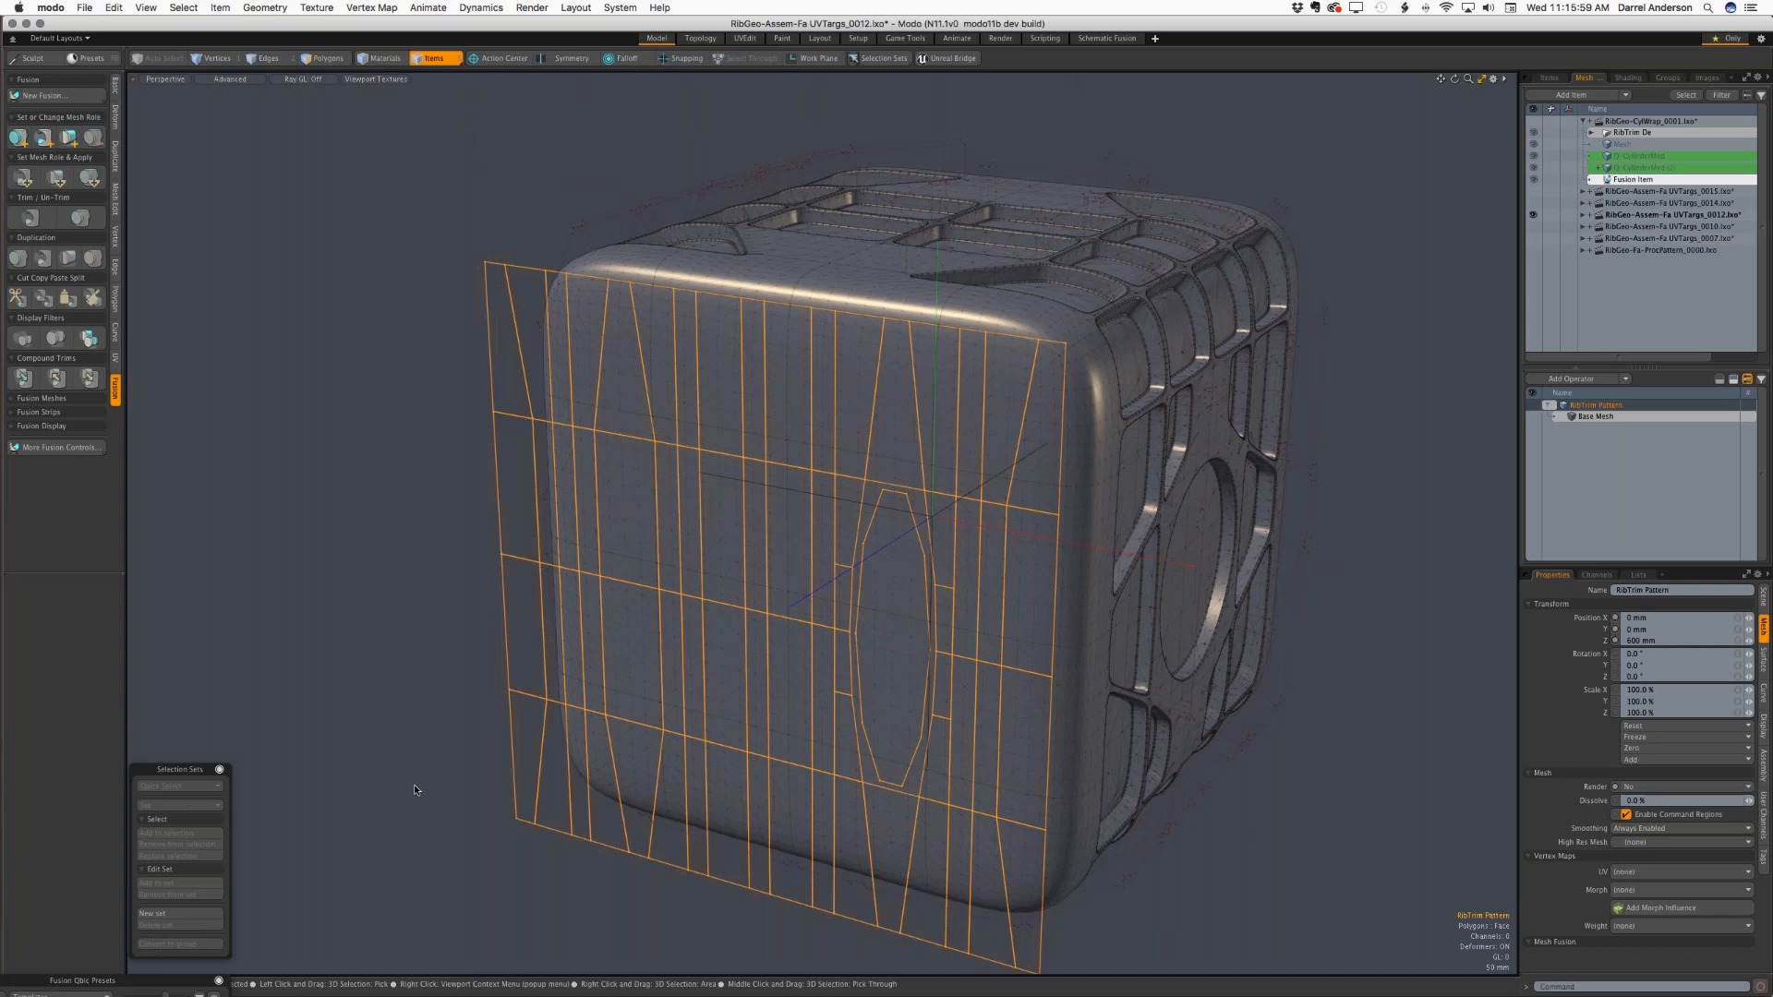
mouse_move(539, 579)
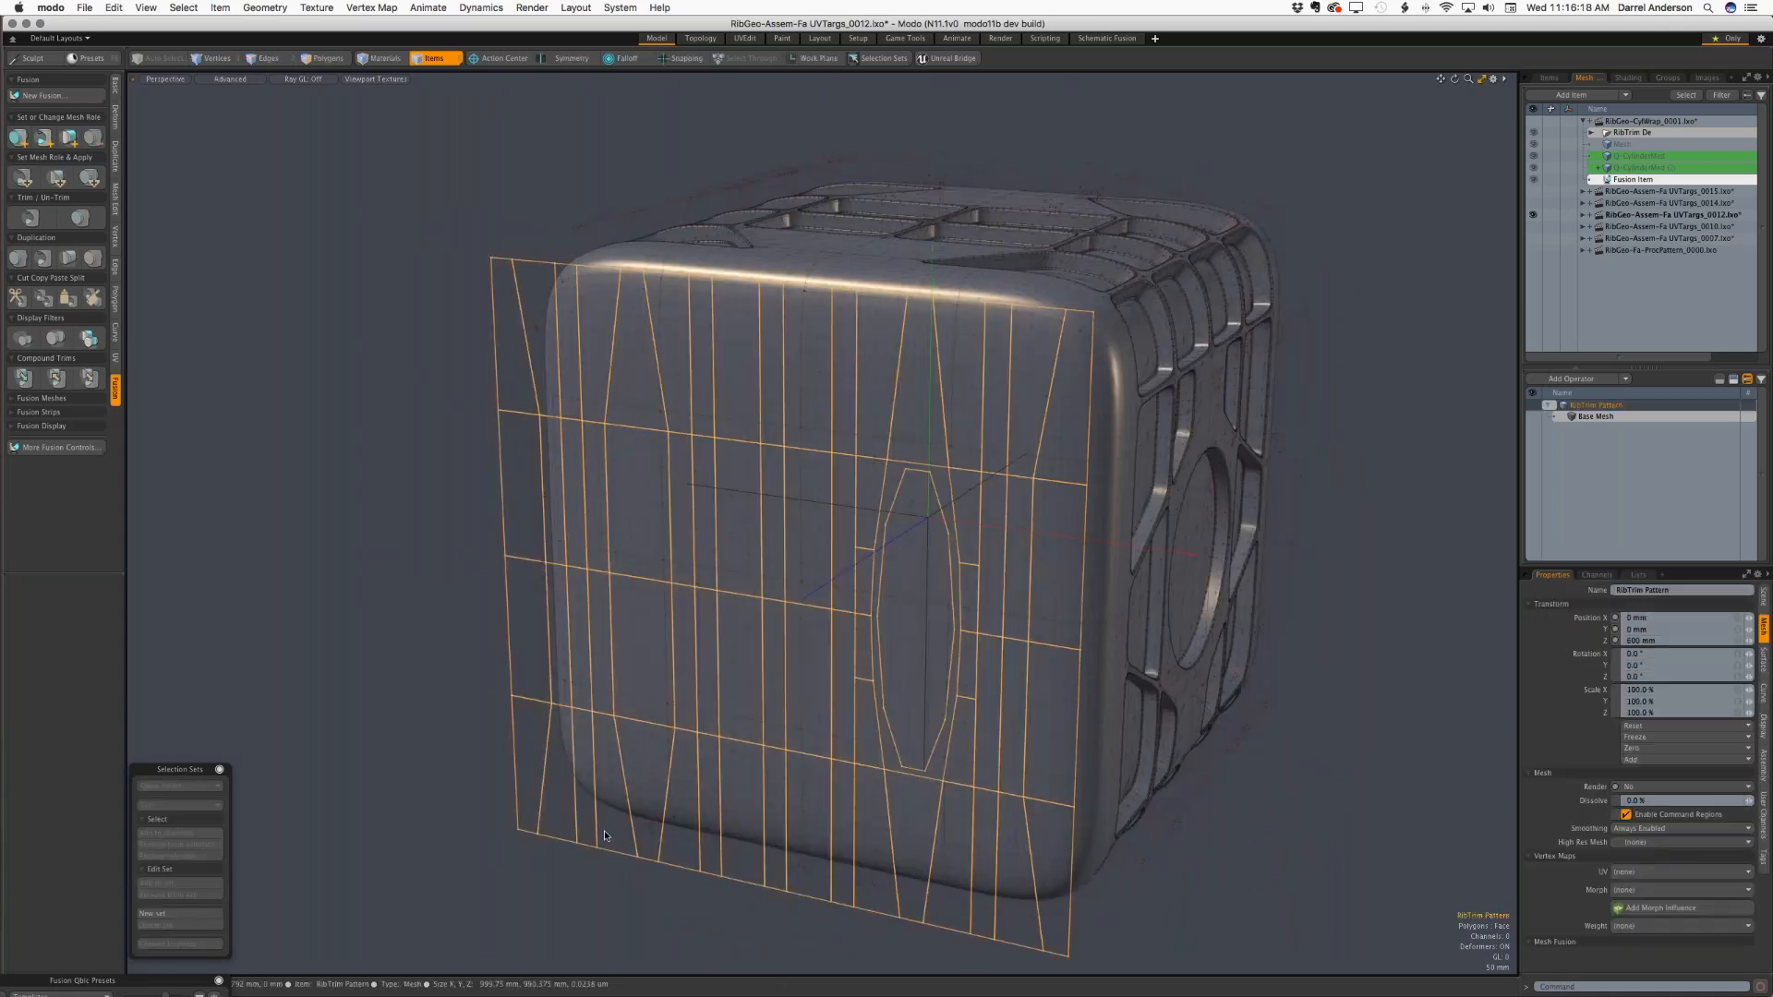
click(328, 57)
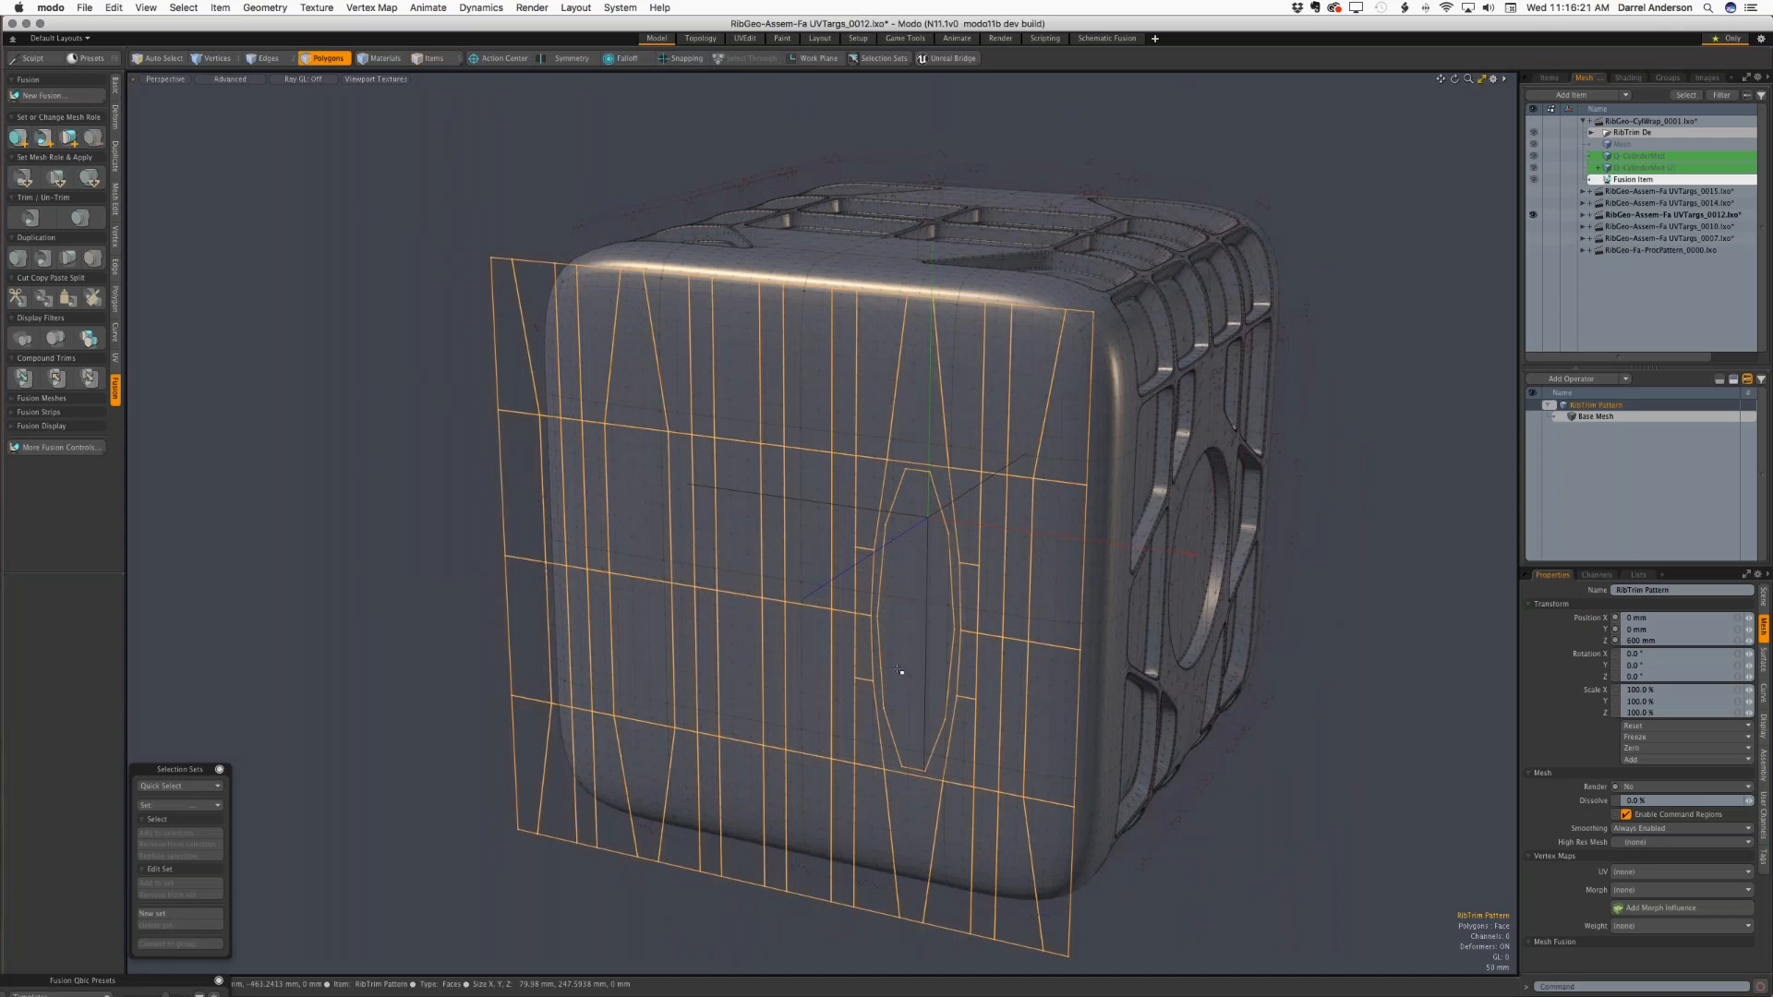
- Select the elongated hexagon polygon in the centre of the RibTrim Pattern grid
click(911, 622)
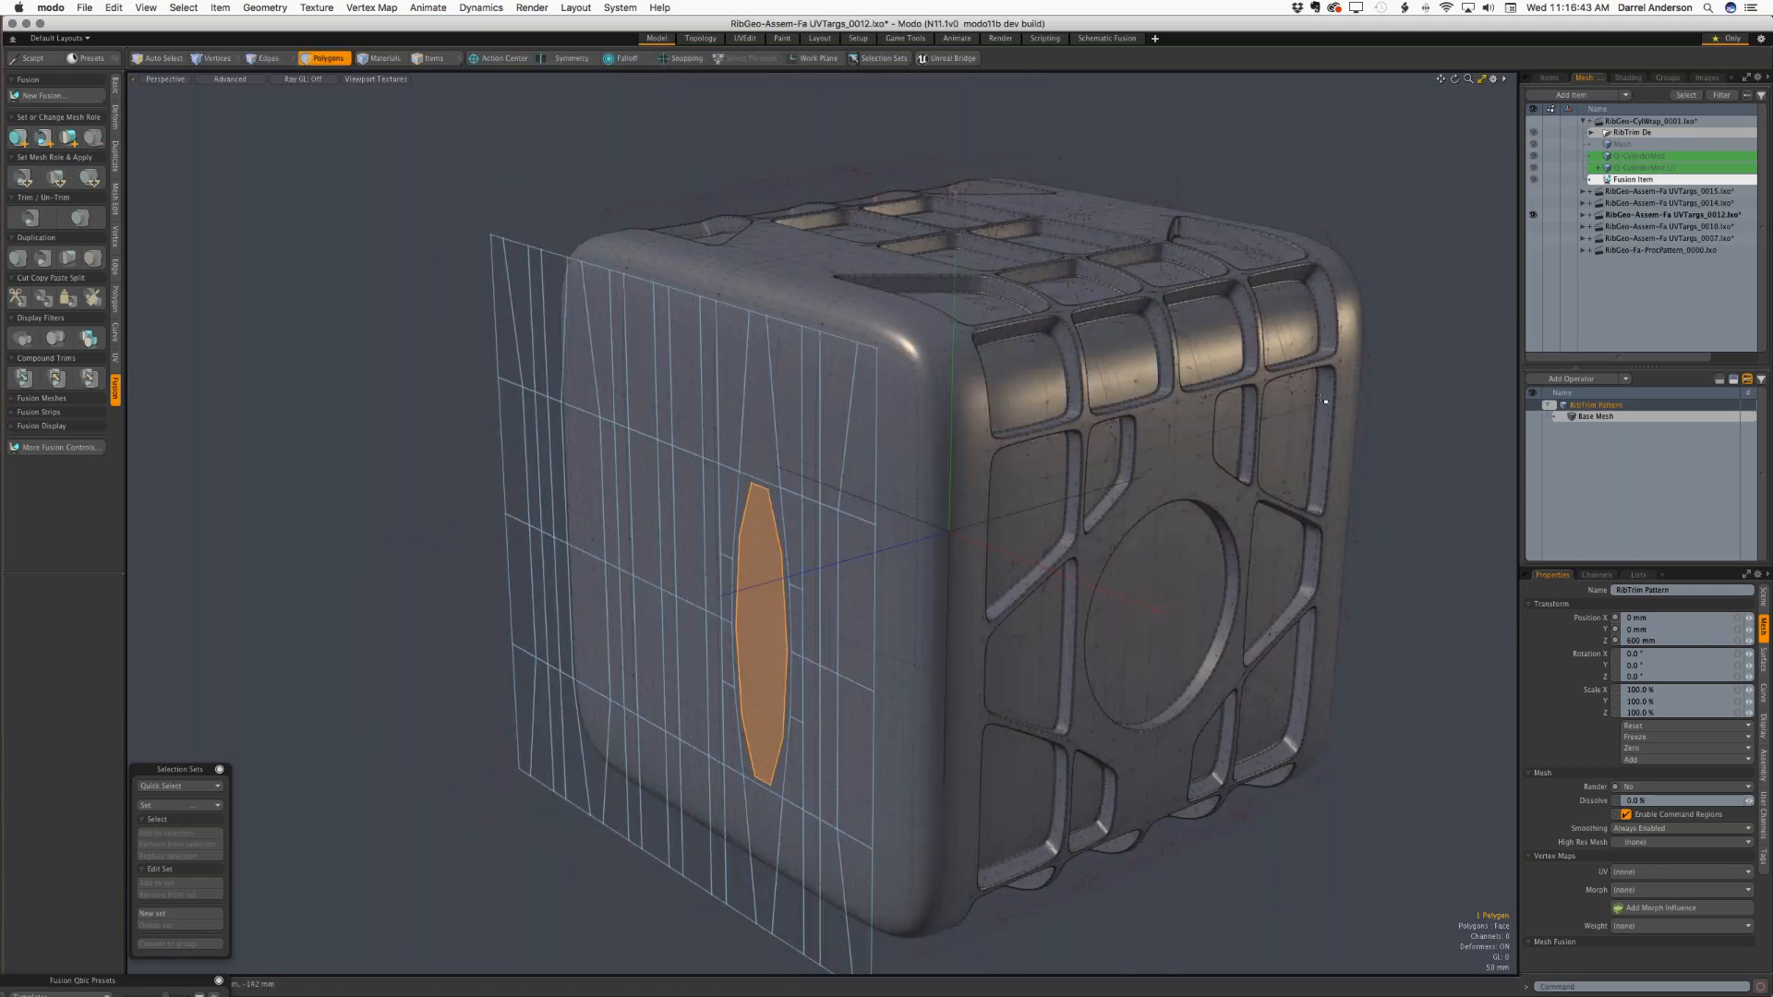
- Pass through UVTargs_0014 in the Items list and make UVTargs_0010 active
click(1662, 203)
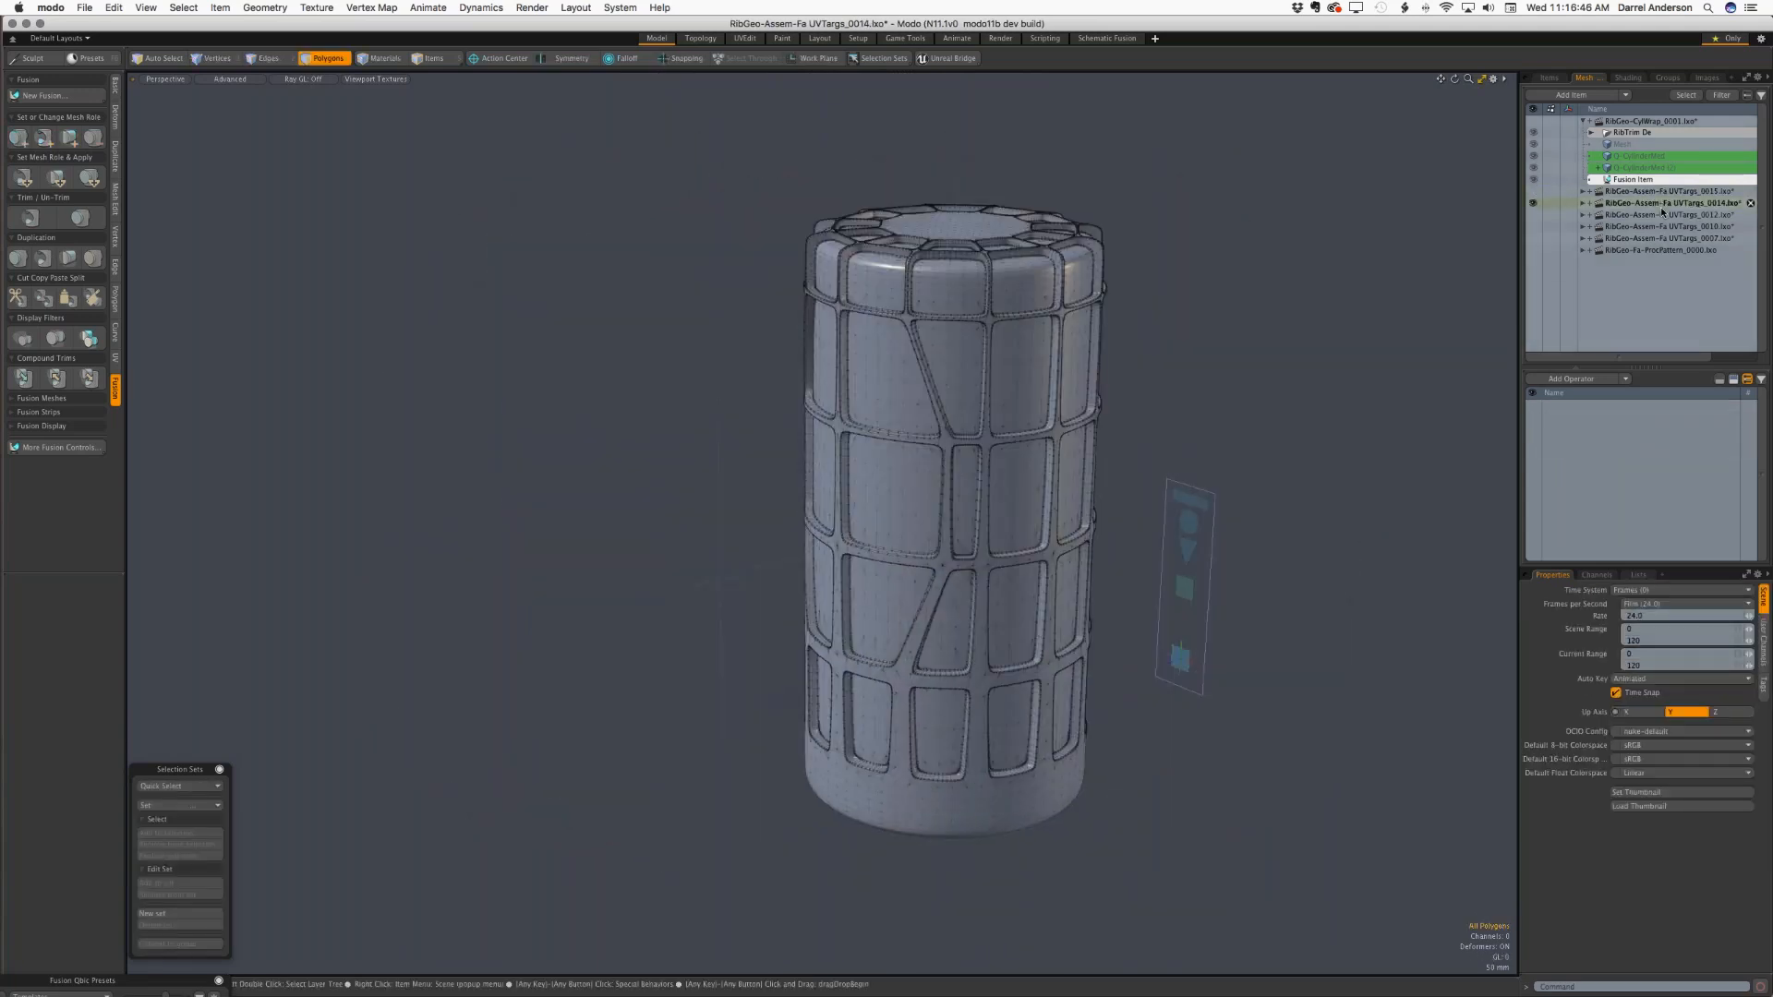
click(1662, 215)
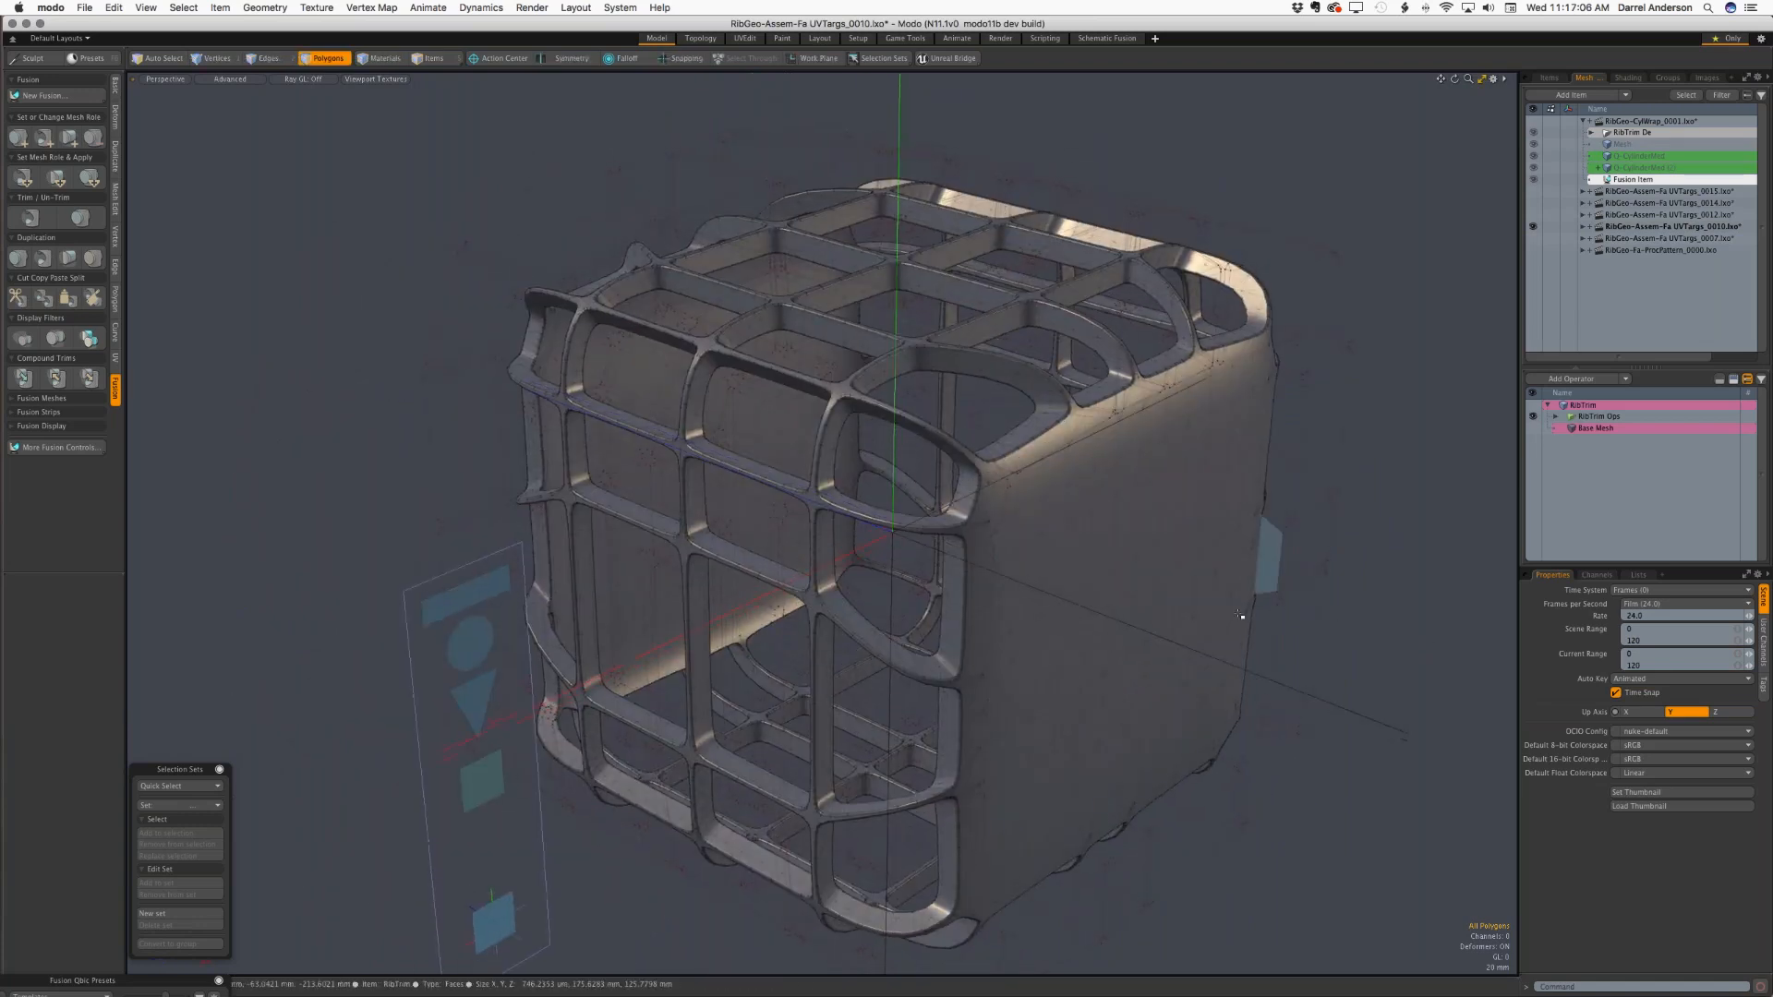
- Close the UVTargs_0010 scene, discarding its unsaved changes with Don't Save
click(50, 8)
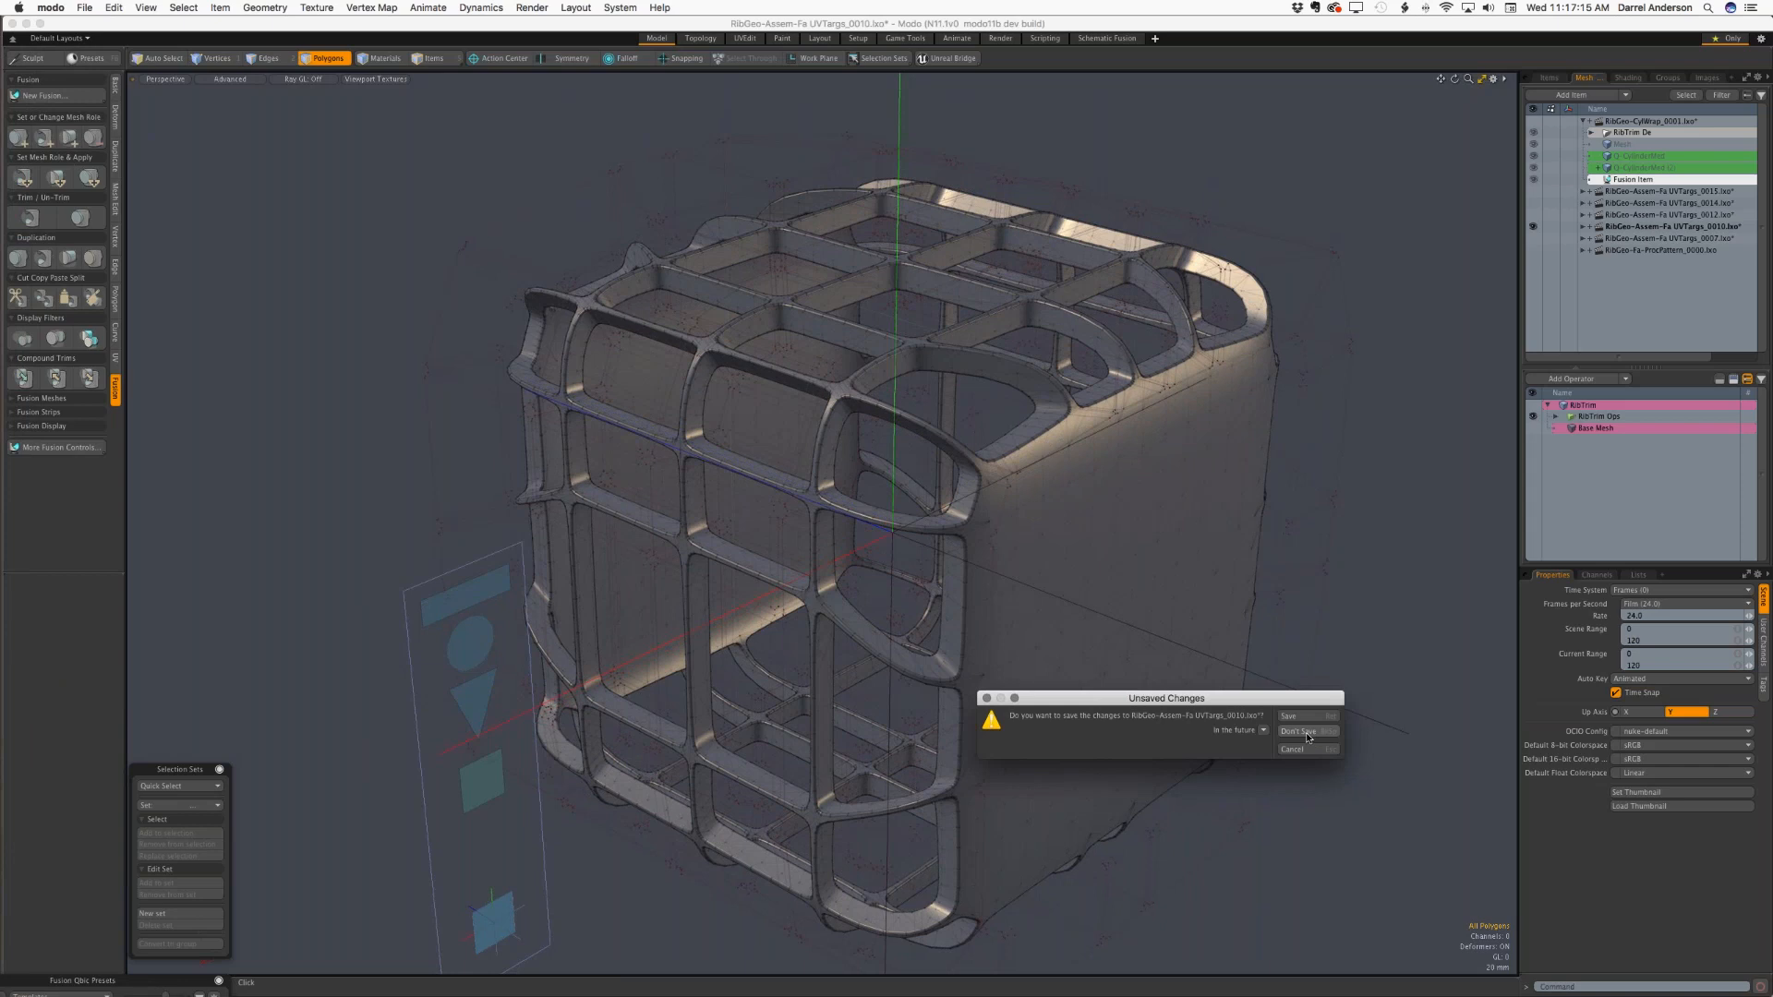
click(1301, 731)
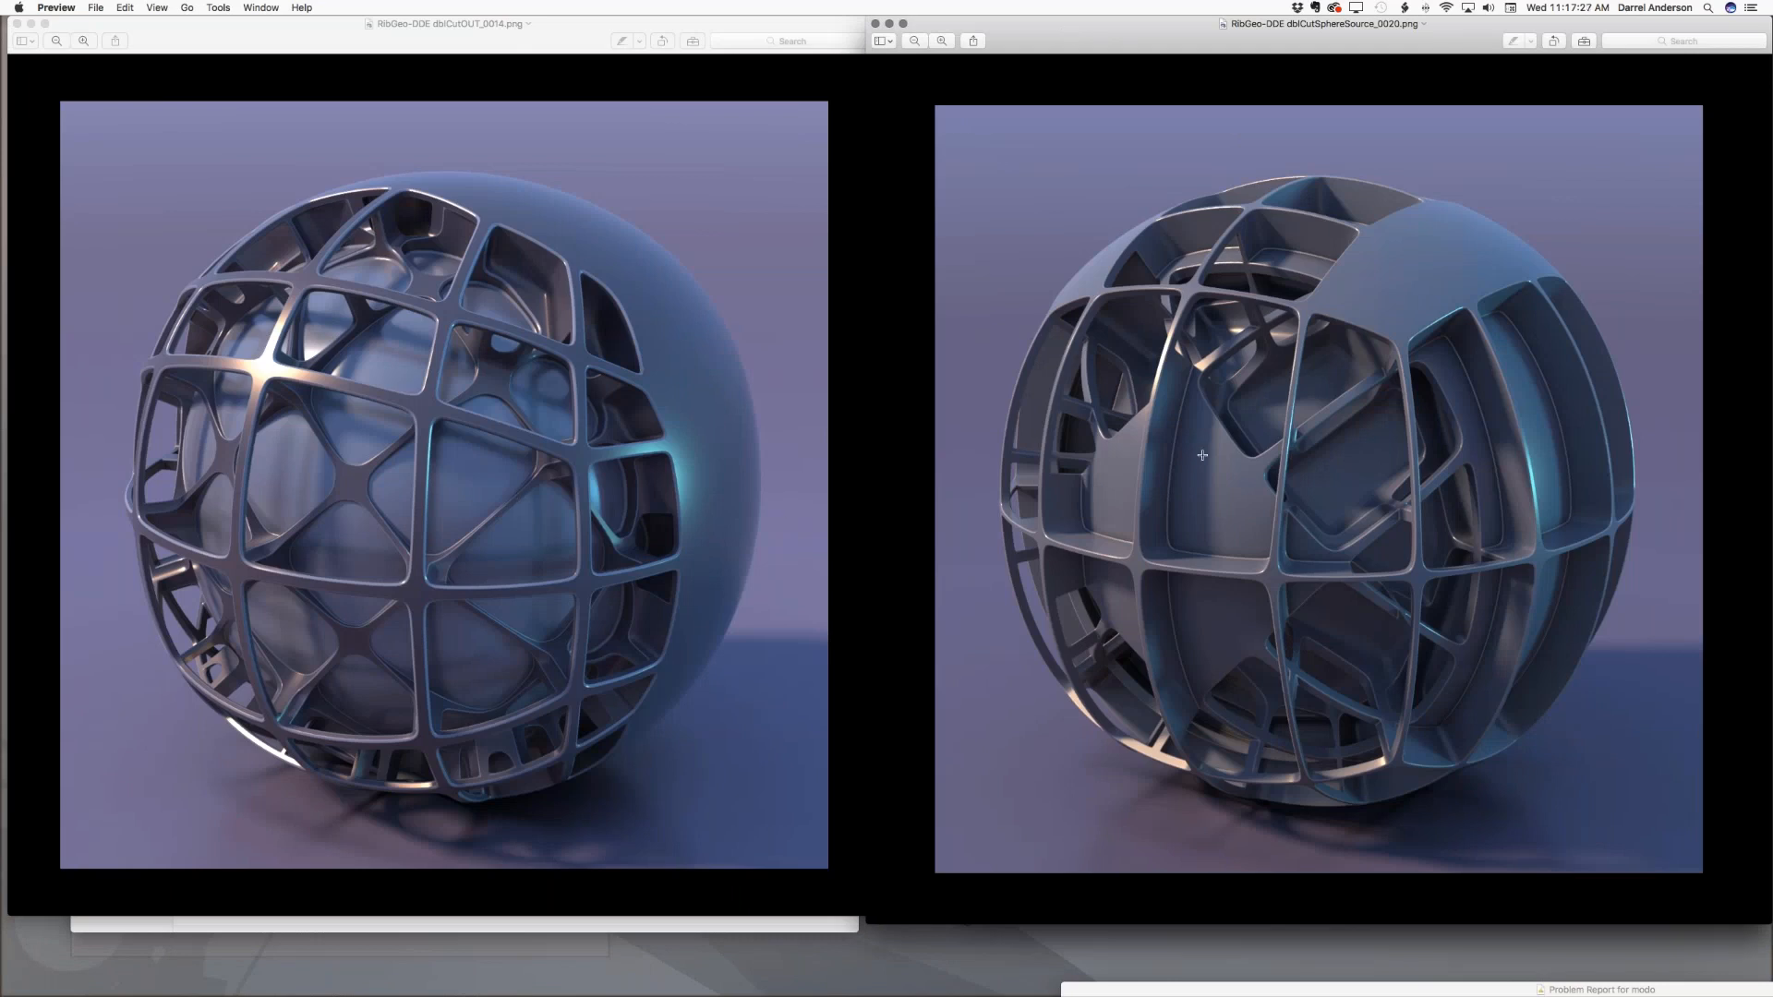
mouse_move(1204, 639)
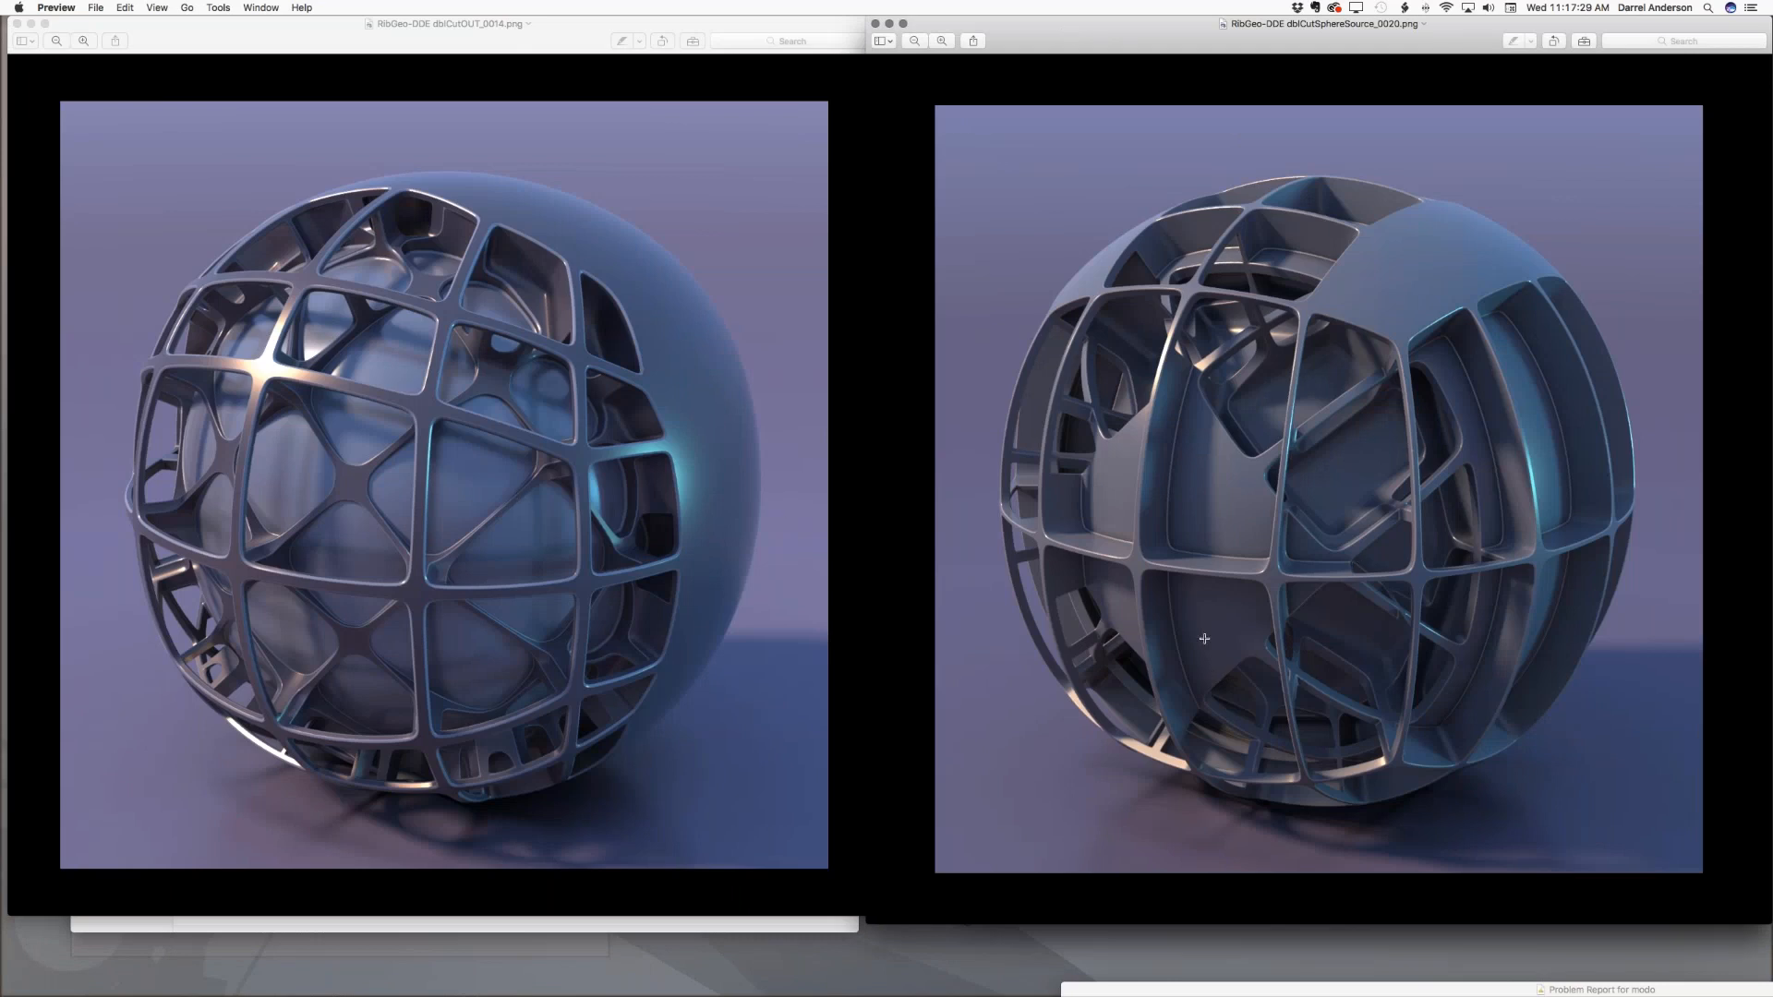
mouse_move(1410, 535)
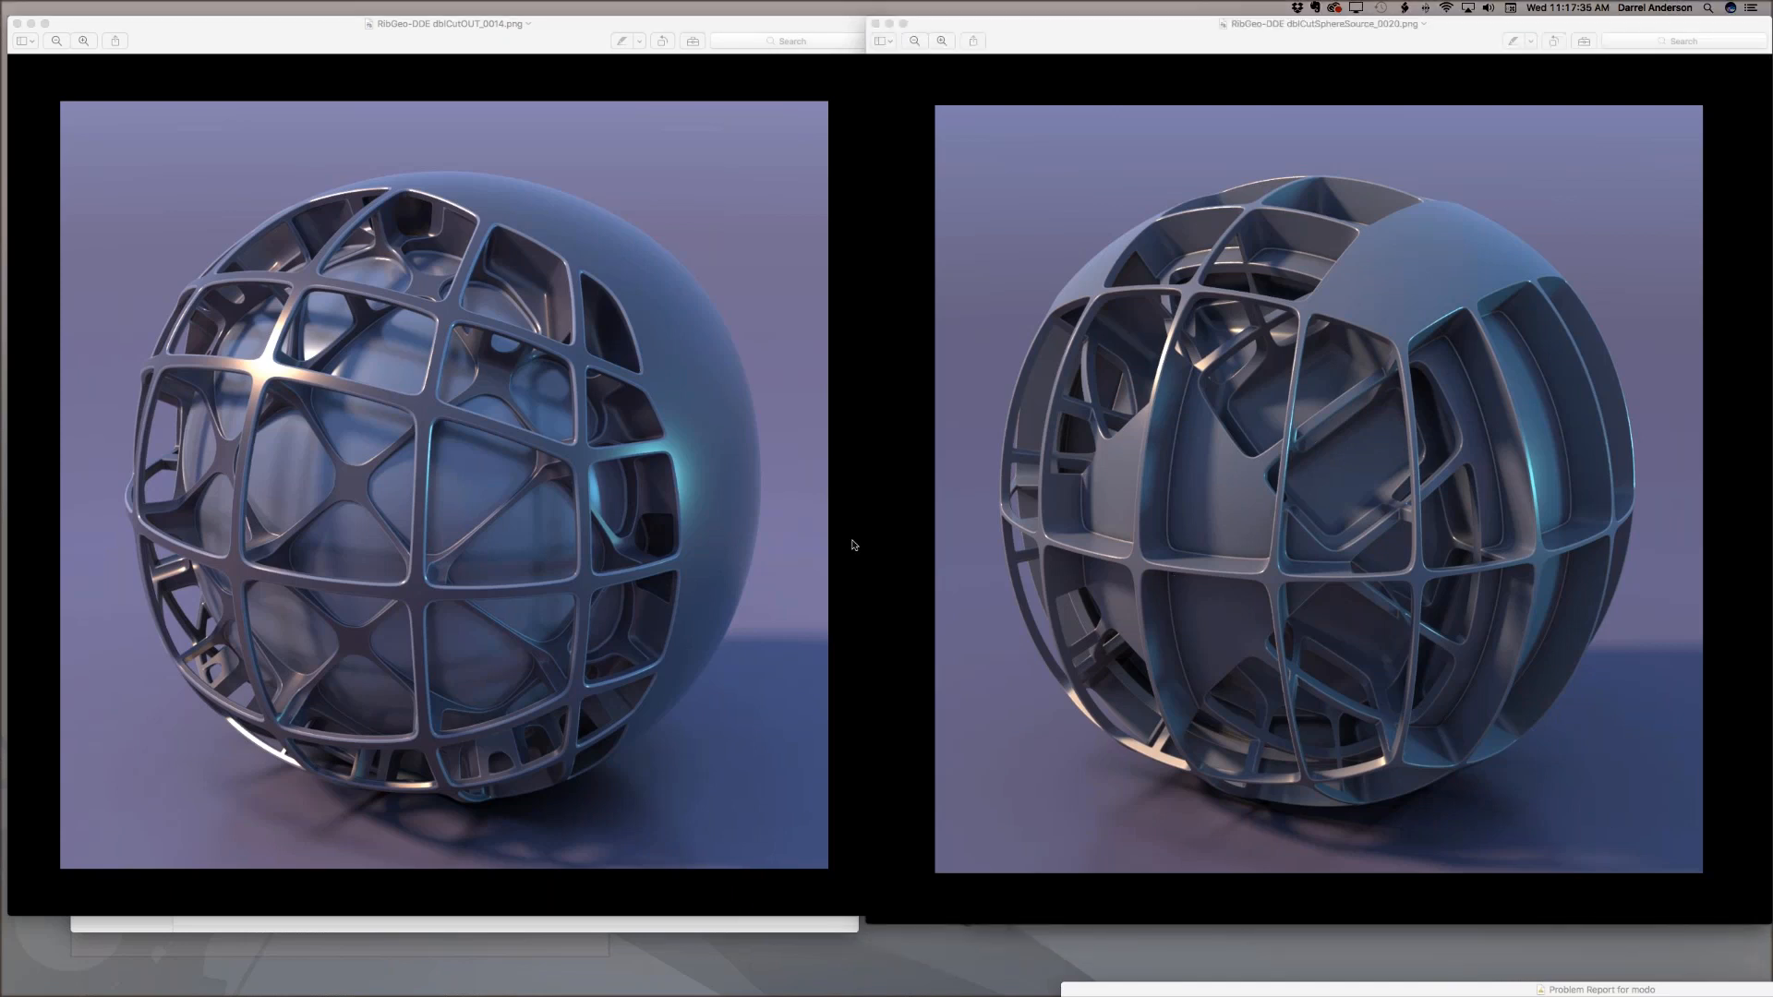
mouse_move(402, 484)
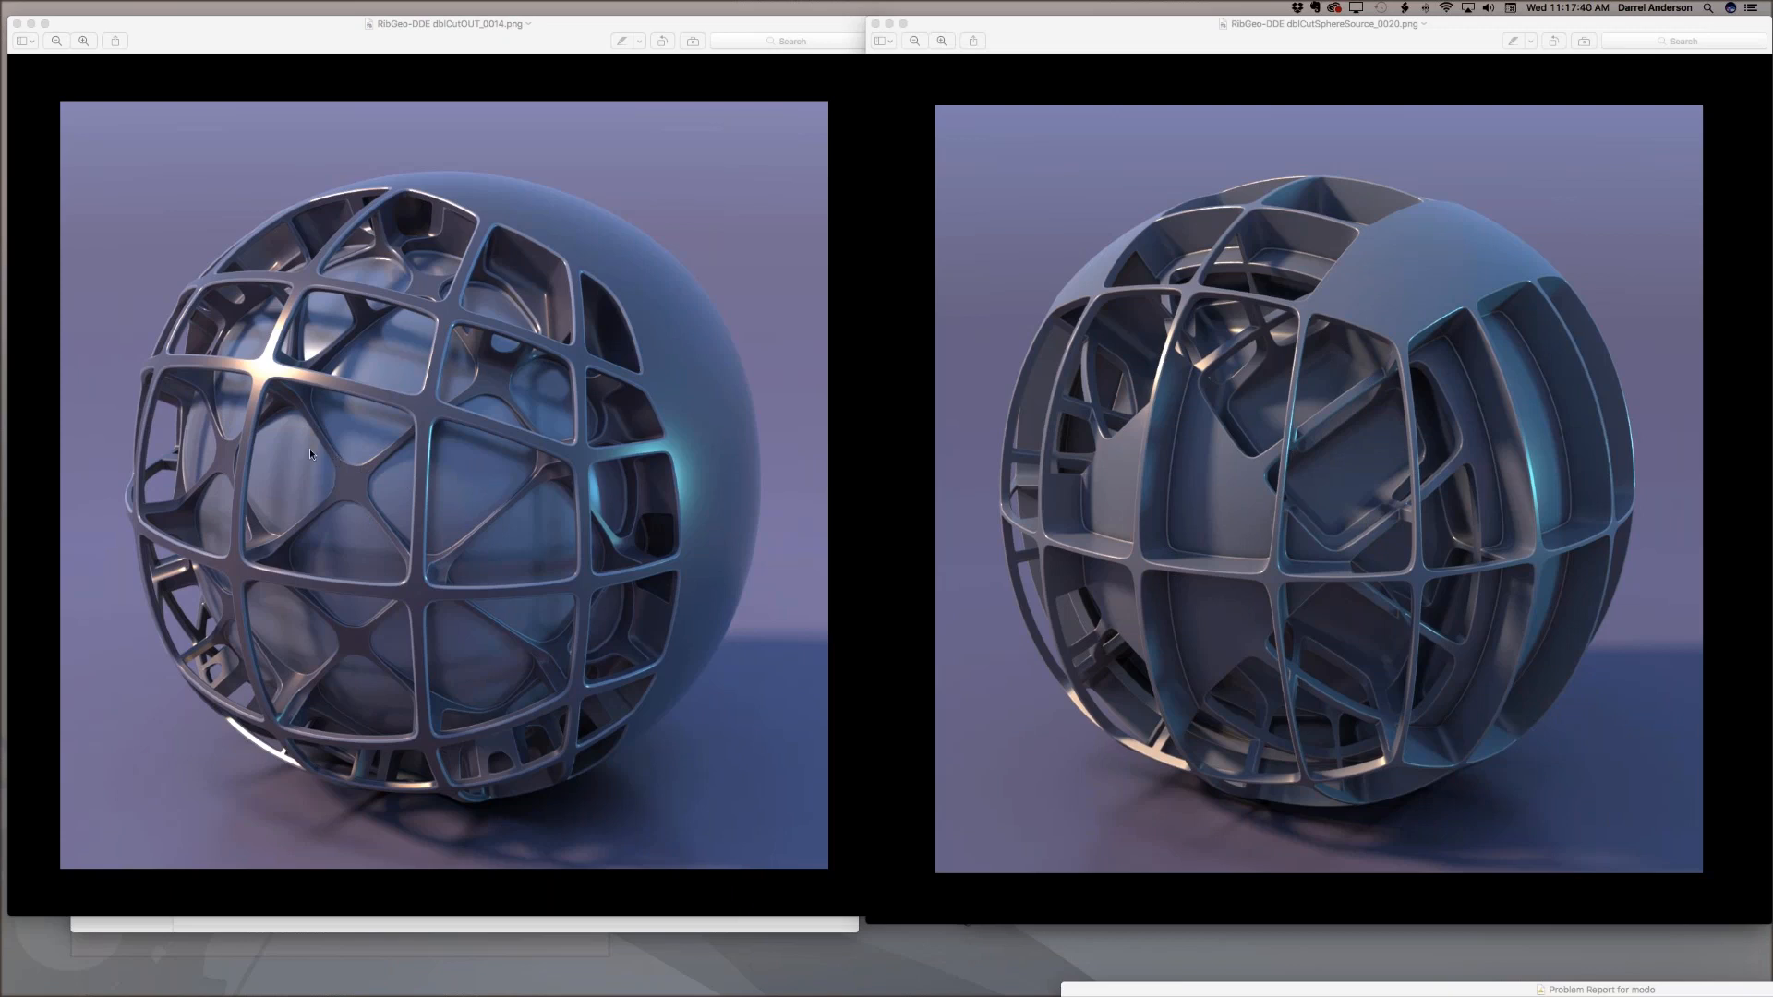
mouse_move(1202, 490)
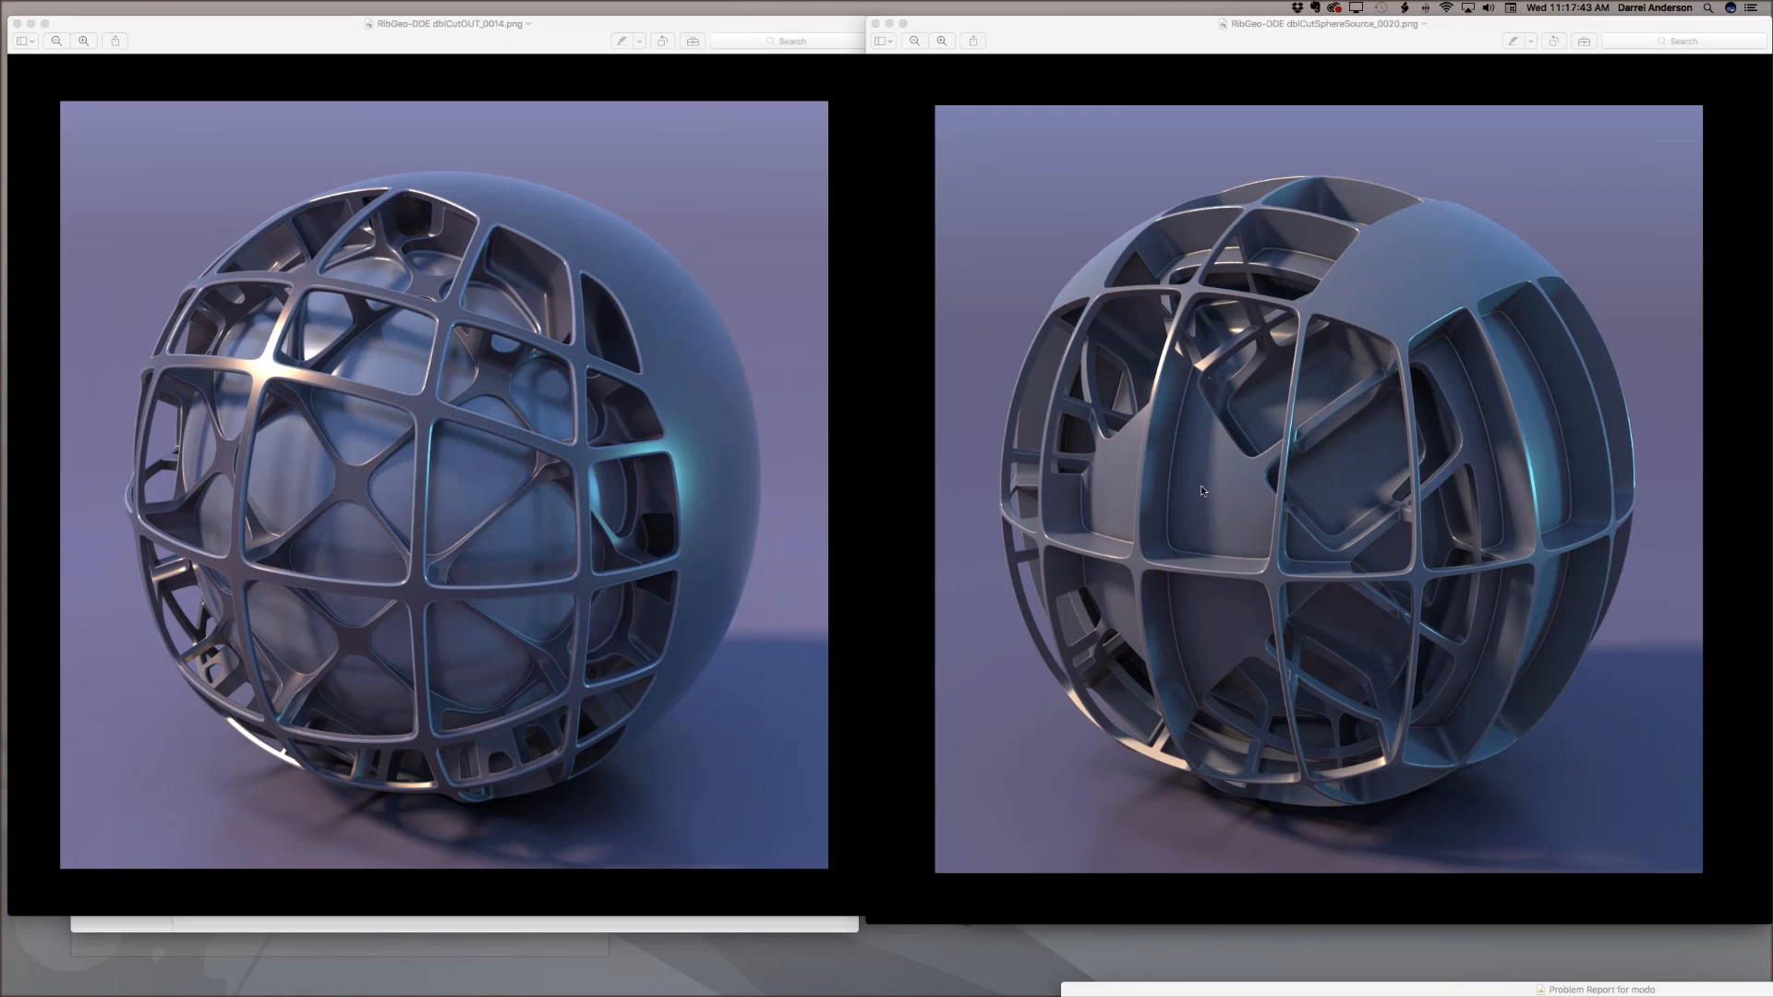
mouse_move(1210, 409)
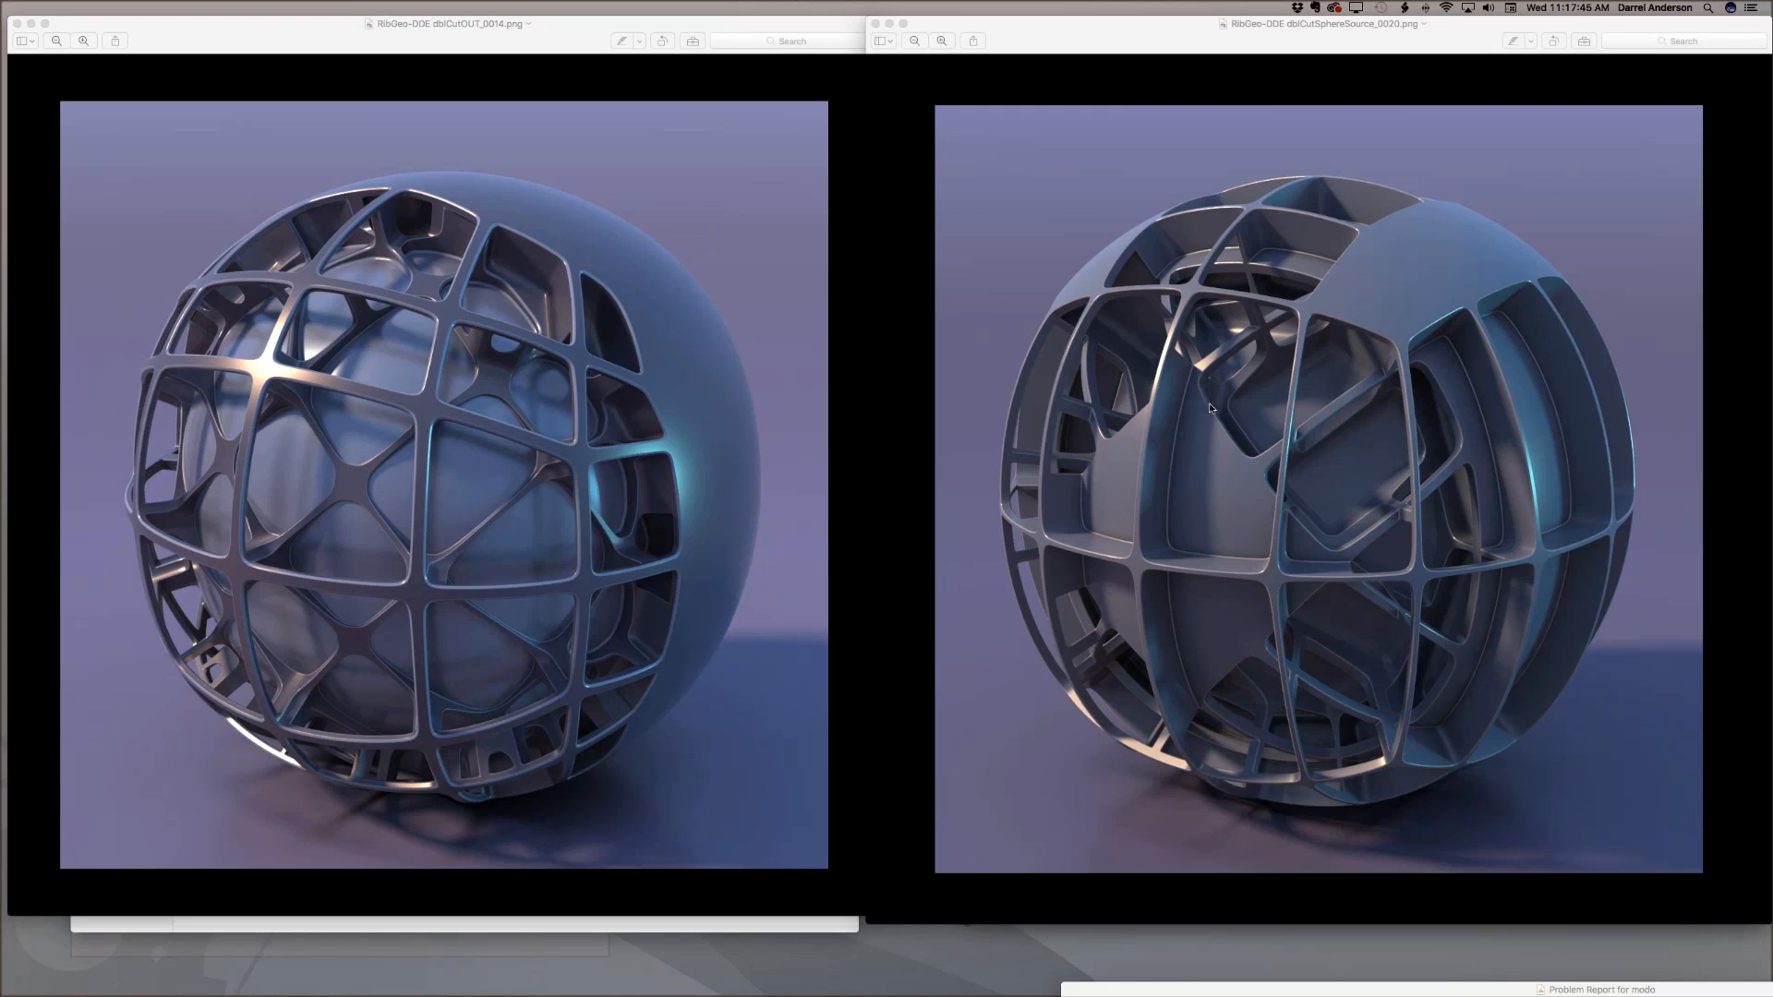
mouse_move(34, 645)
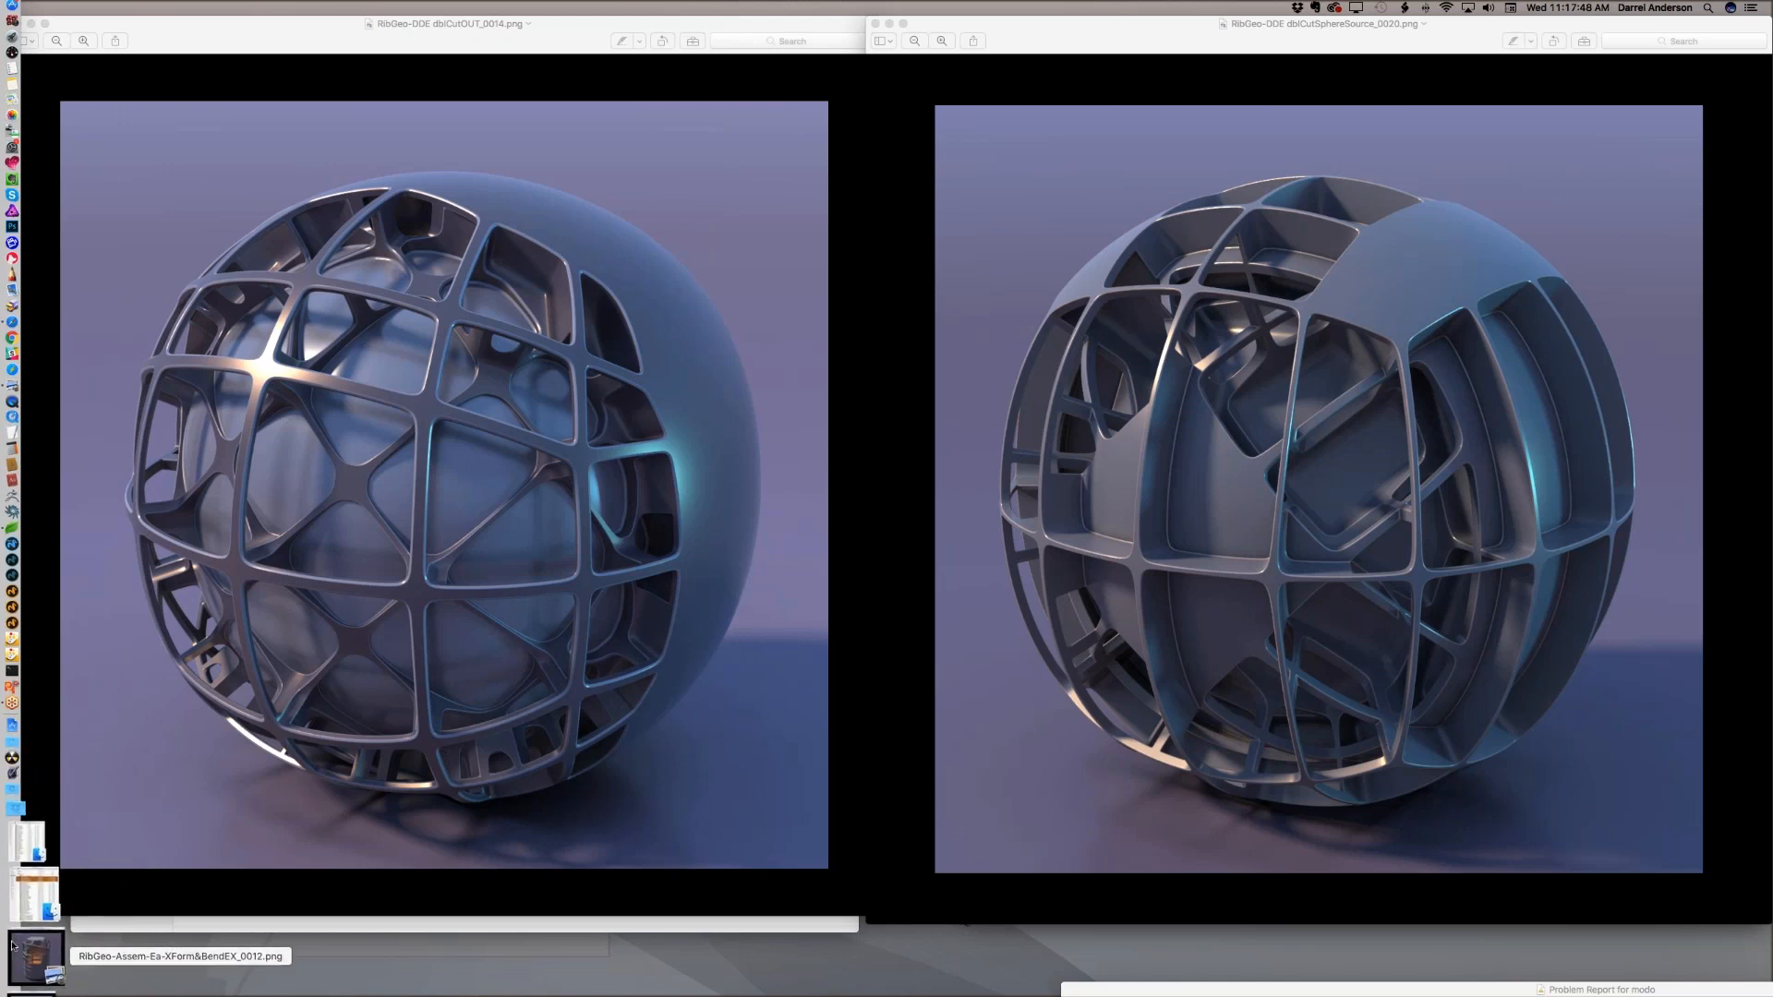
mouse_move(25, 701)
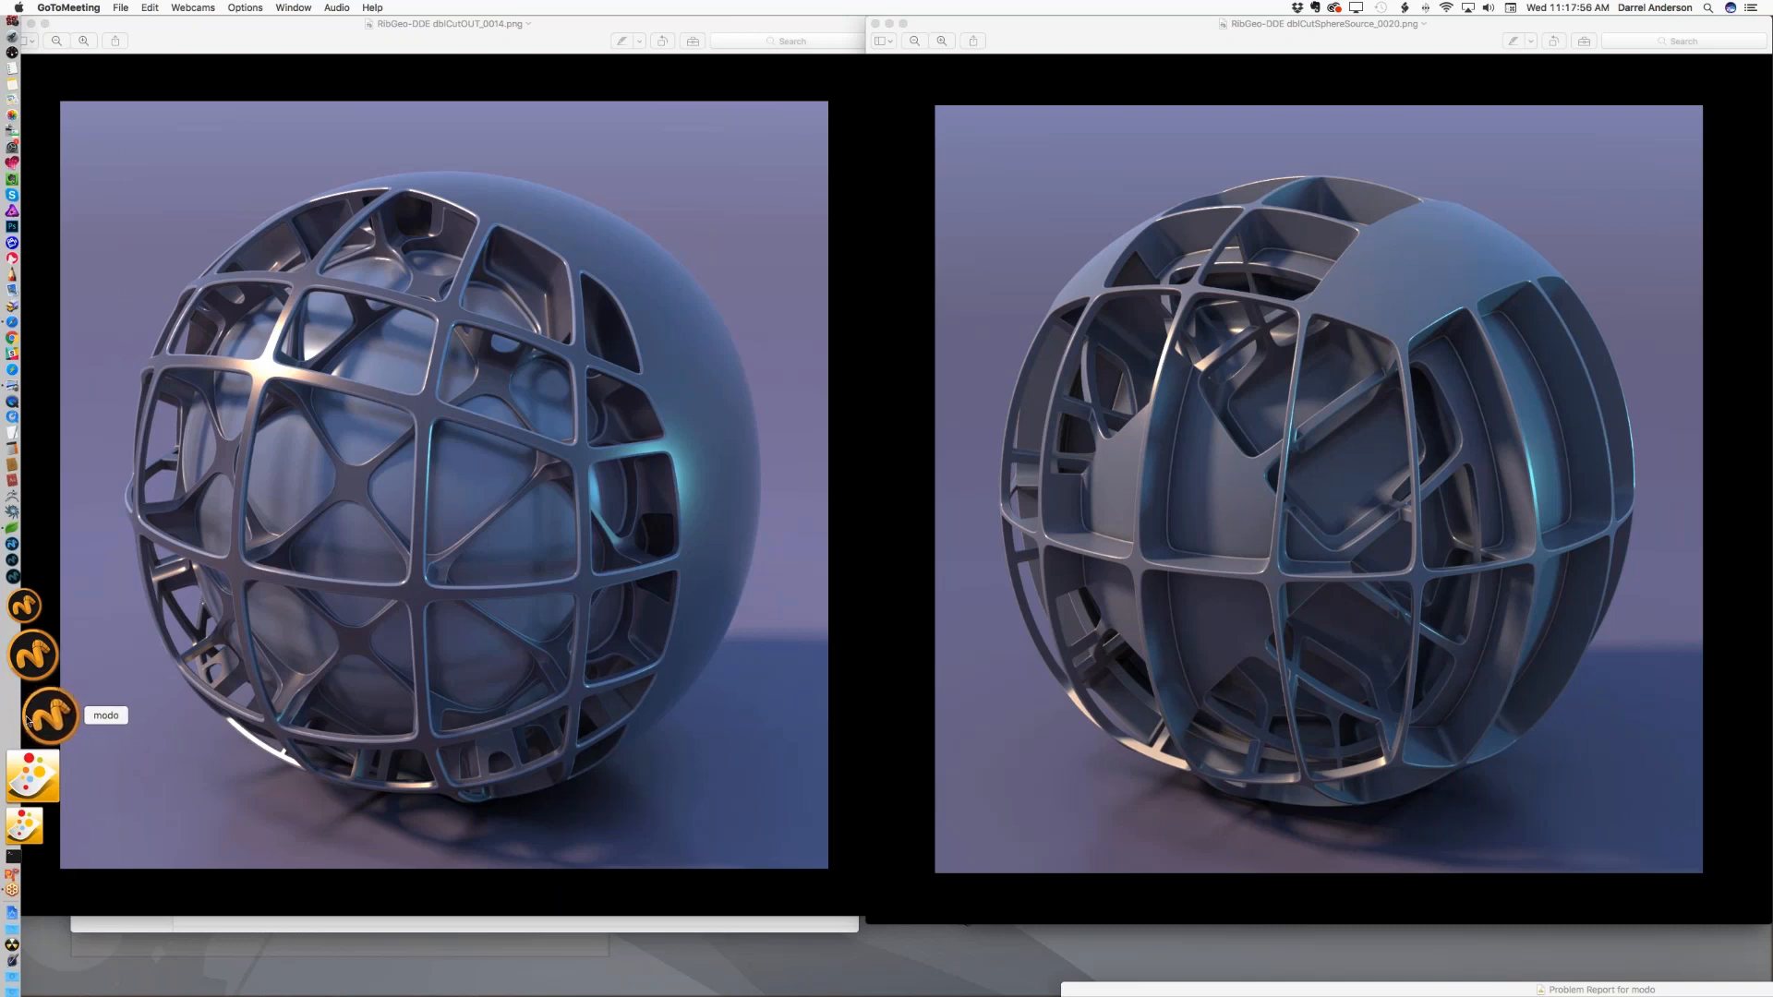
- Return from Preview to Modo via its Dock icon
click(50, 713)
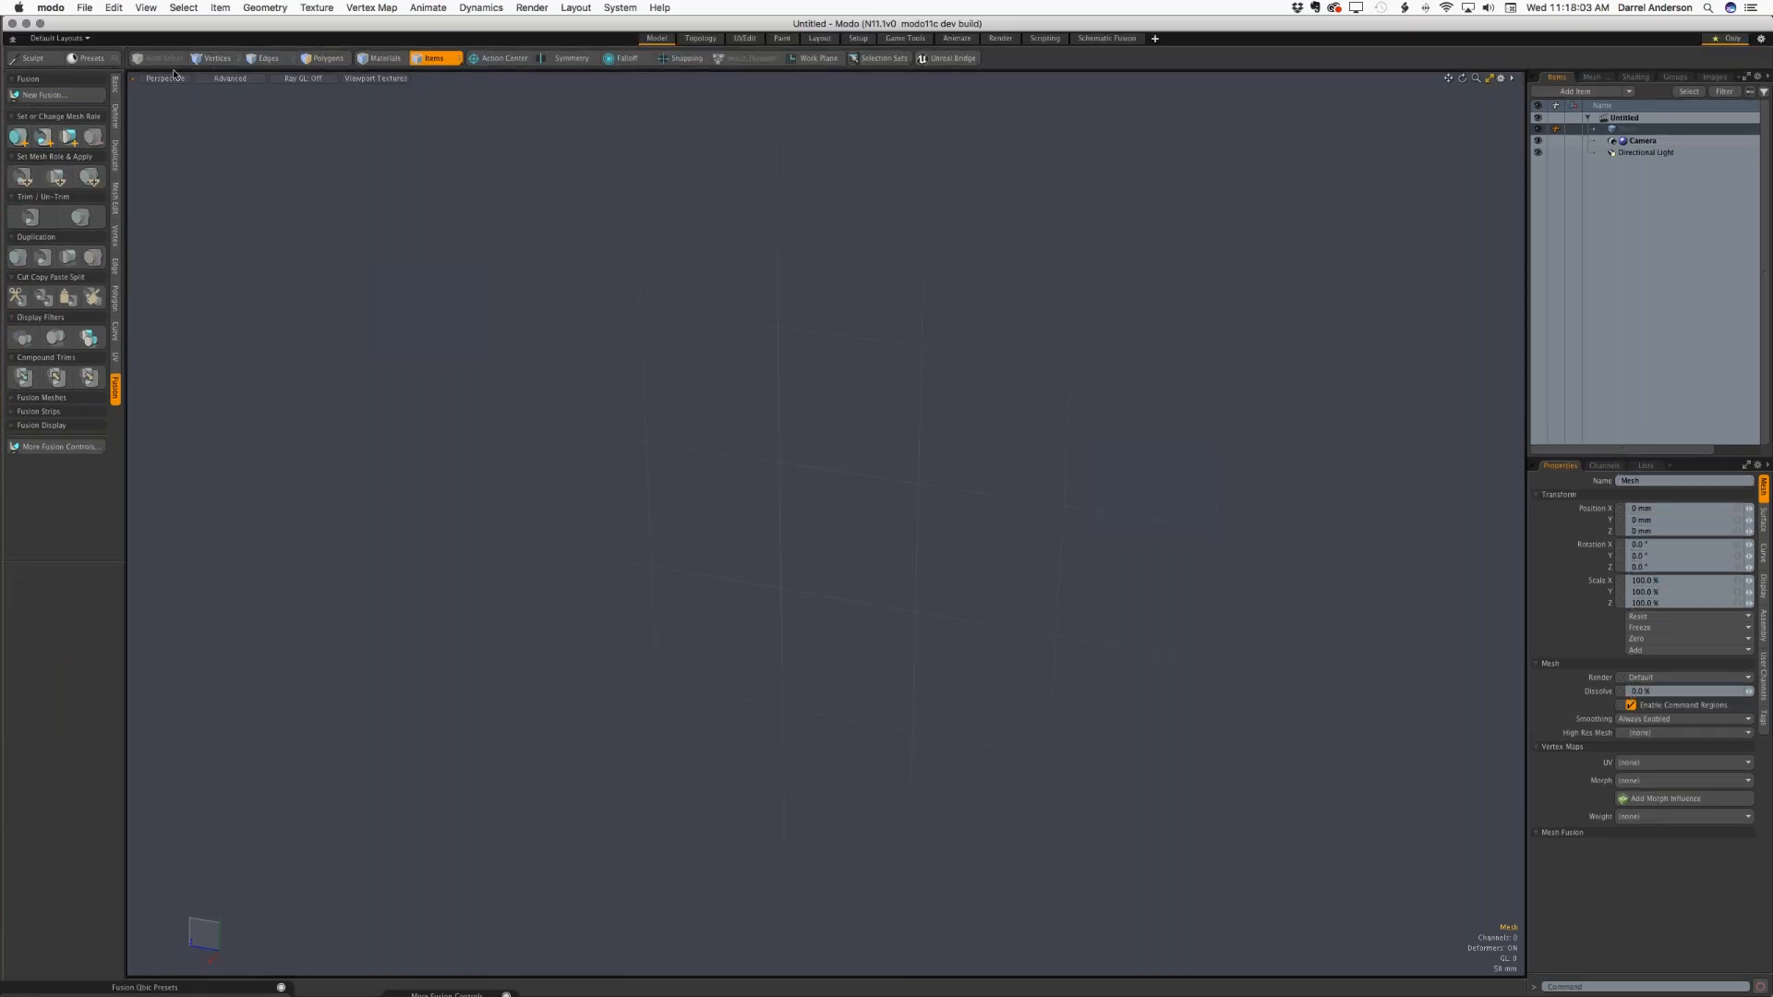
- Open MultiFuse_0008.lxo from File > Open Recent
click(84, 9)
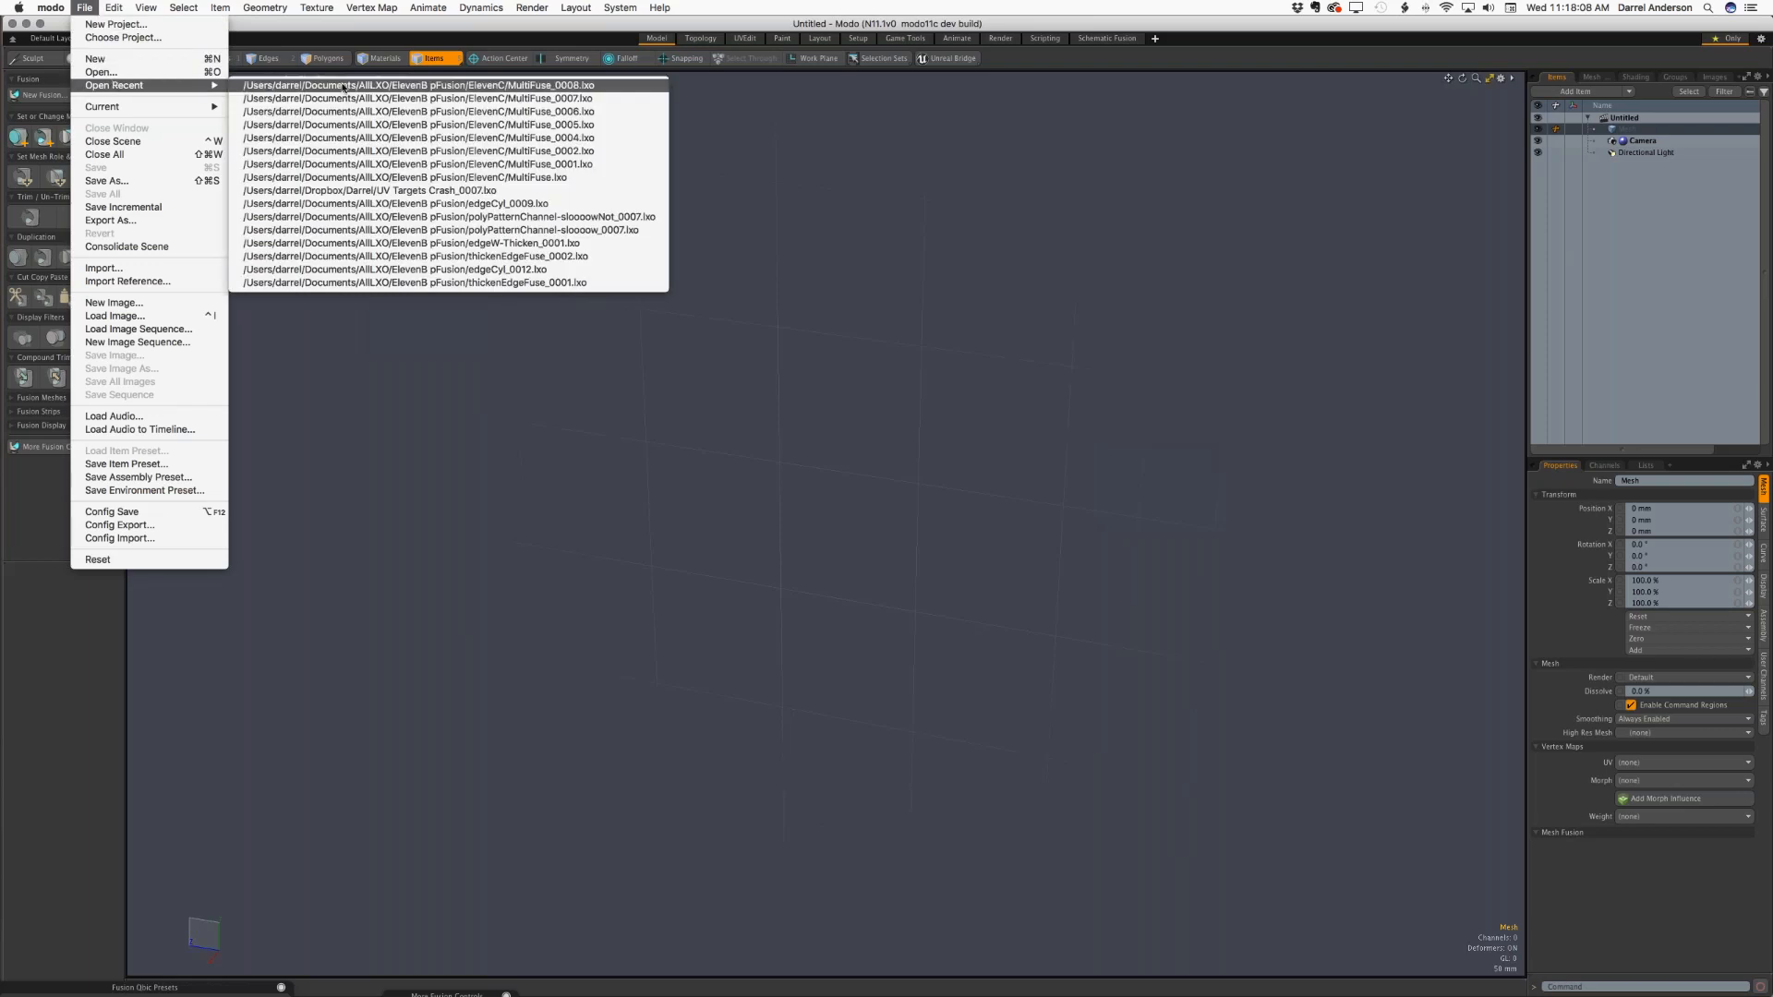
click(412, 84)
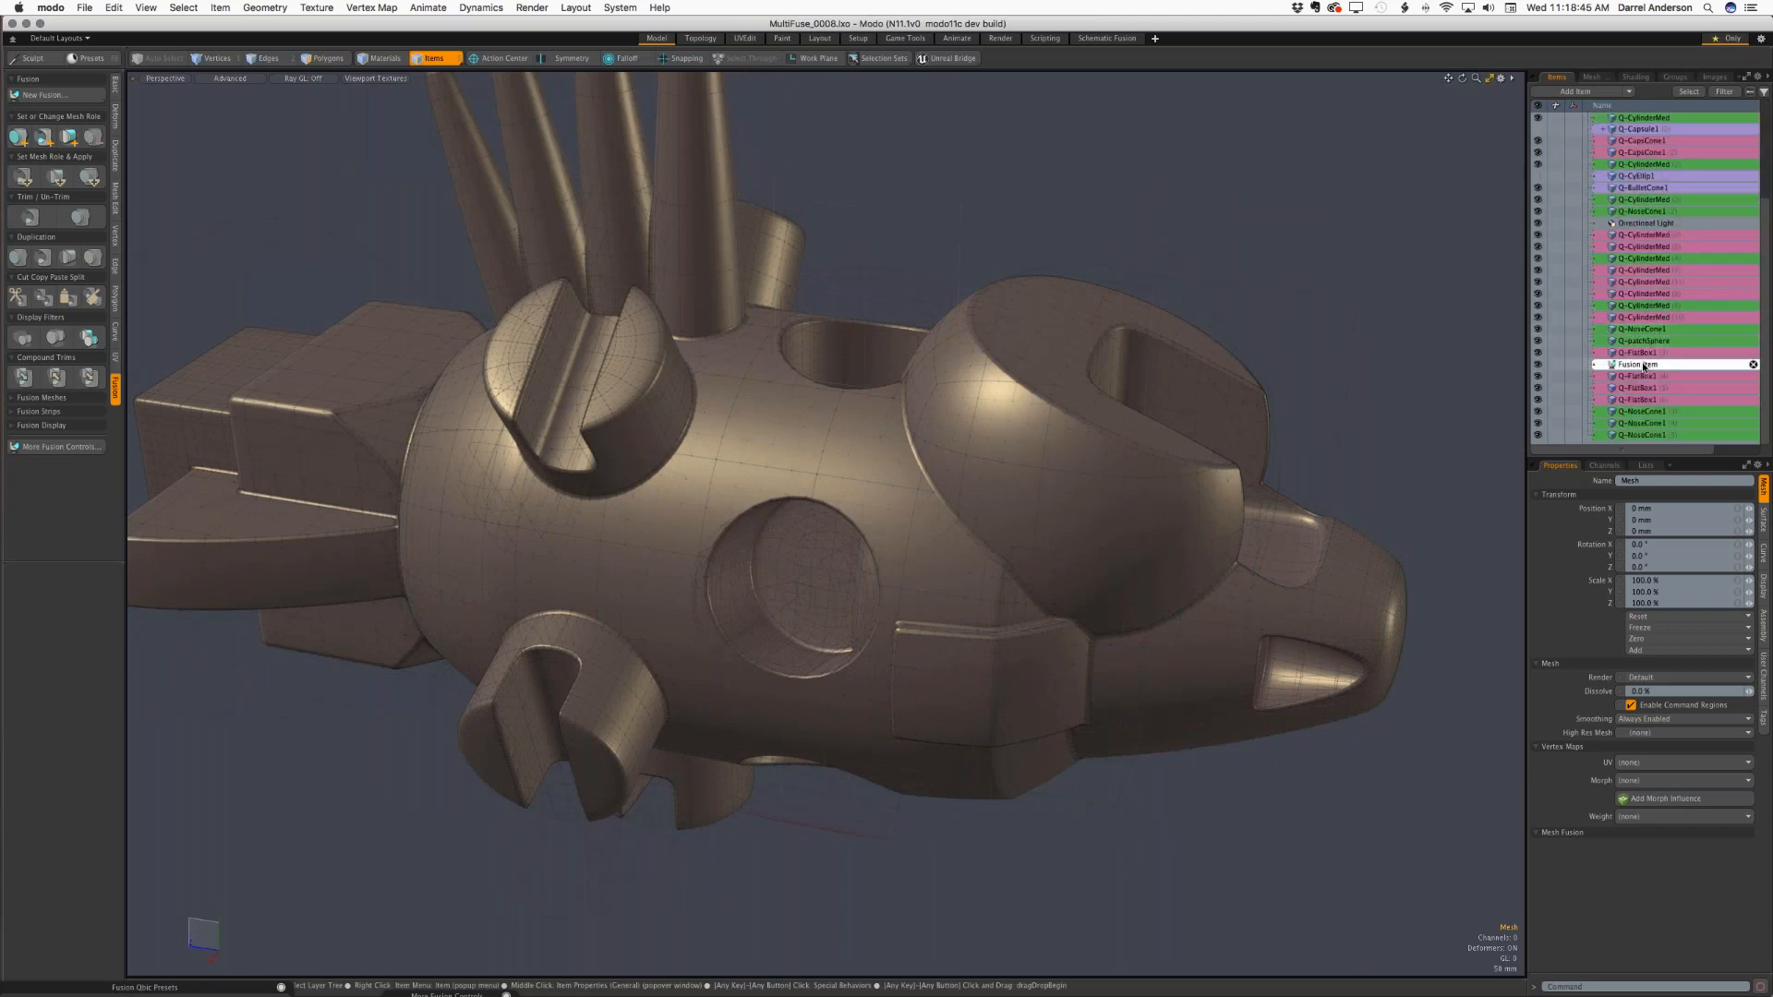
- Move the medium cube onto the creature's lower flank at X 555 mm
click(1640, 363)
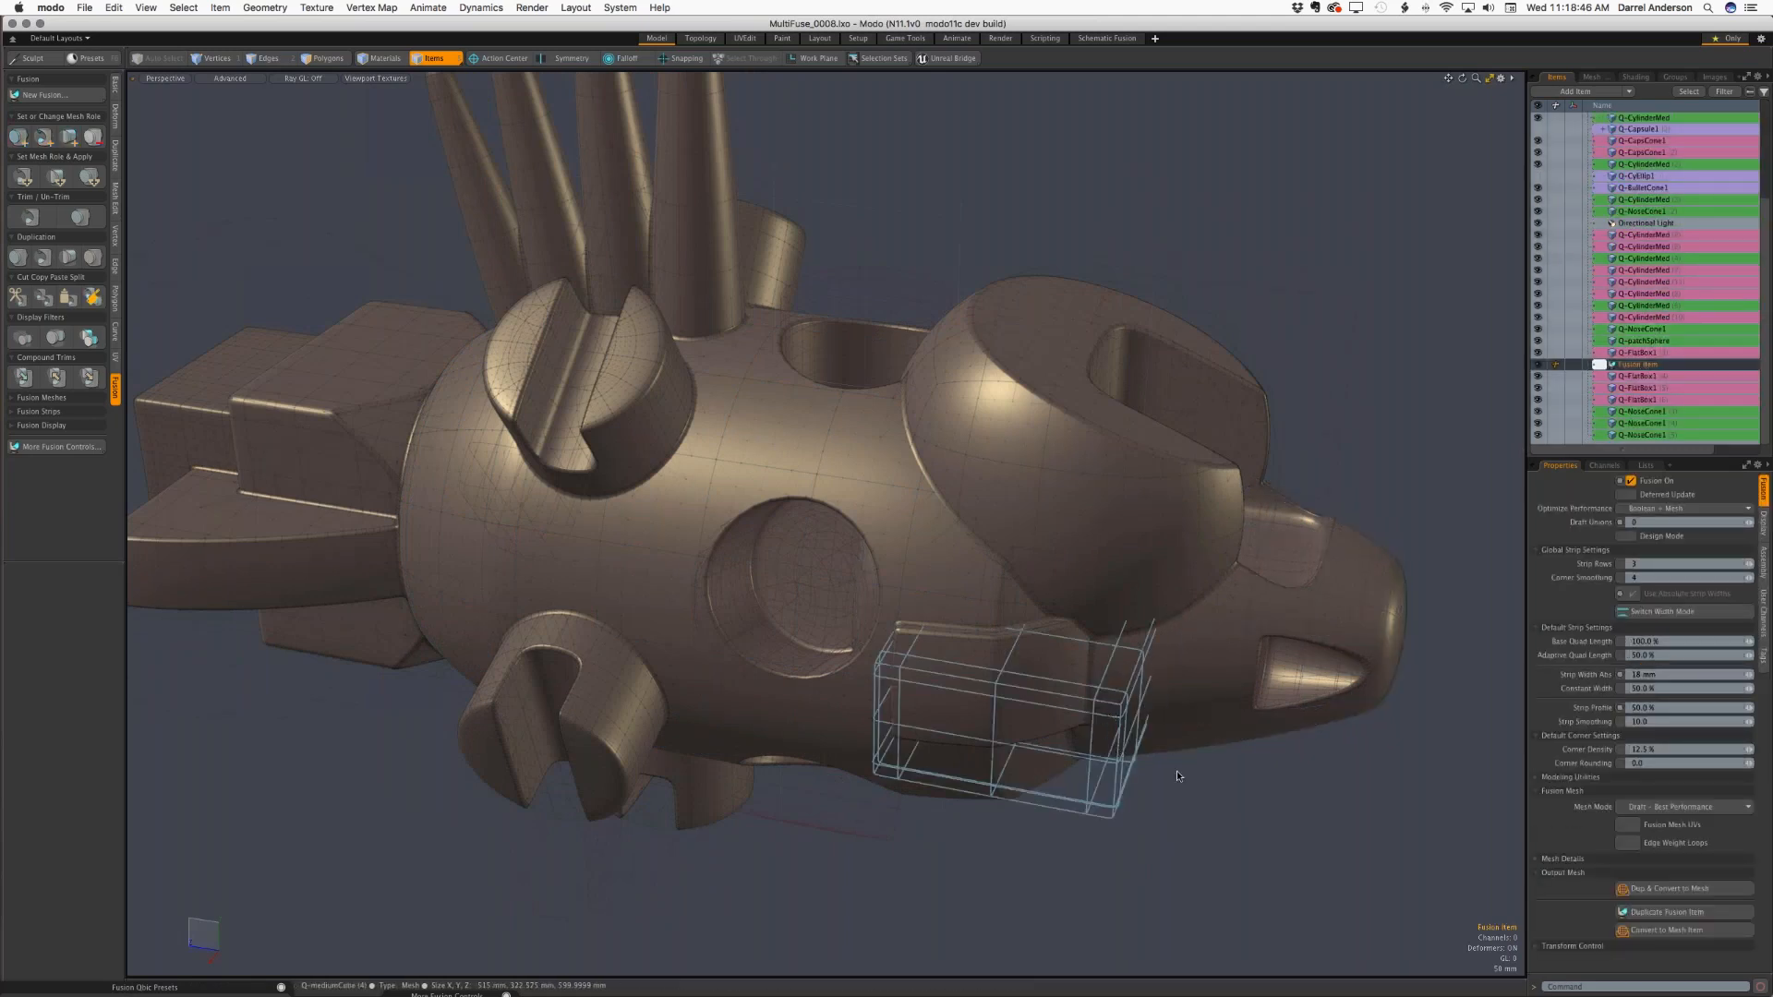
click(1201, 790)
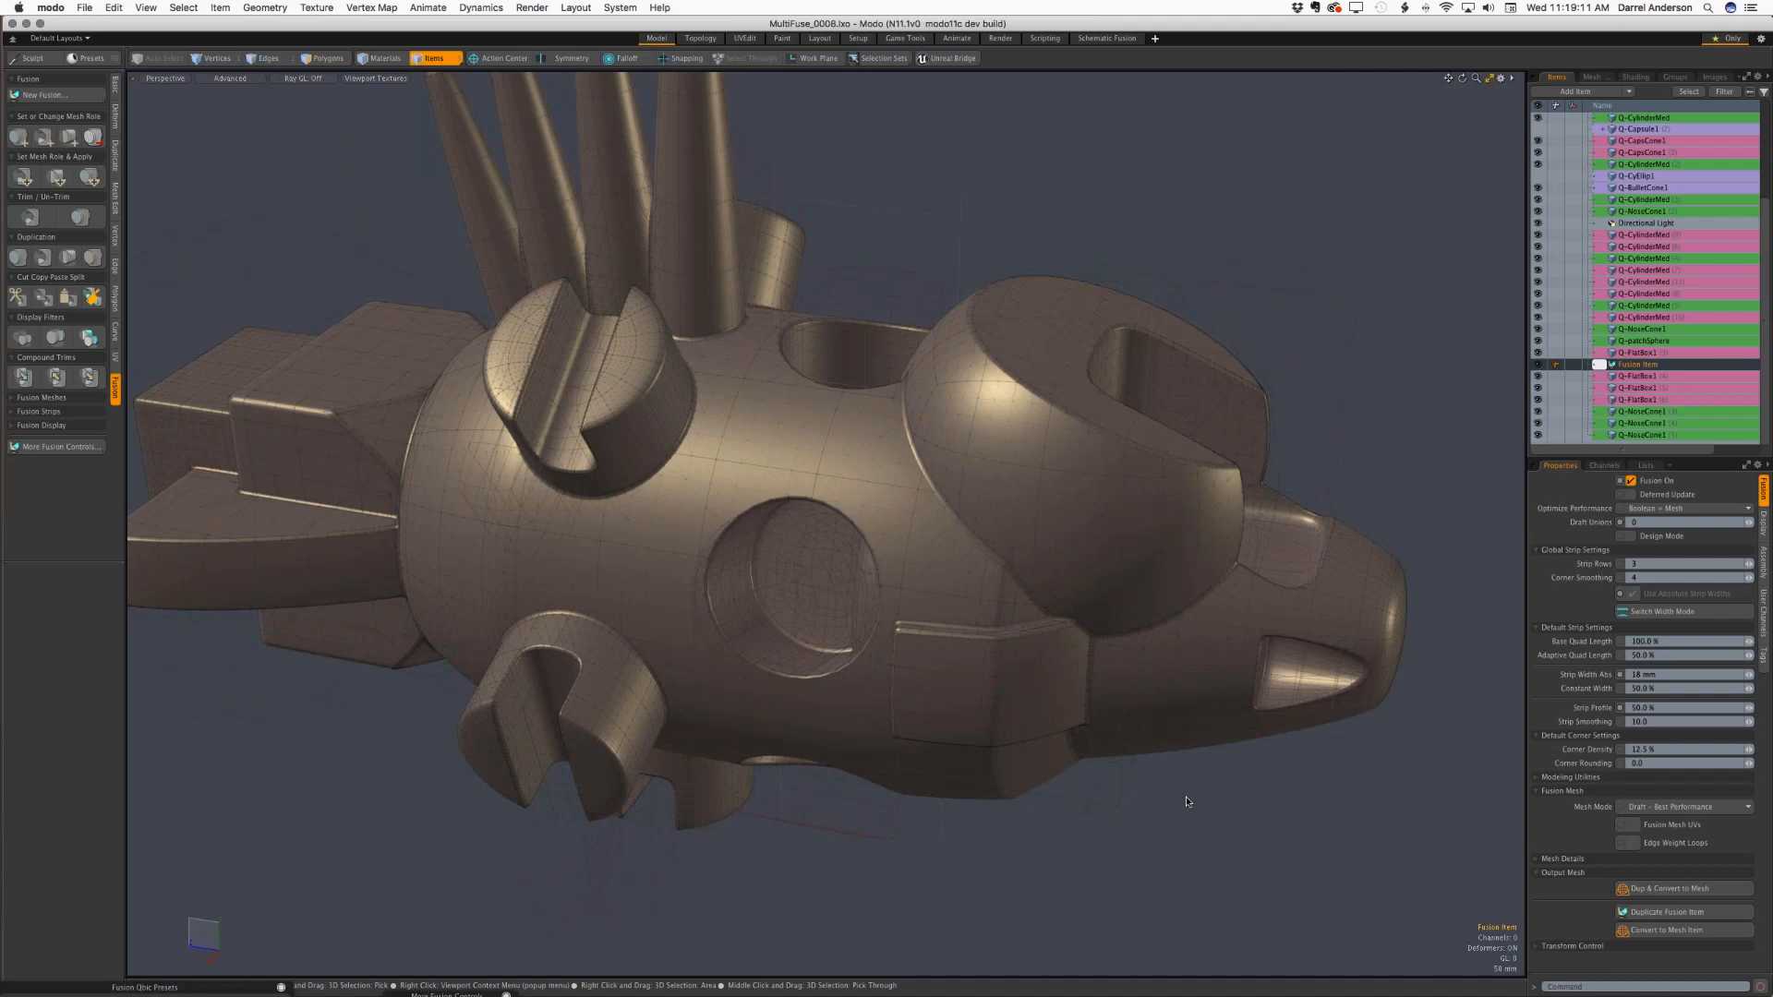
click(535, 305)
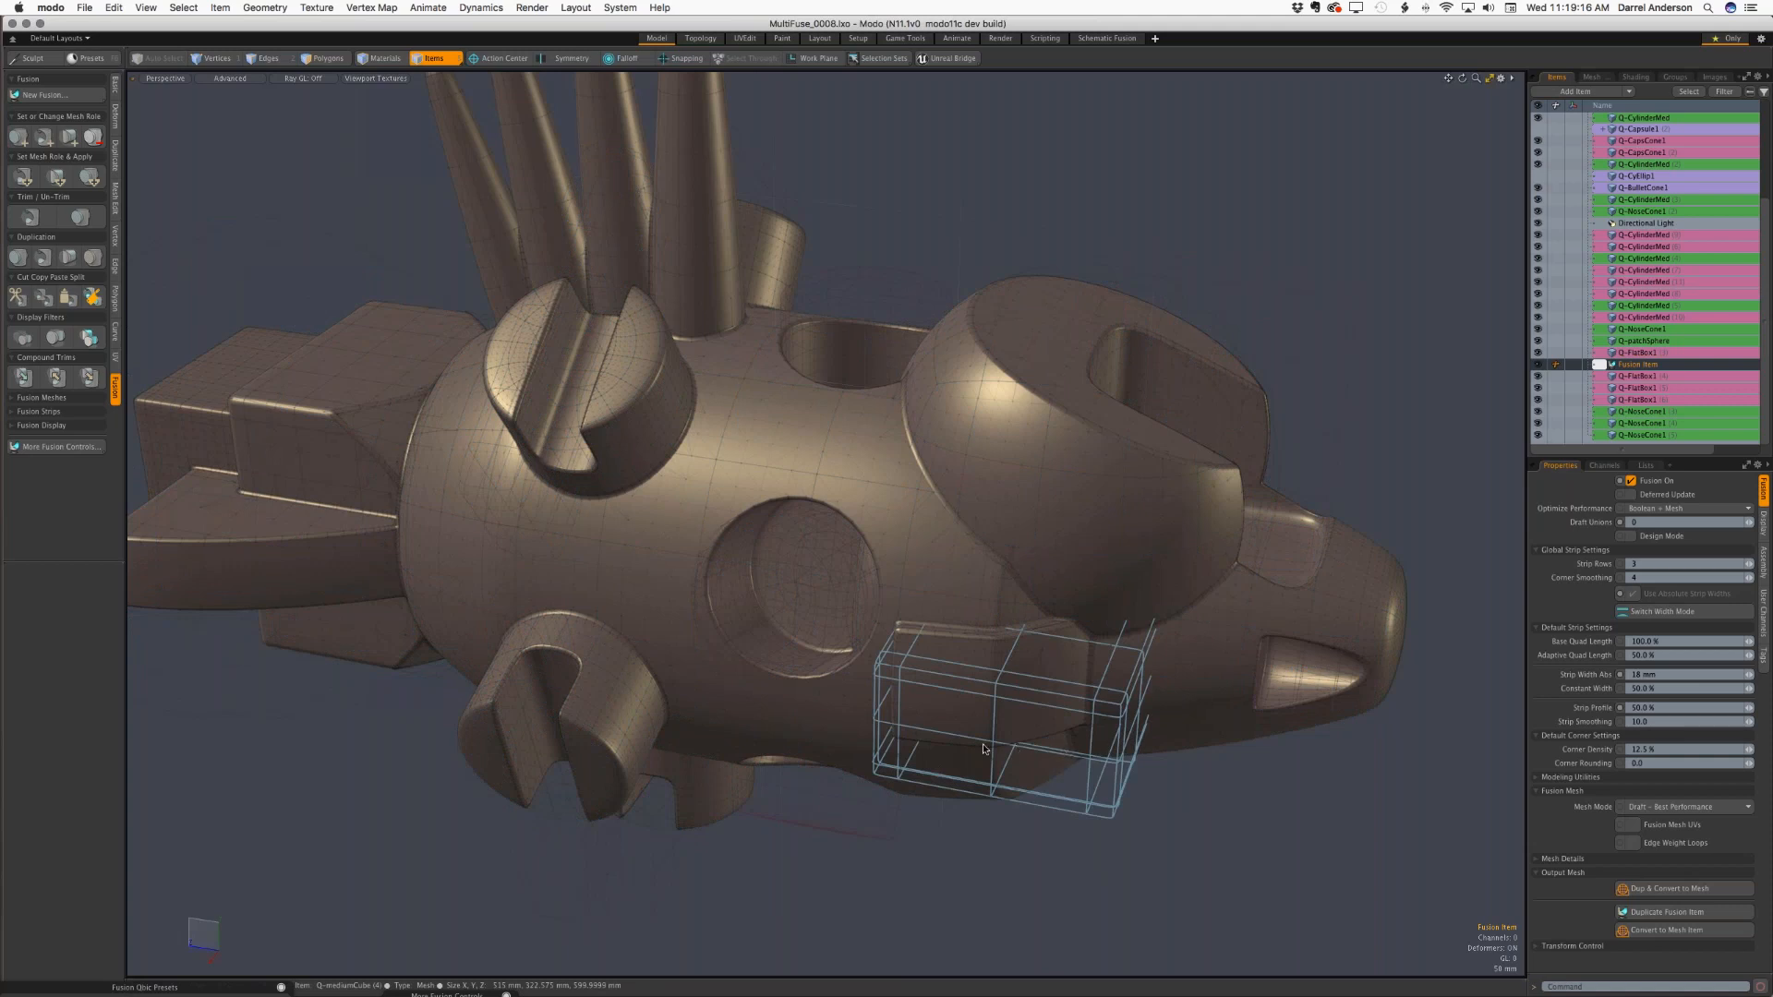
click(983, 701)
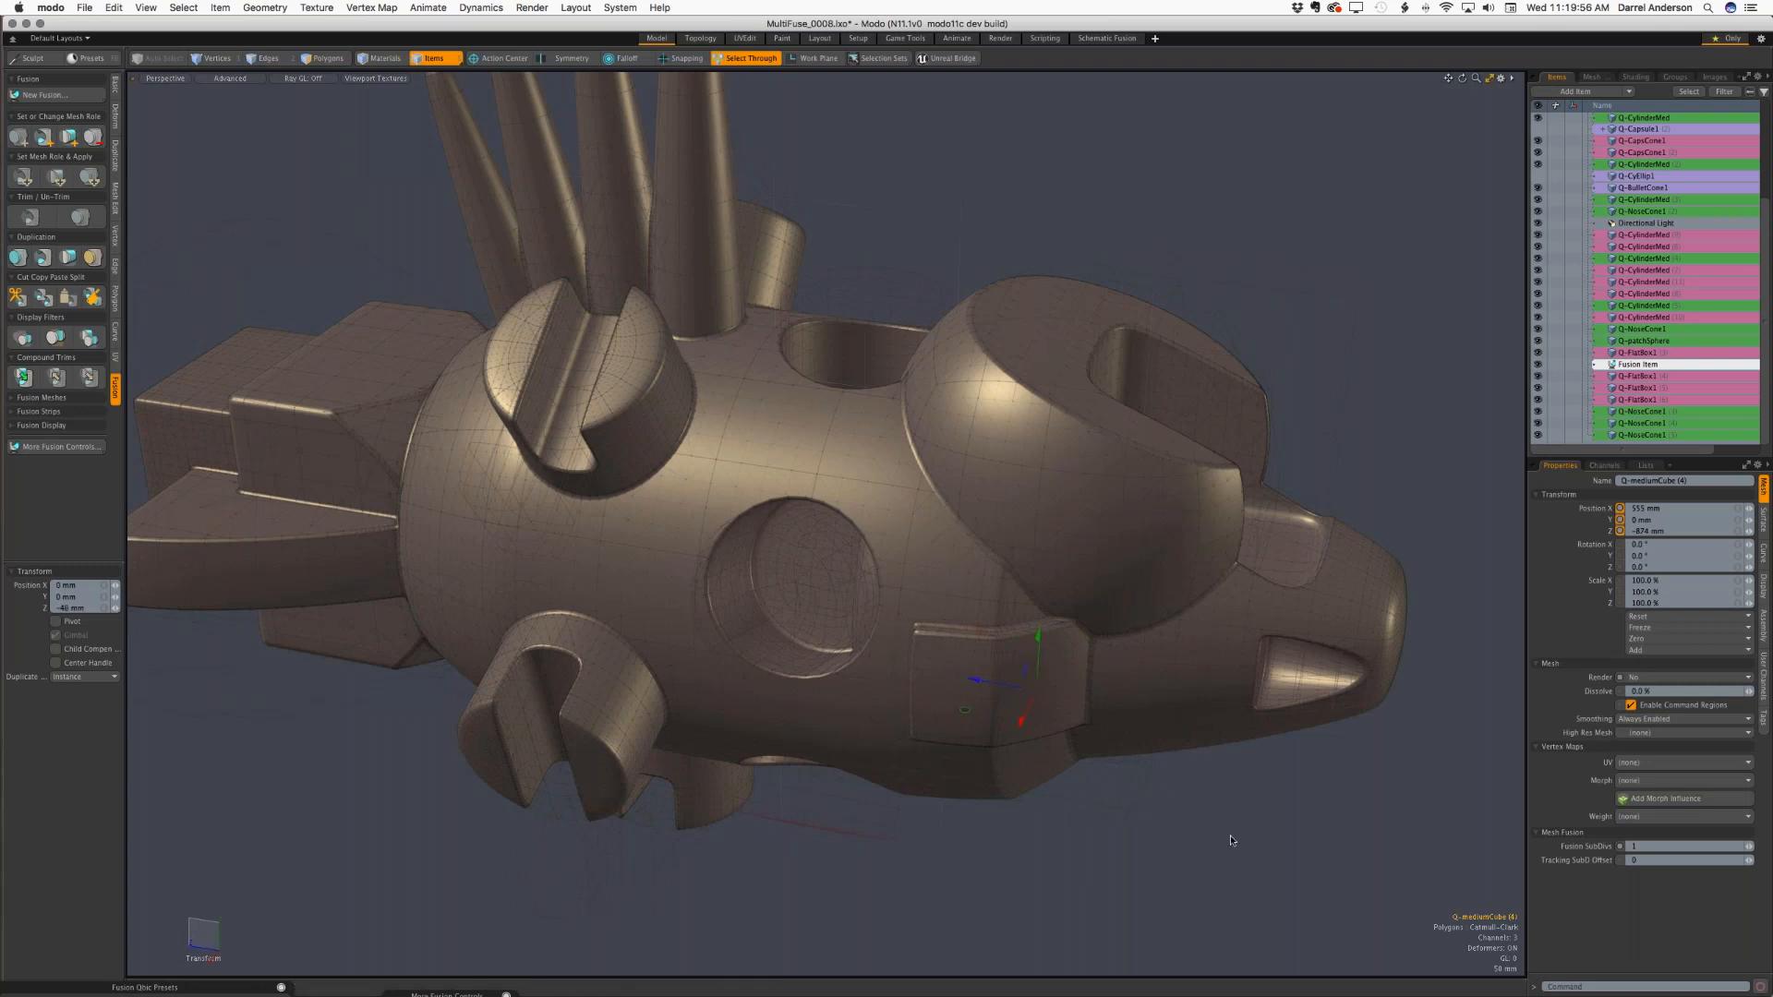
- Set the Fusion Item's Draft Unions so only the head cup and flat box compute
click(1641, 364)
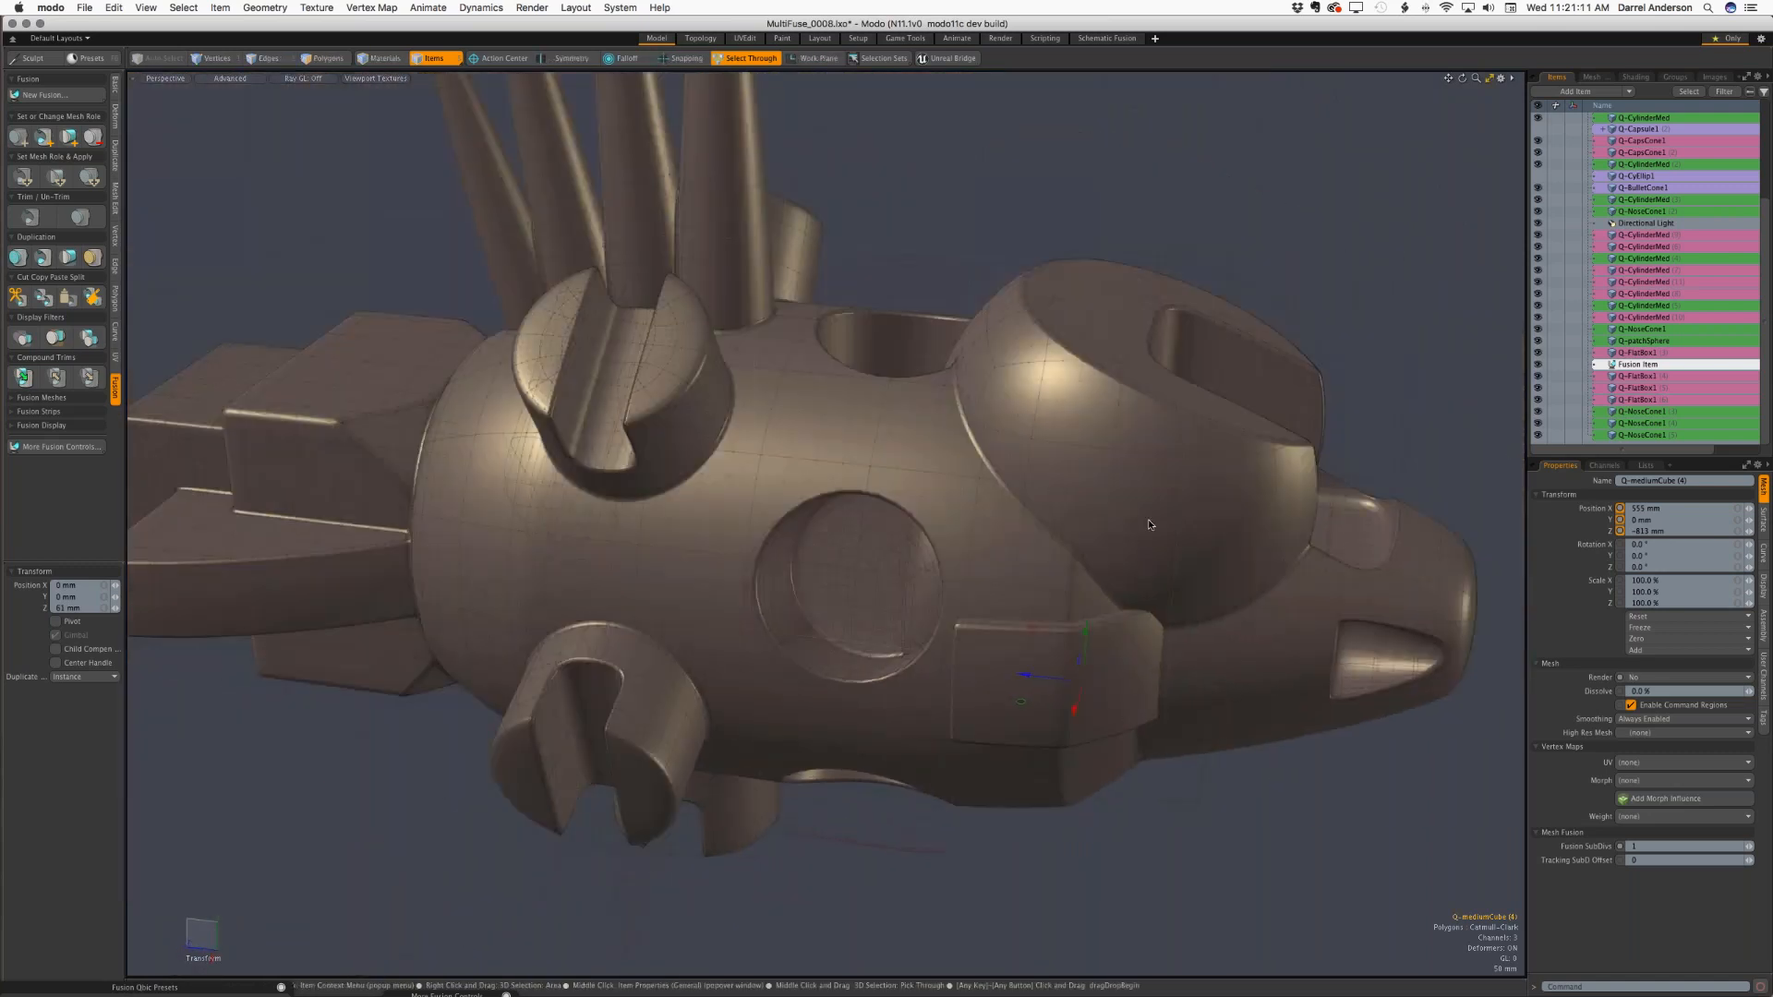
click(1172, 452)
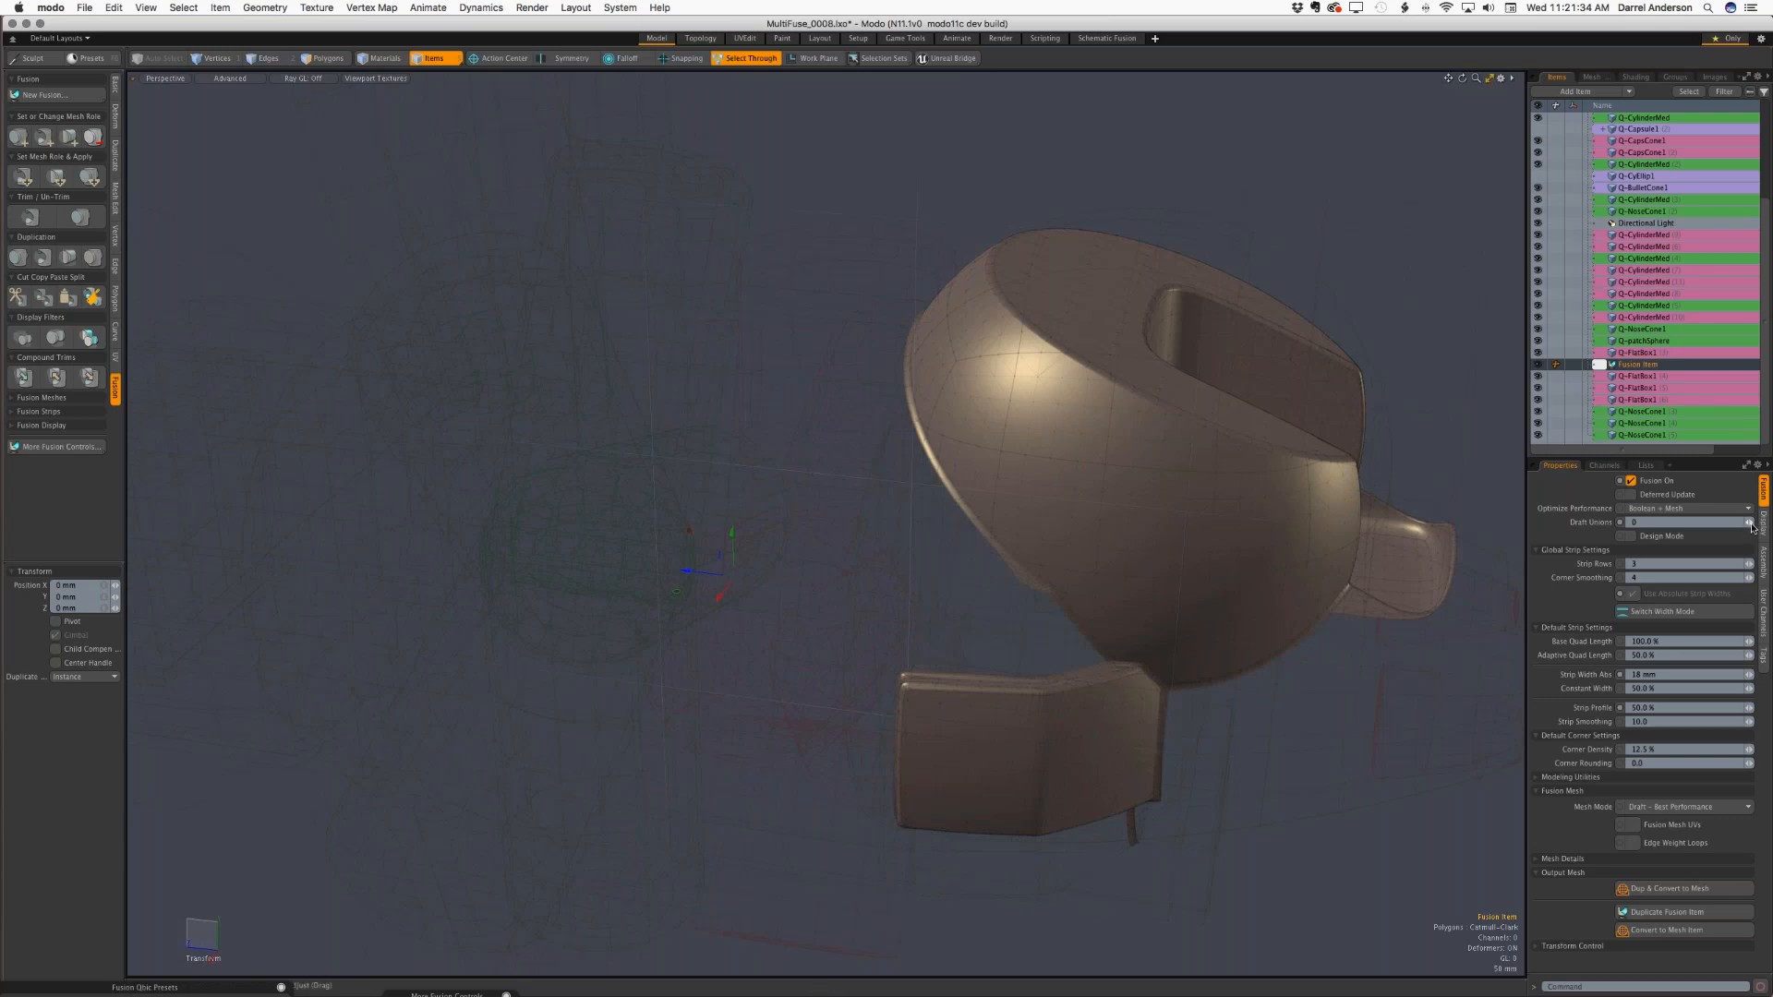
- Toggle Fusion On off and back on, then select the head patch sphere
click(1631, 480)
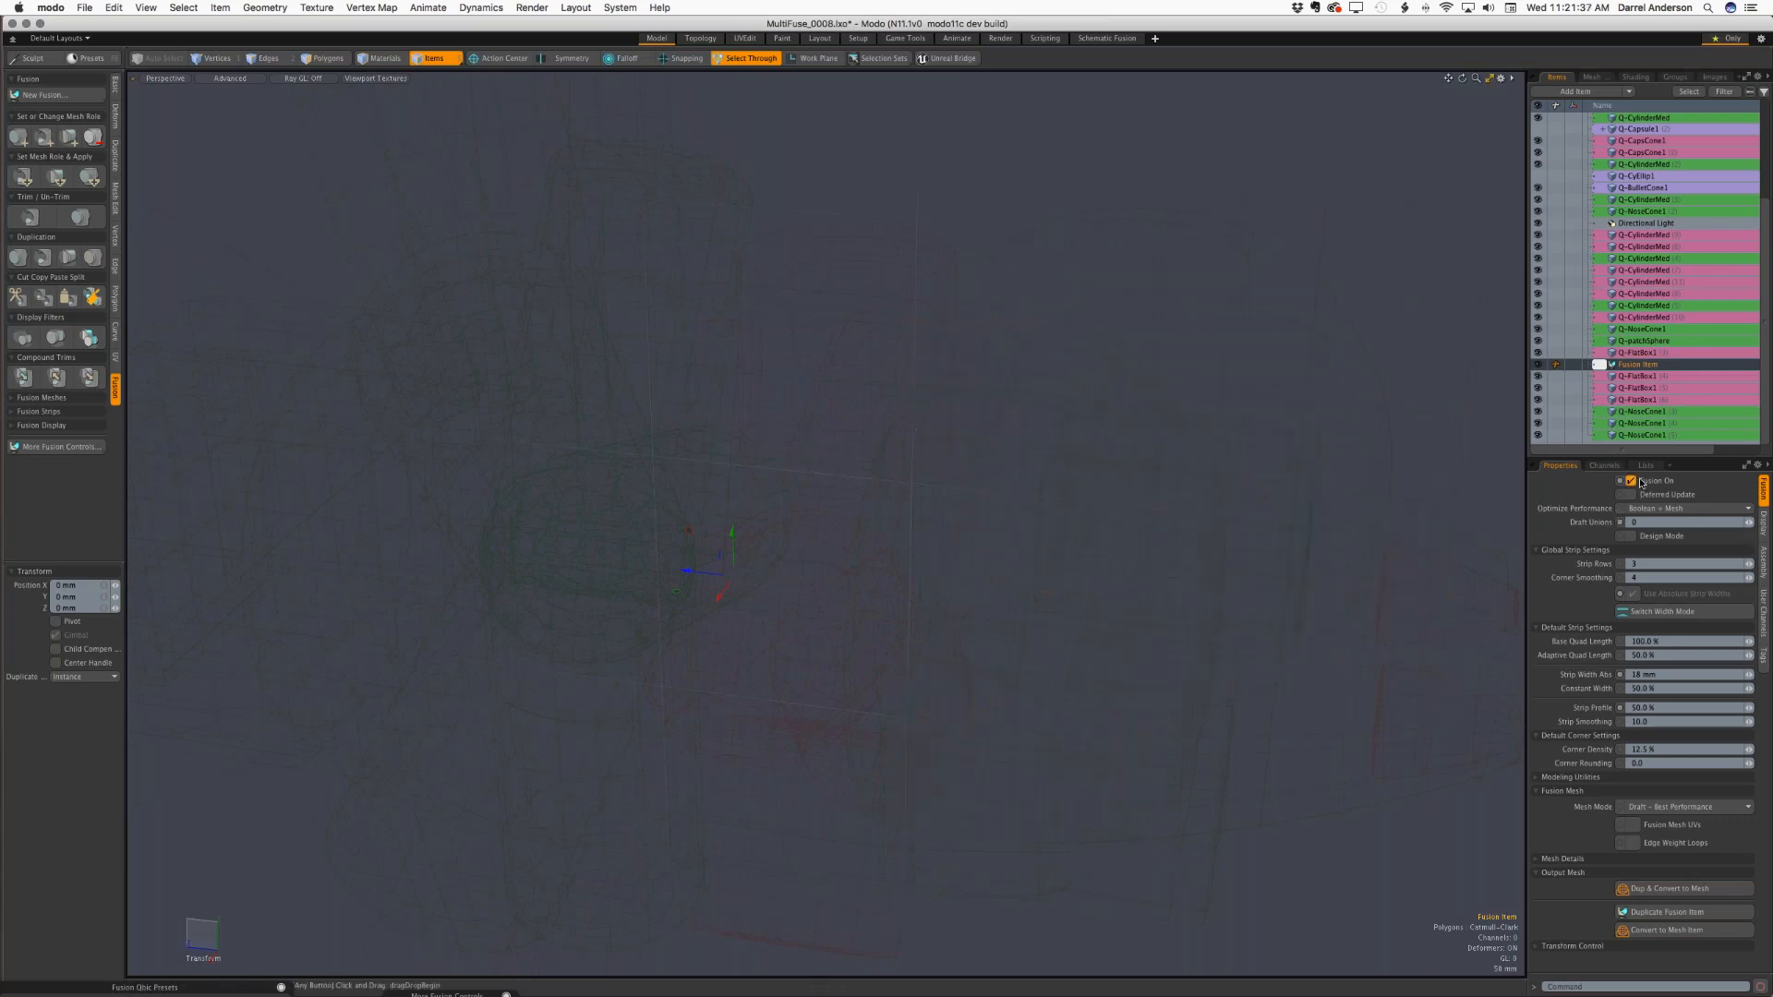
click(1621, 480)
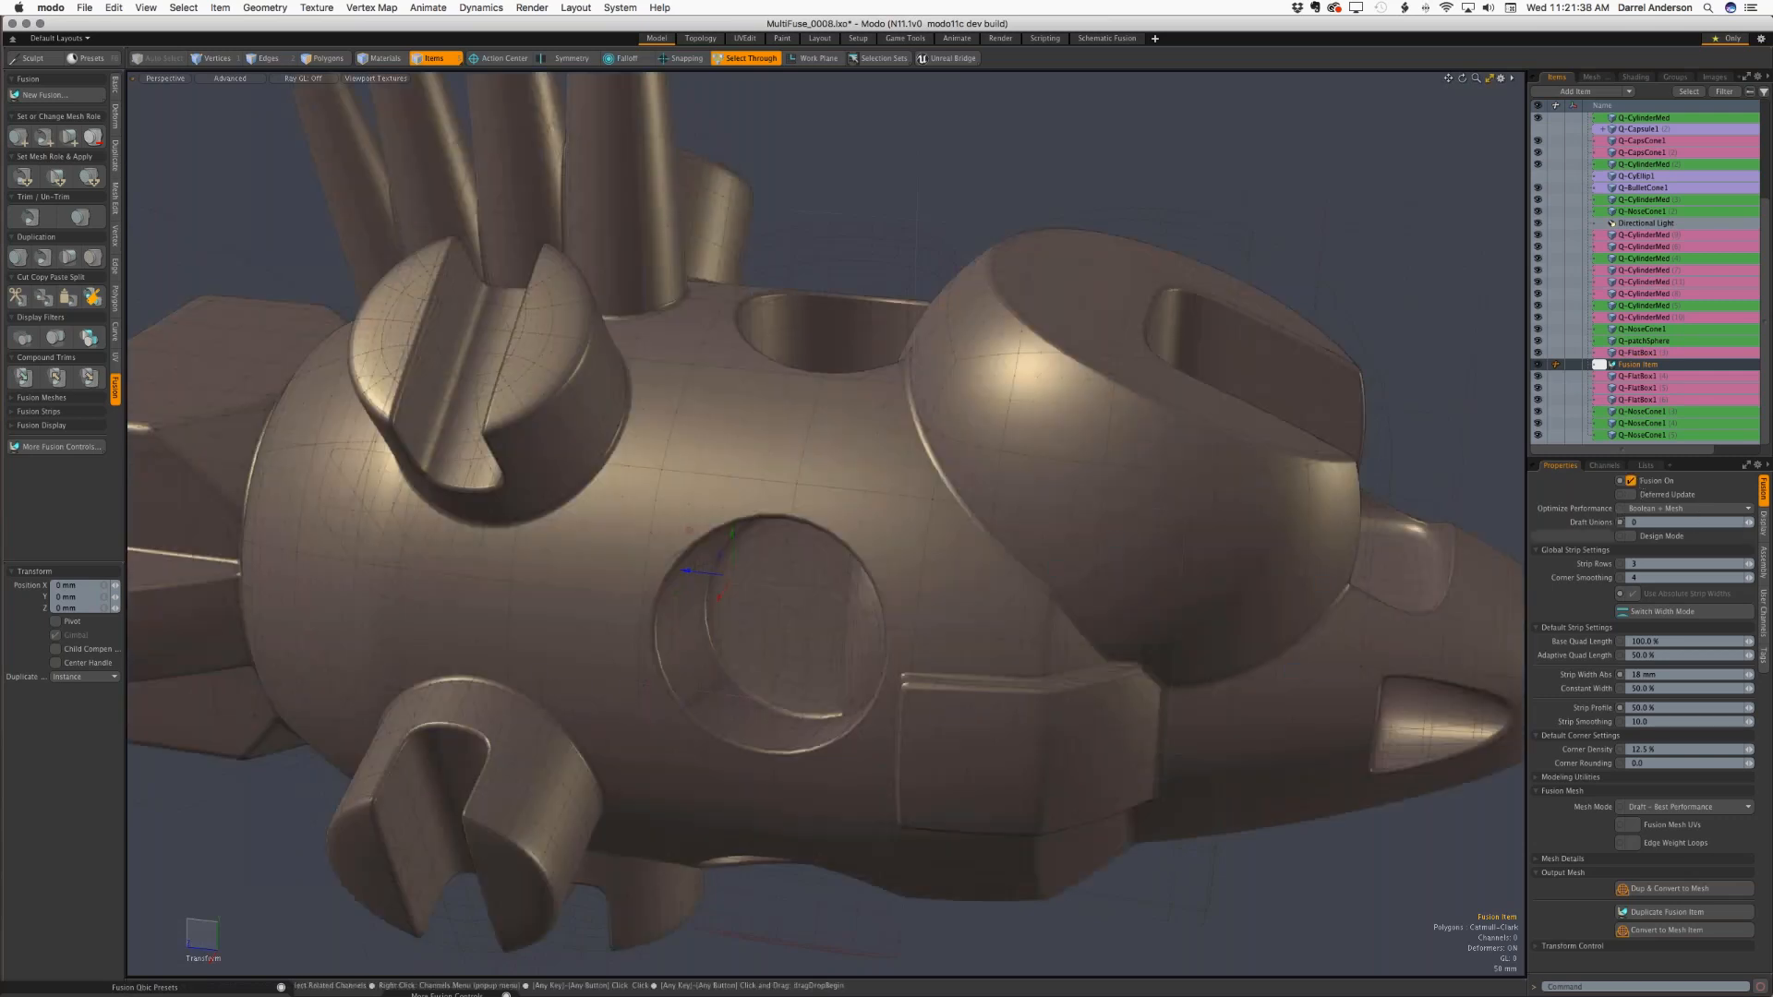
click(1642, 341)
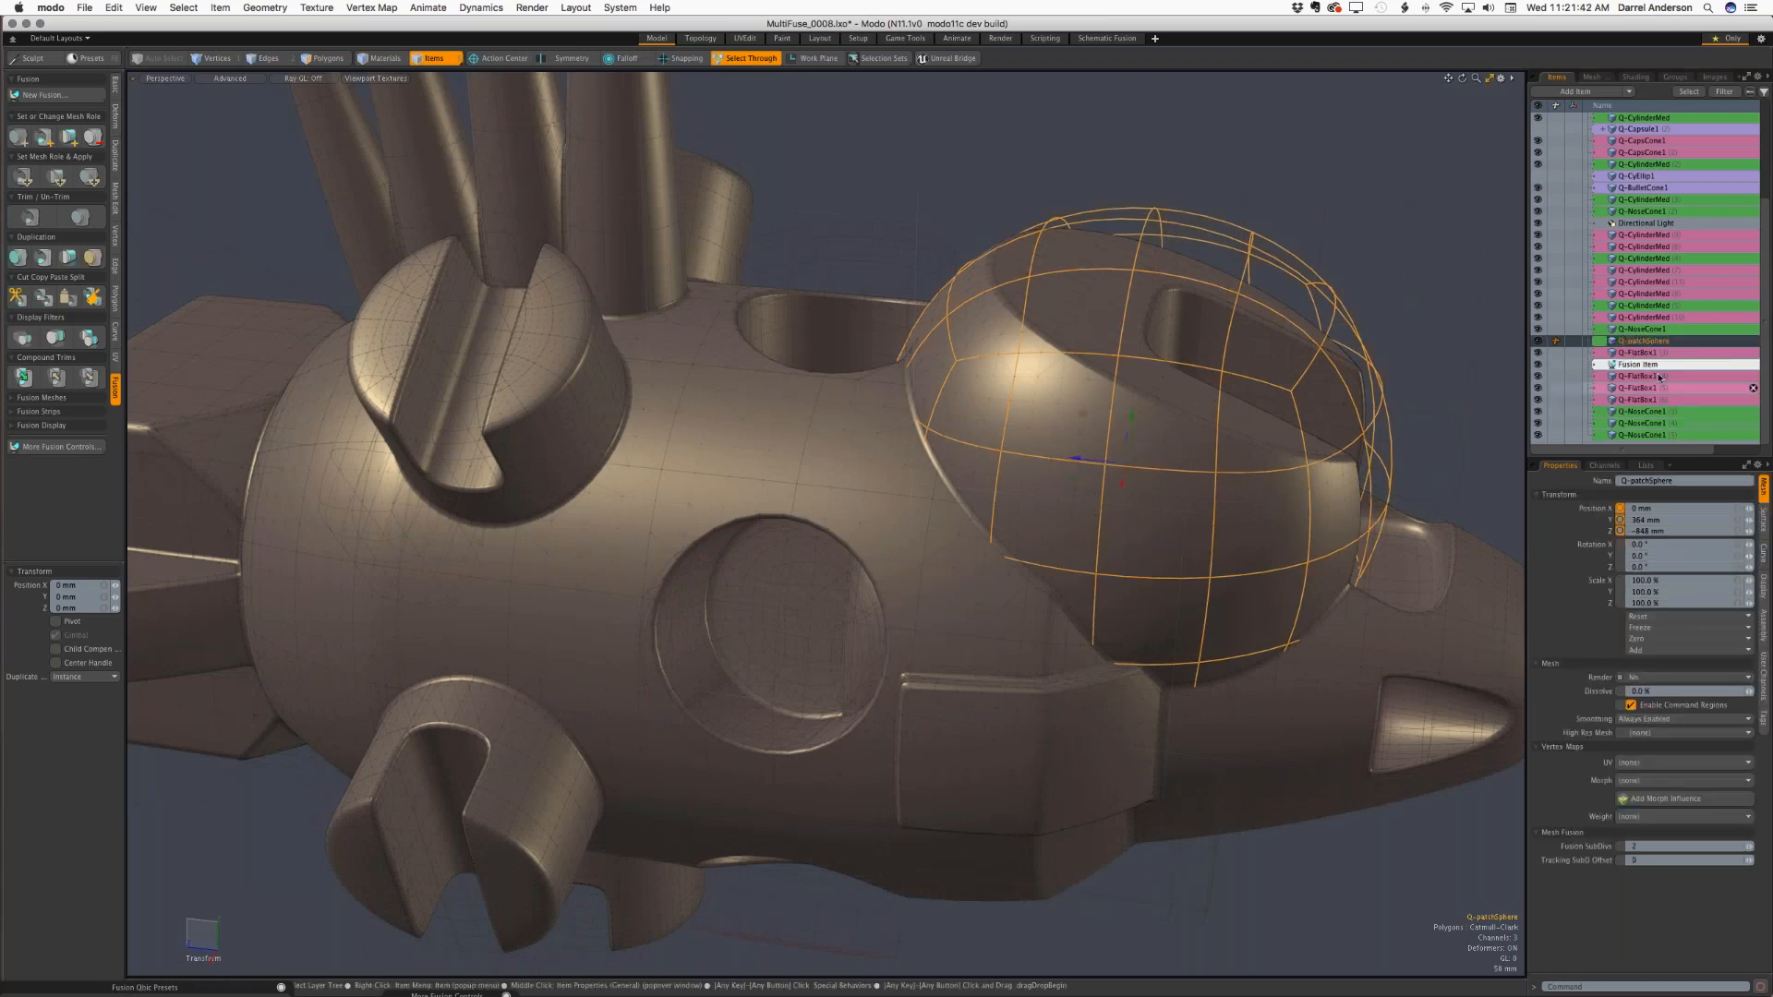
- Adjust the Fusion Item's Draft Unions and shift the head sphere along Z to -502 mm
click(1637, 364)
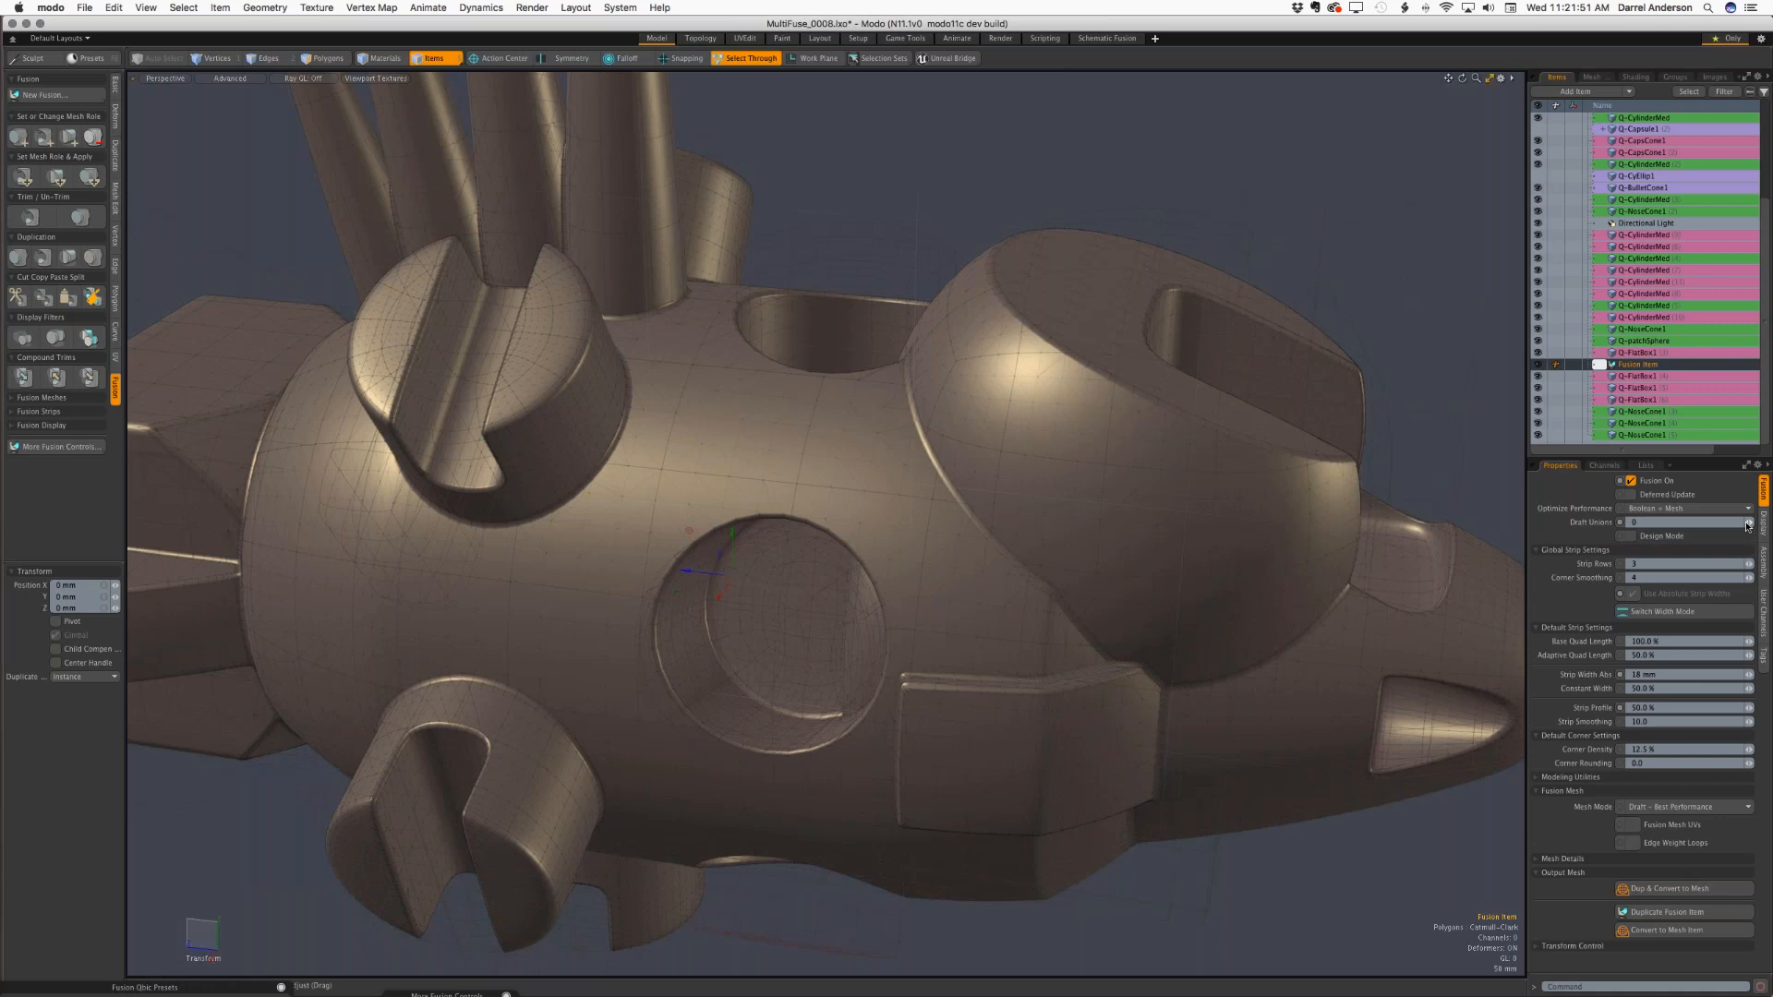
click(1747, 521)
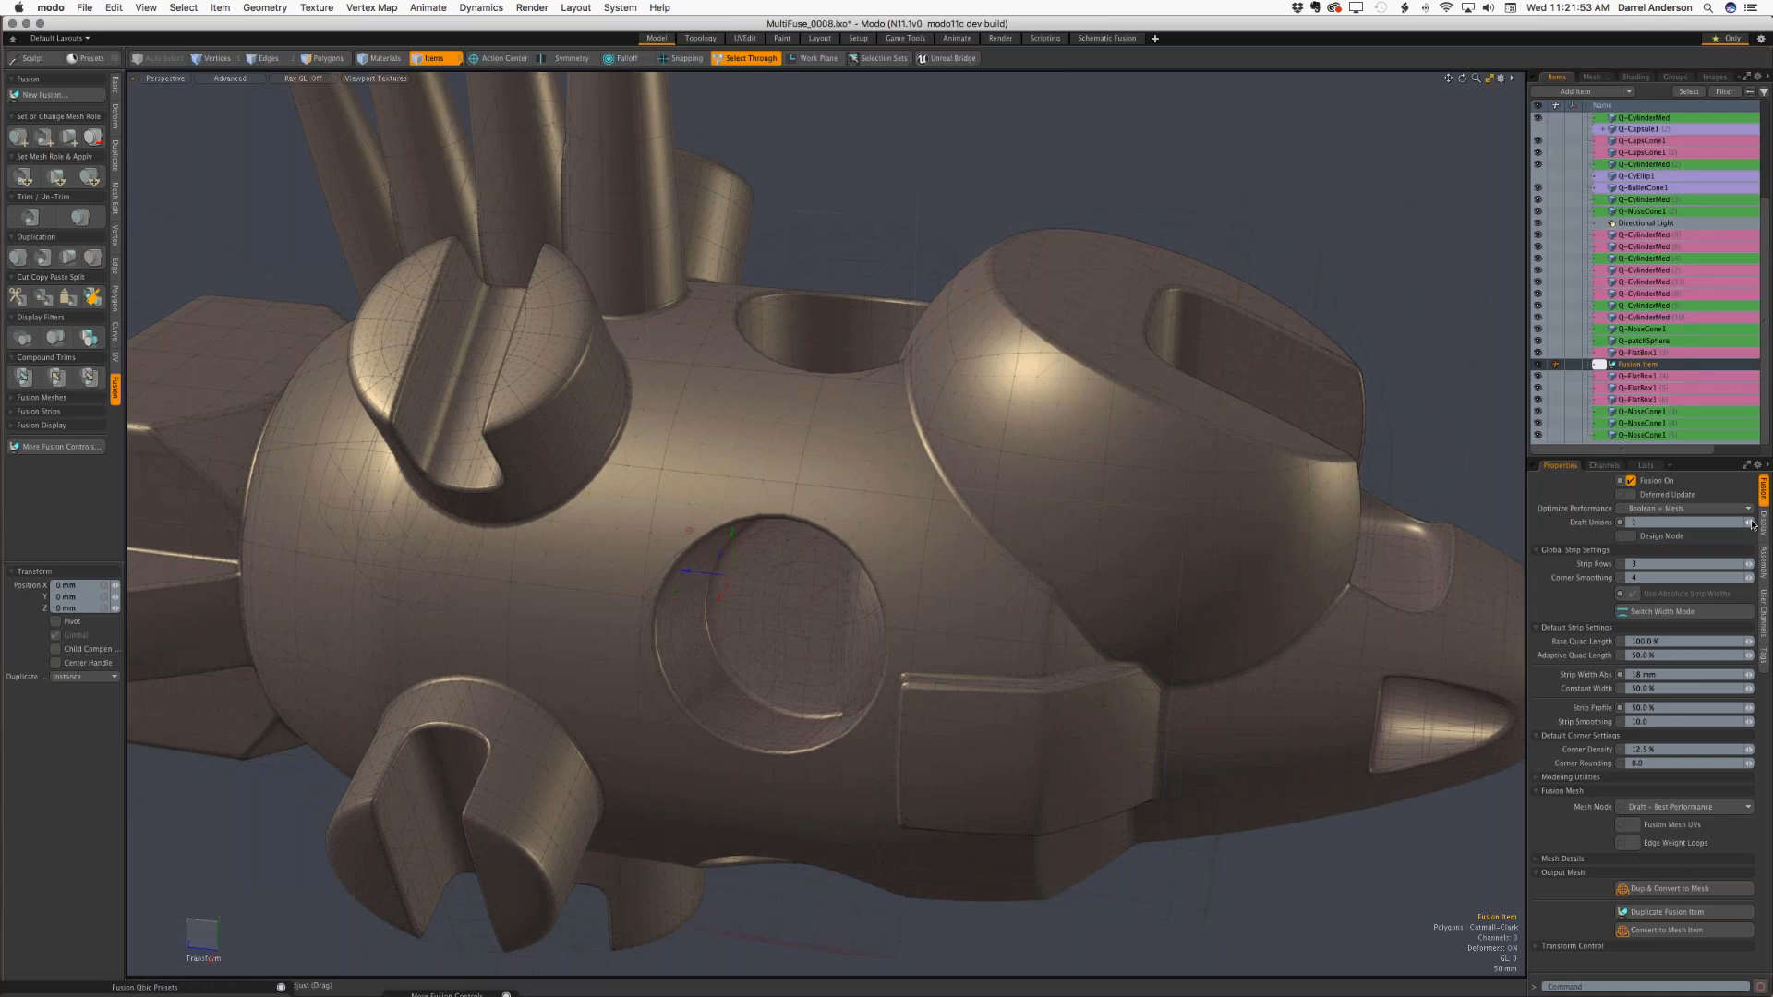
click(1641, 341)
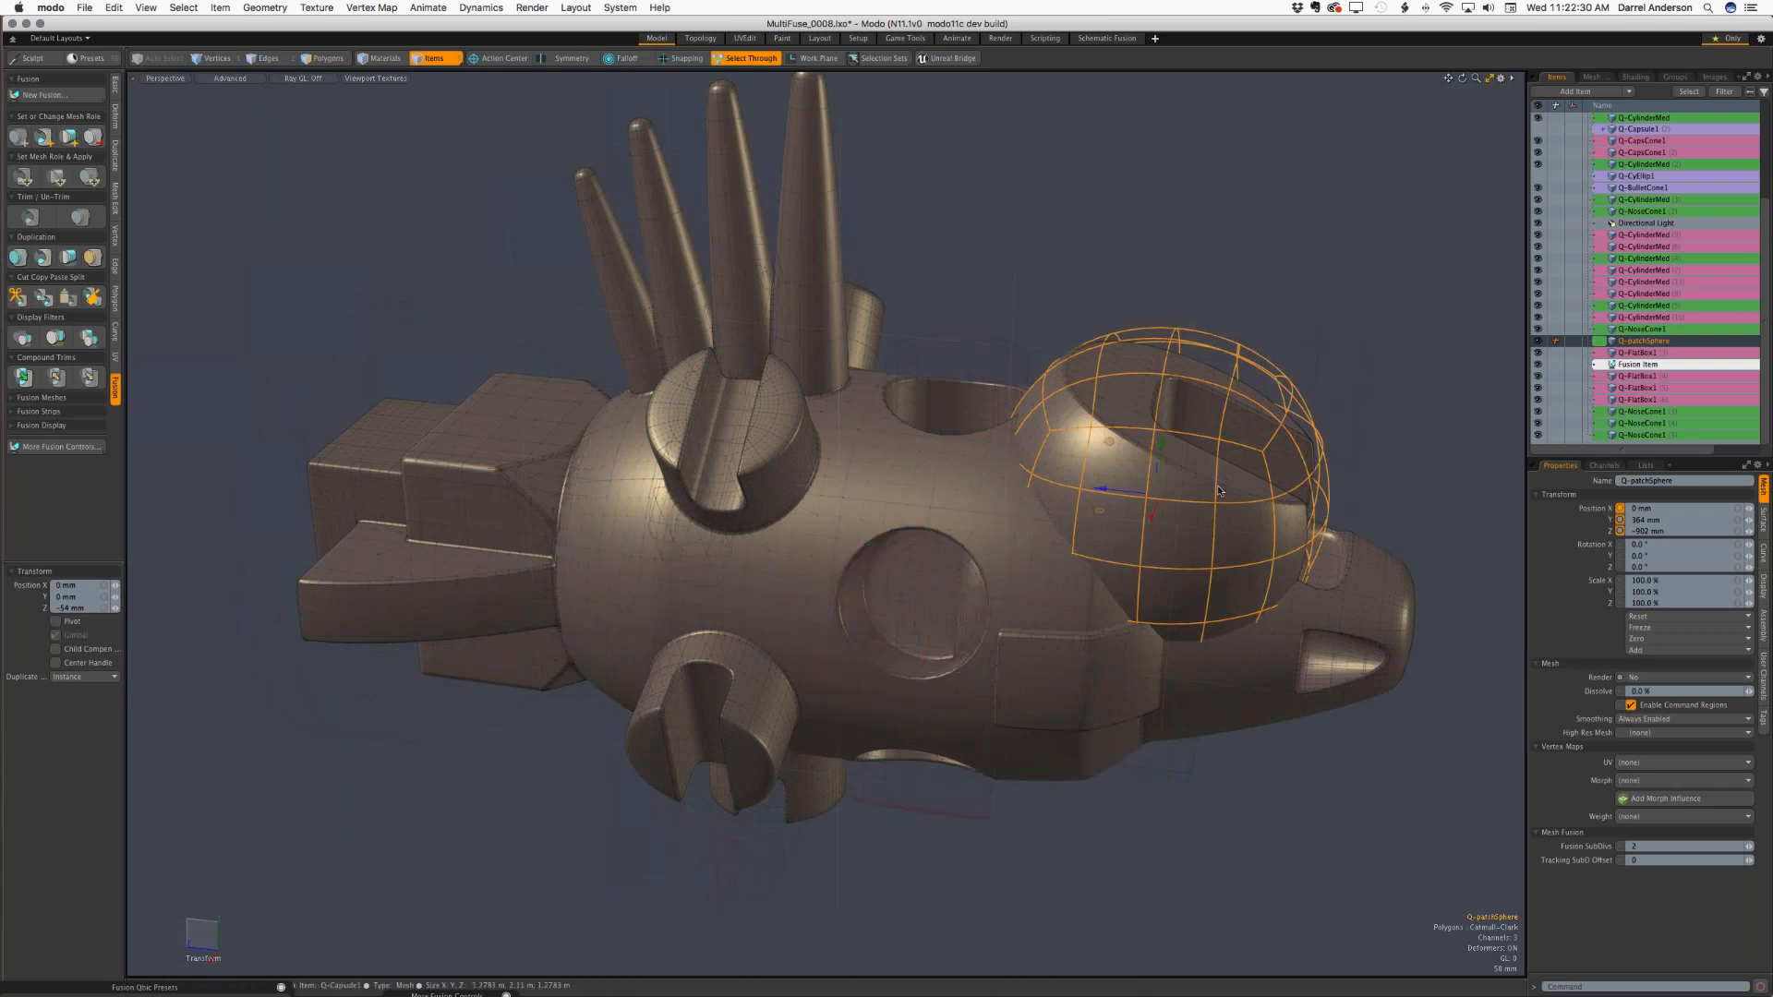
click(666, 629)
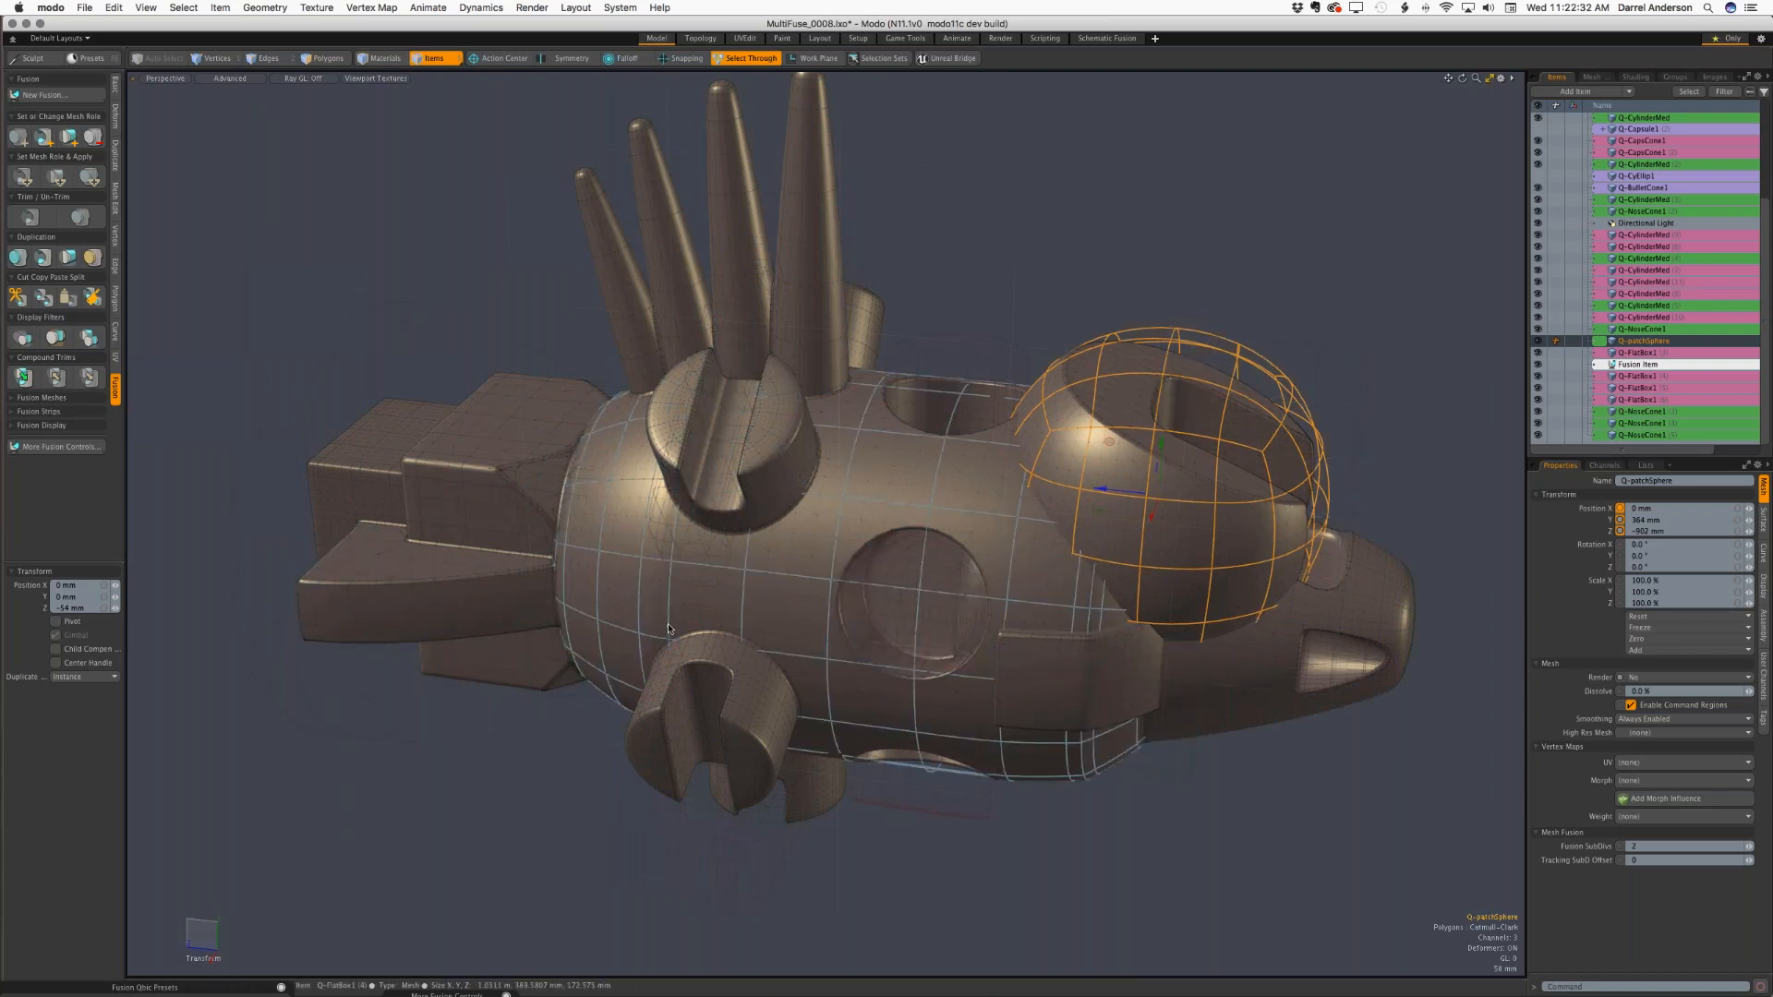